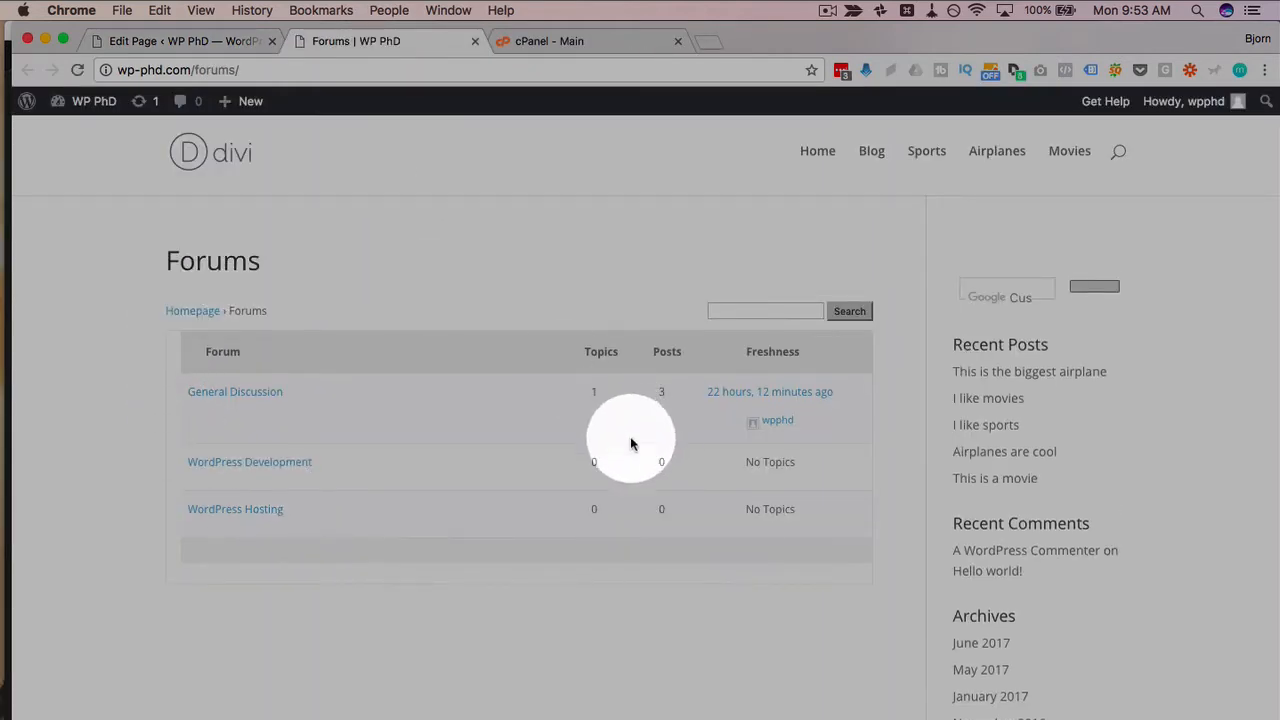
mouse_move(300, 356)
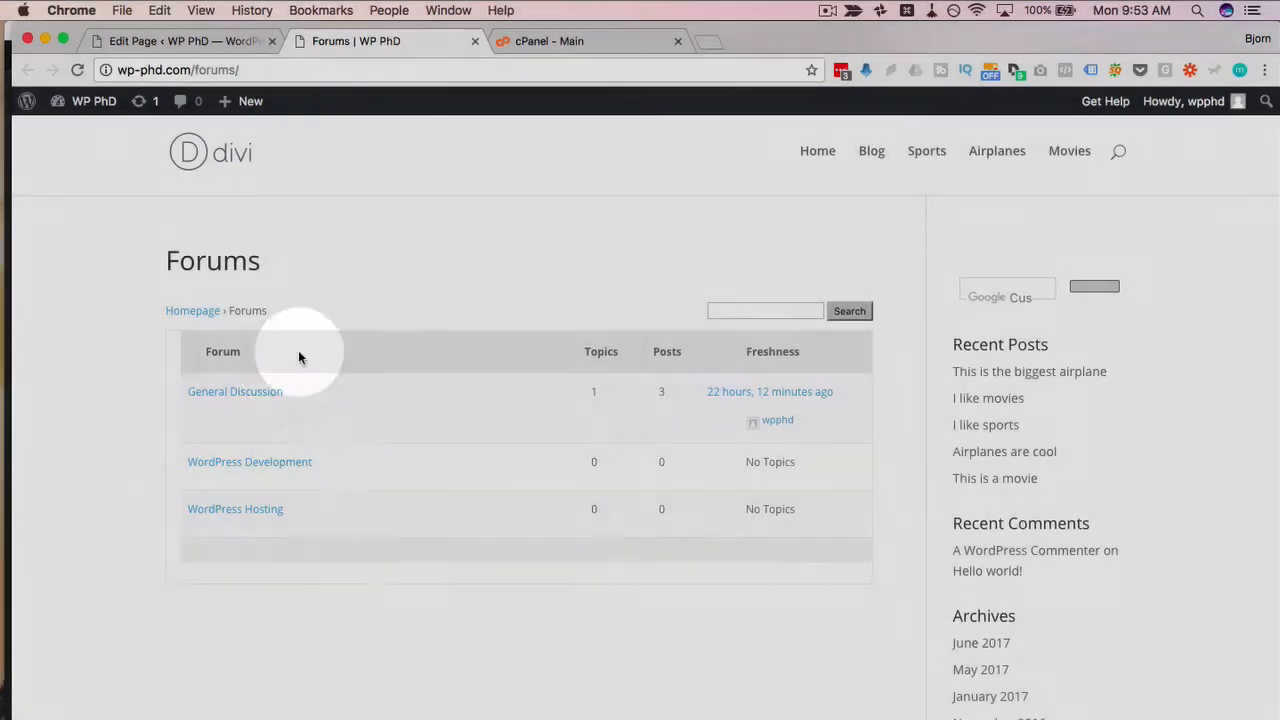
mouse_move(266, 510)
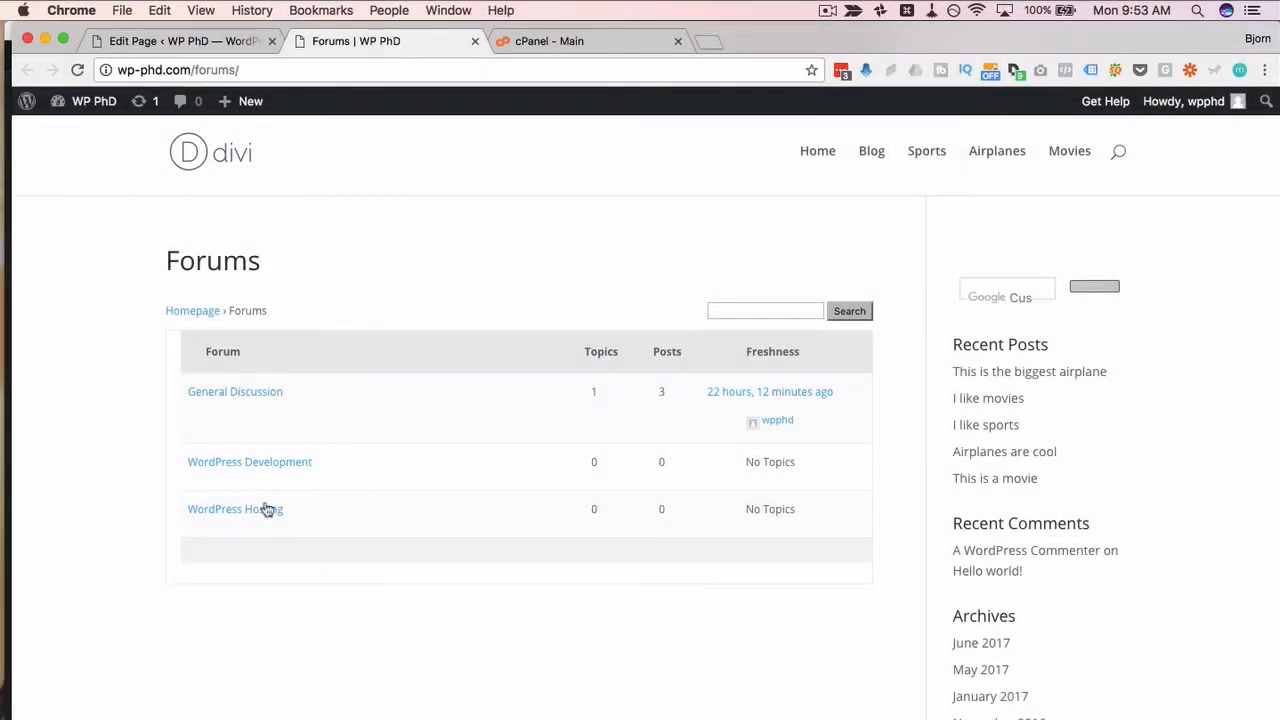
mouse_move(320, 636)
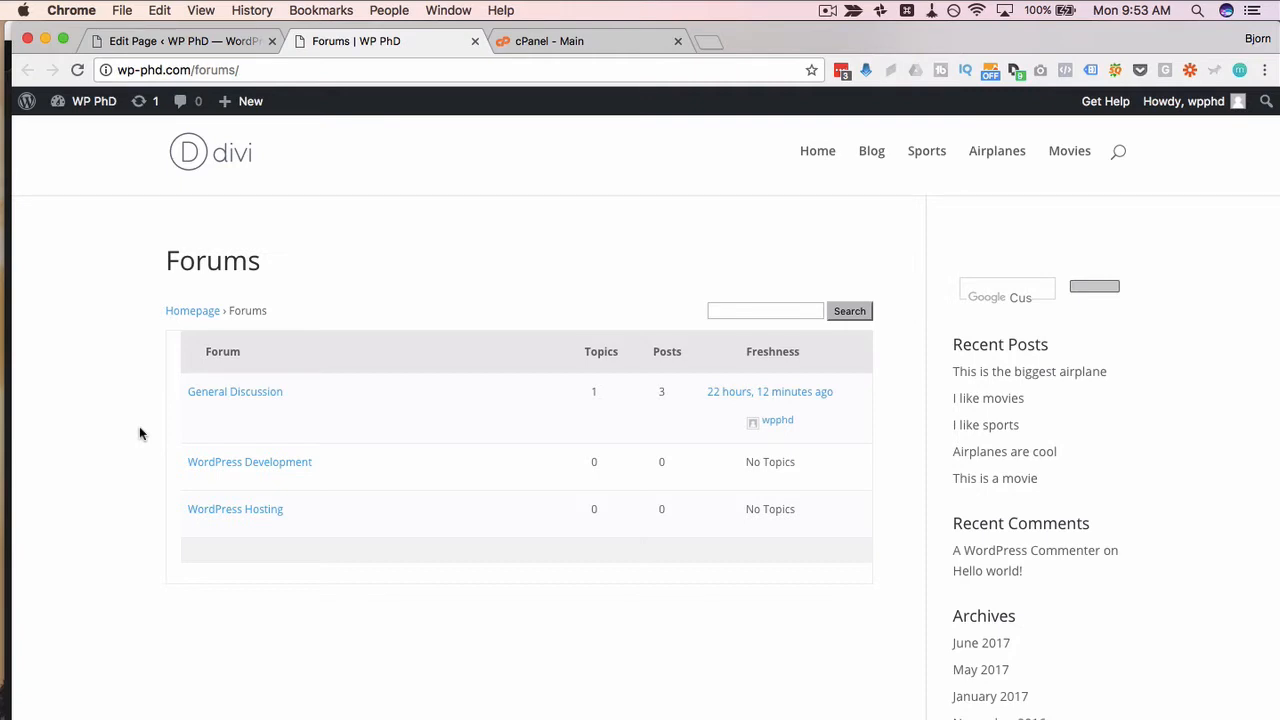
mouse_move(516, 198)
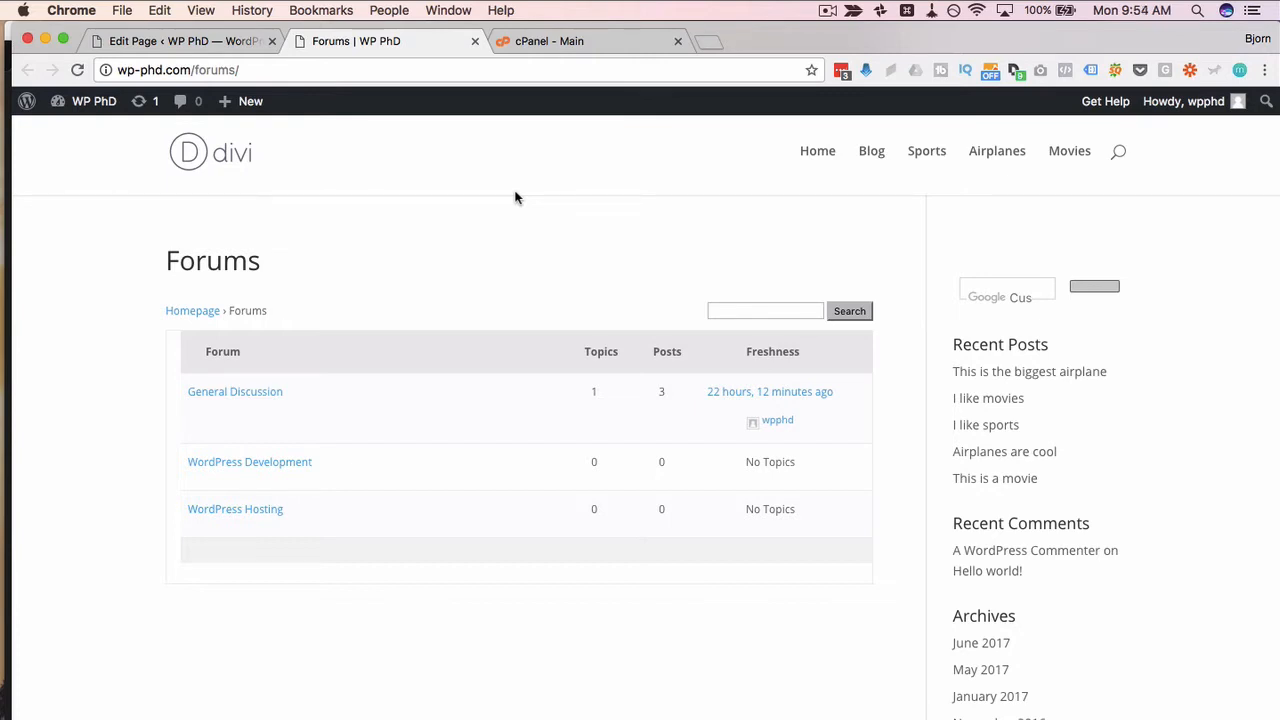
mouse_move(472, 210)
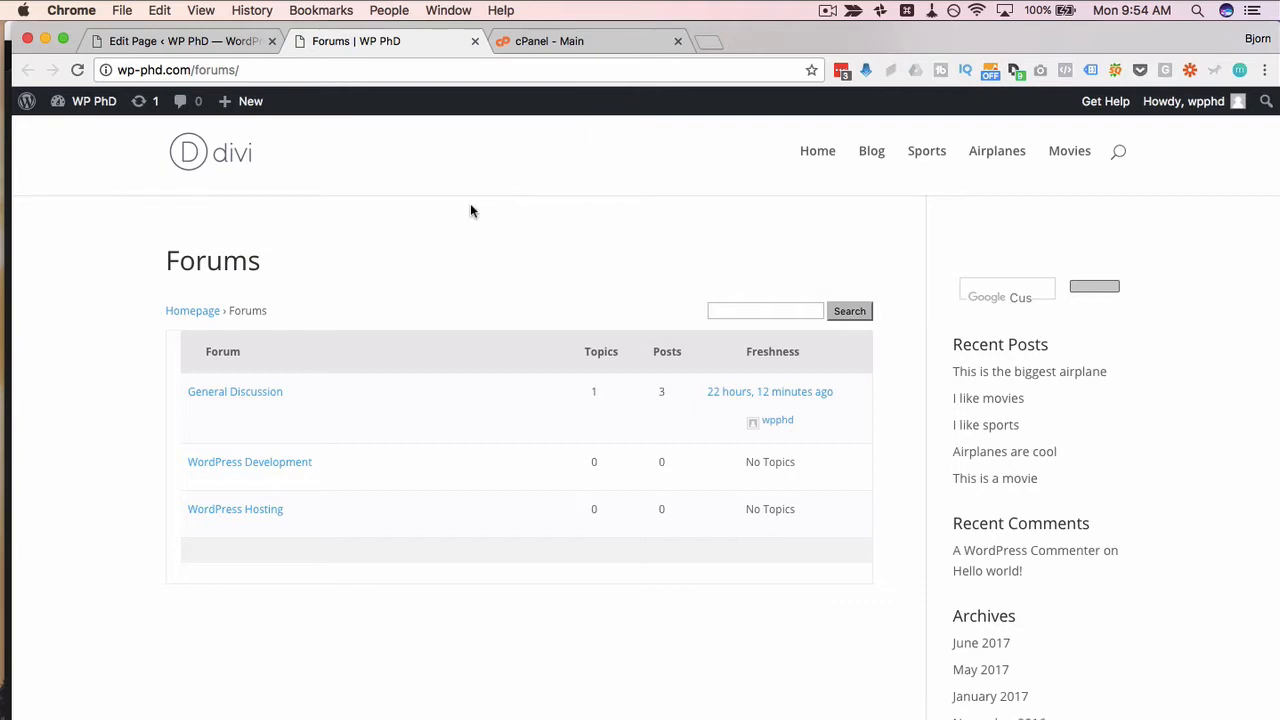
mouse_move(496, 244)
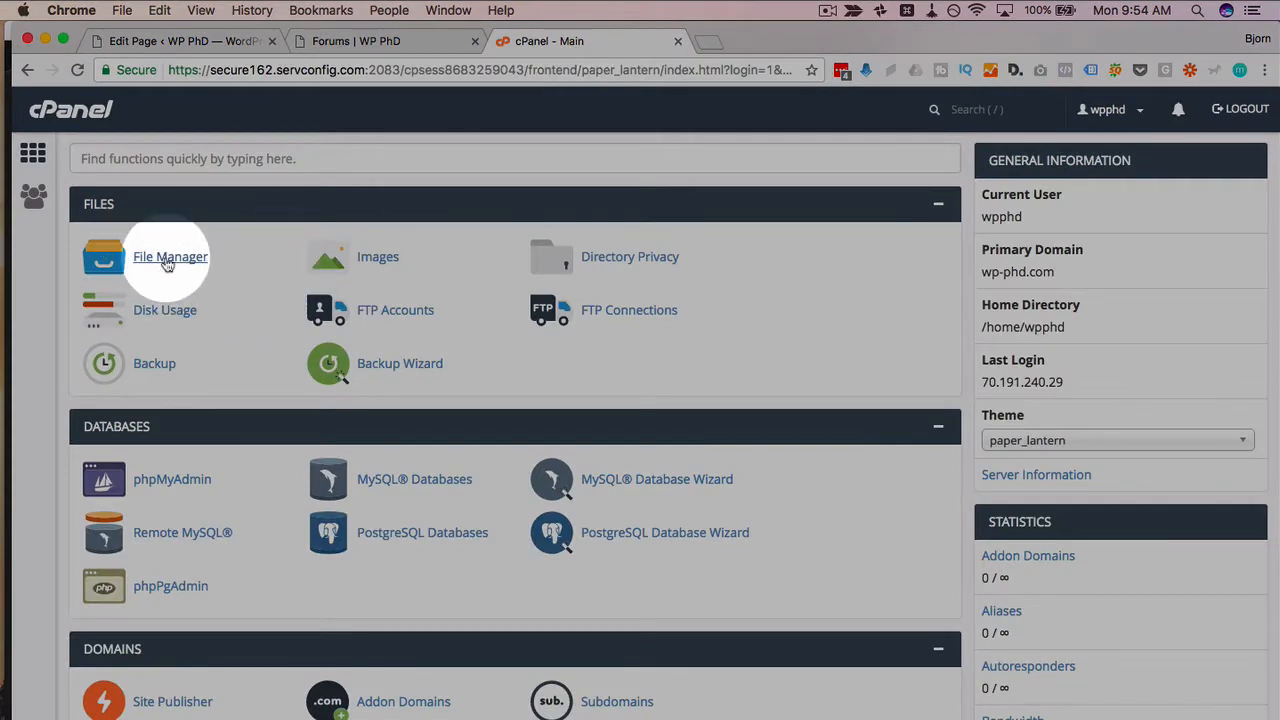
Navigate File Manager into public_html/wp-content/plugins/bbpress.
click(170, 256)
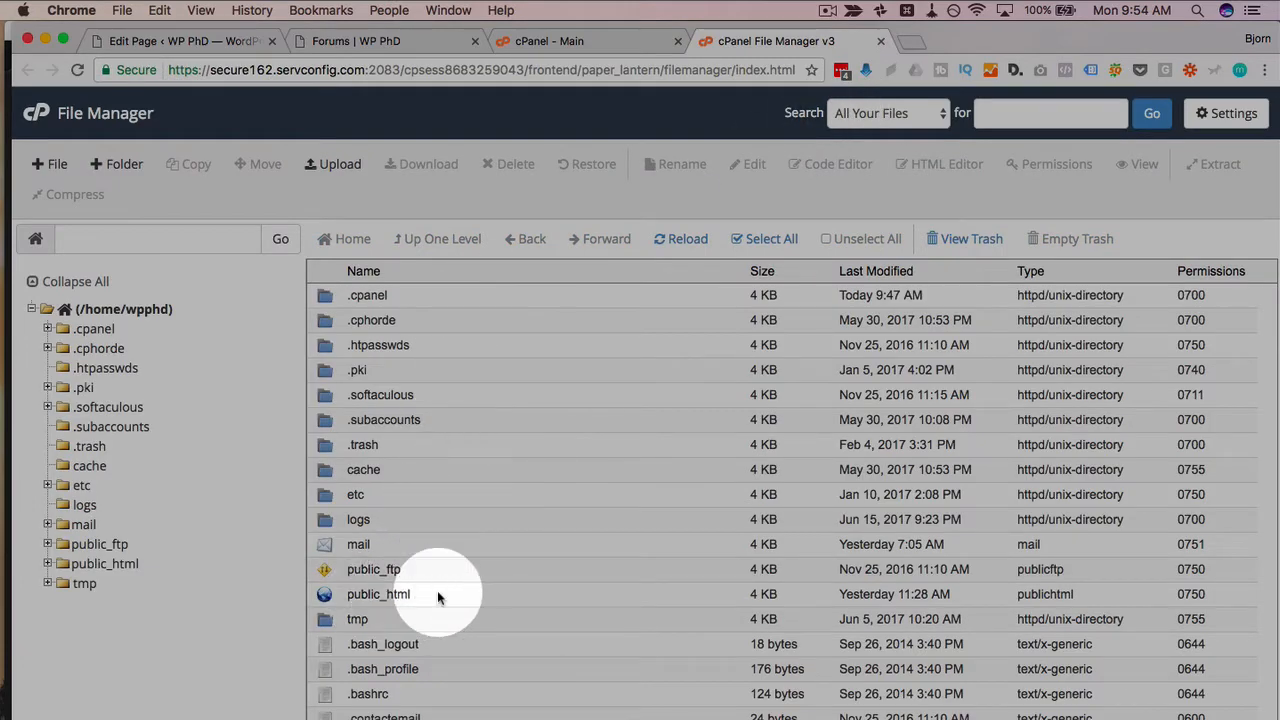
double_click(378, 594)
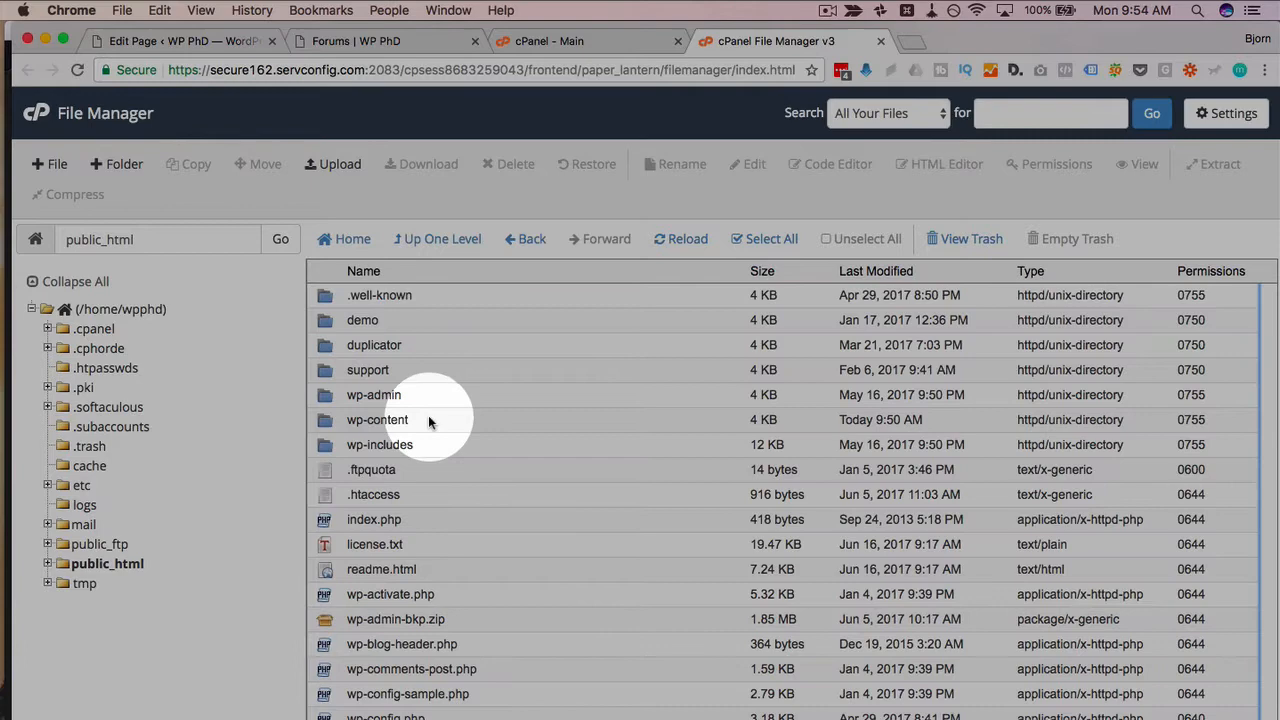
double_click(376, 420)
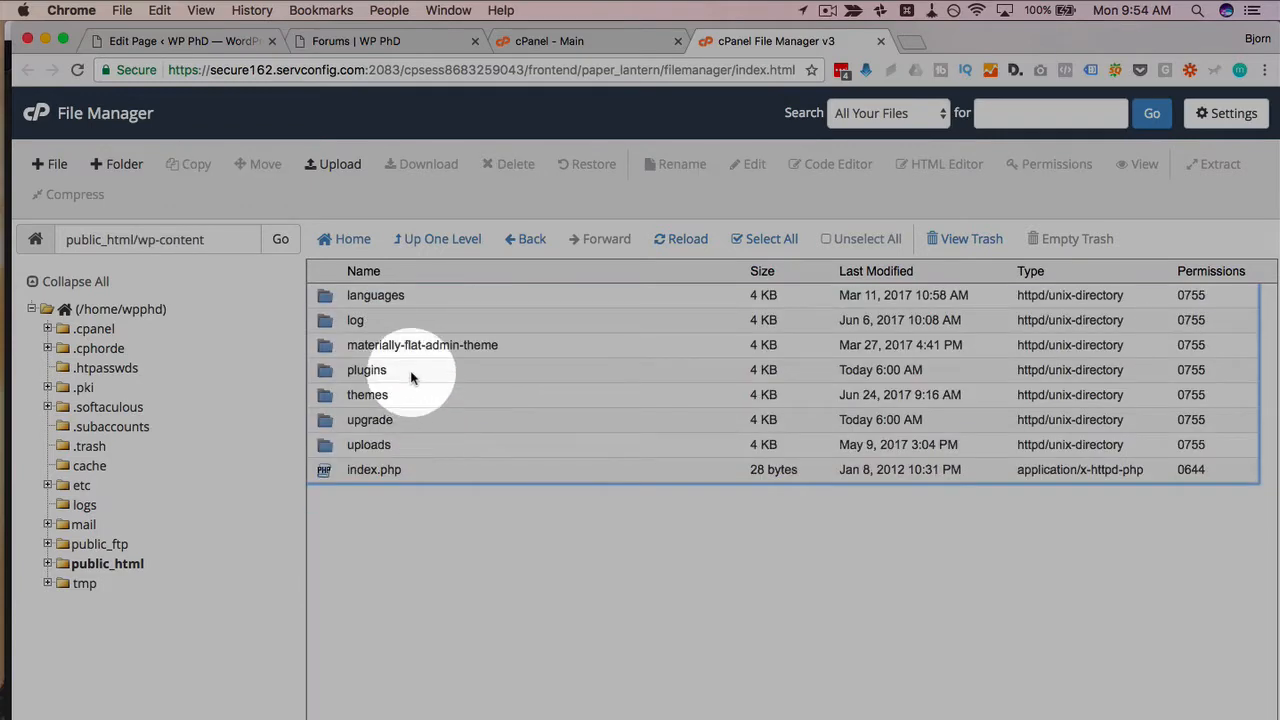
double_click(366, 368)
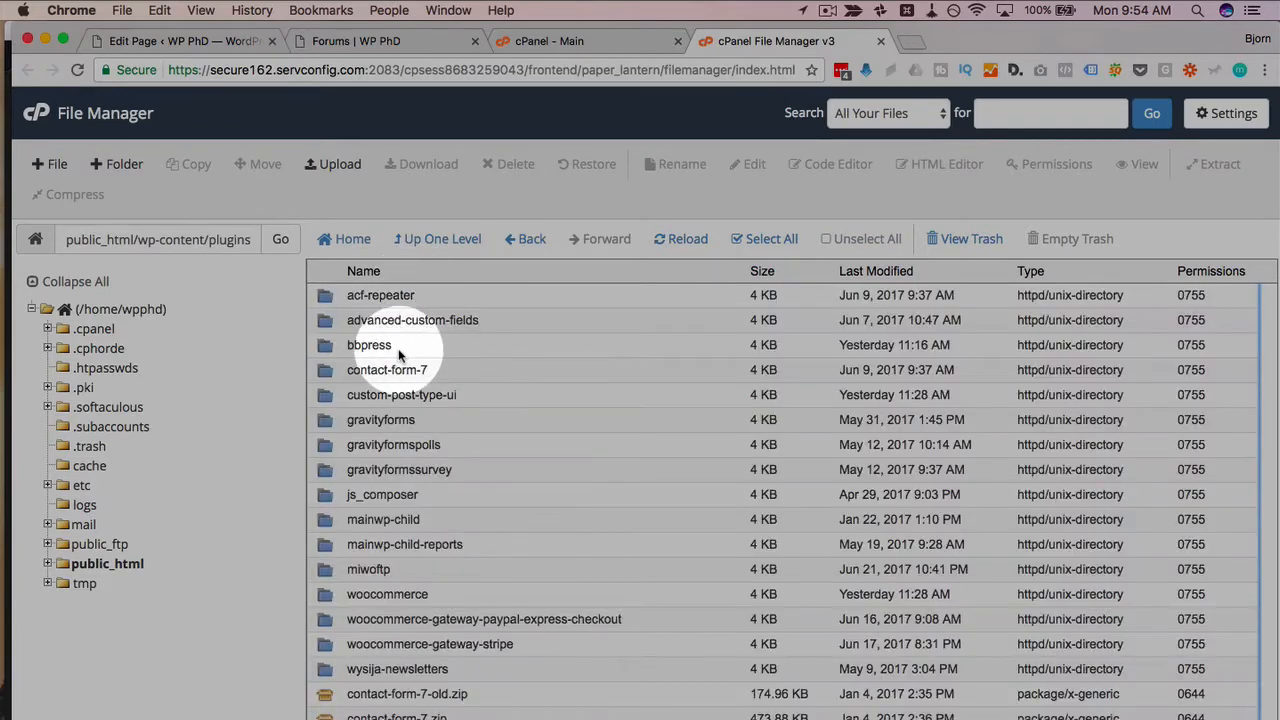
double_click(368, 344)
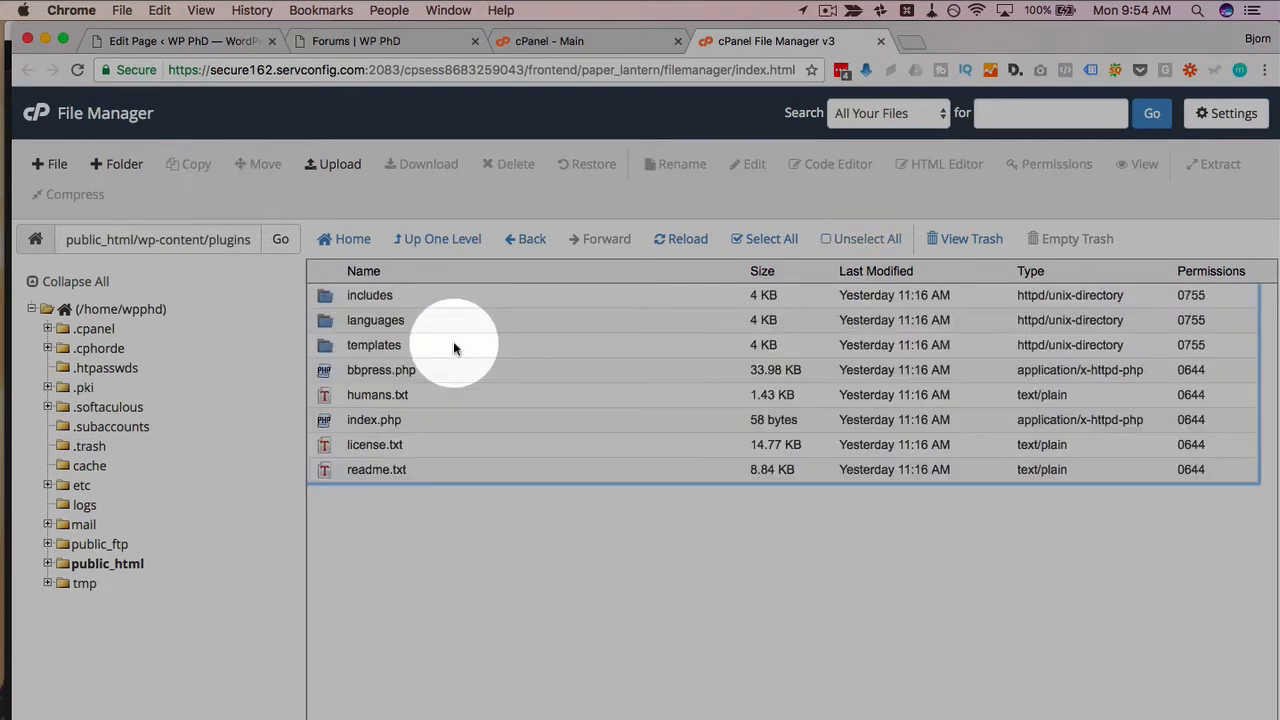
mouse_move(408, 354)
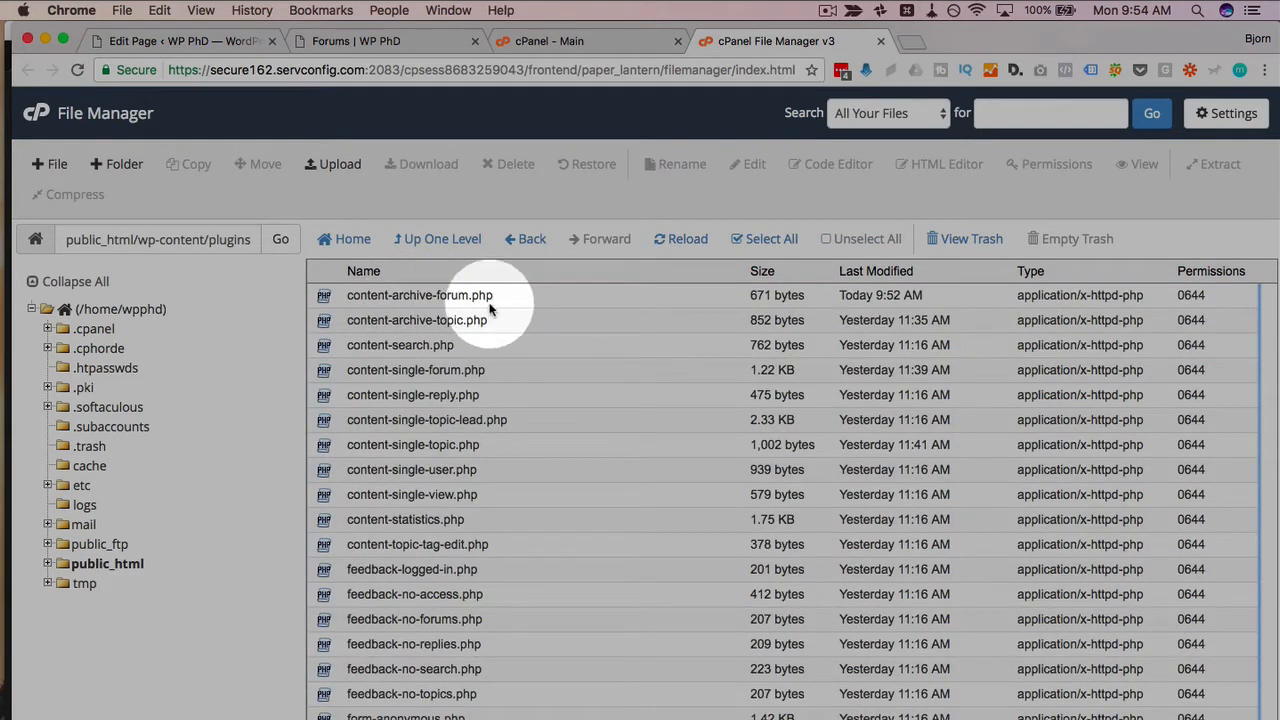
mouse_move(460, 668)
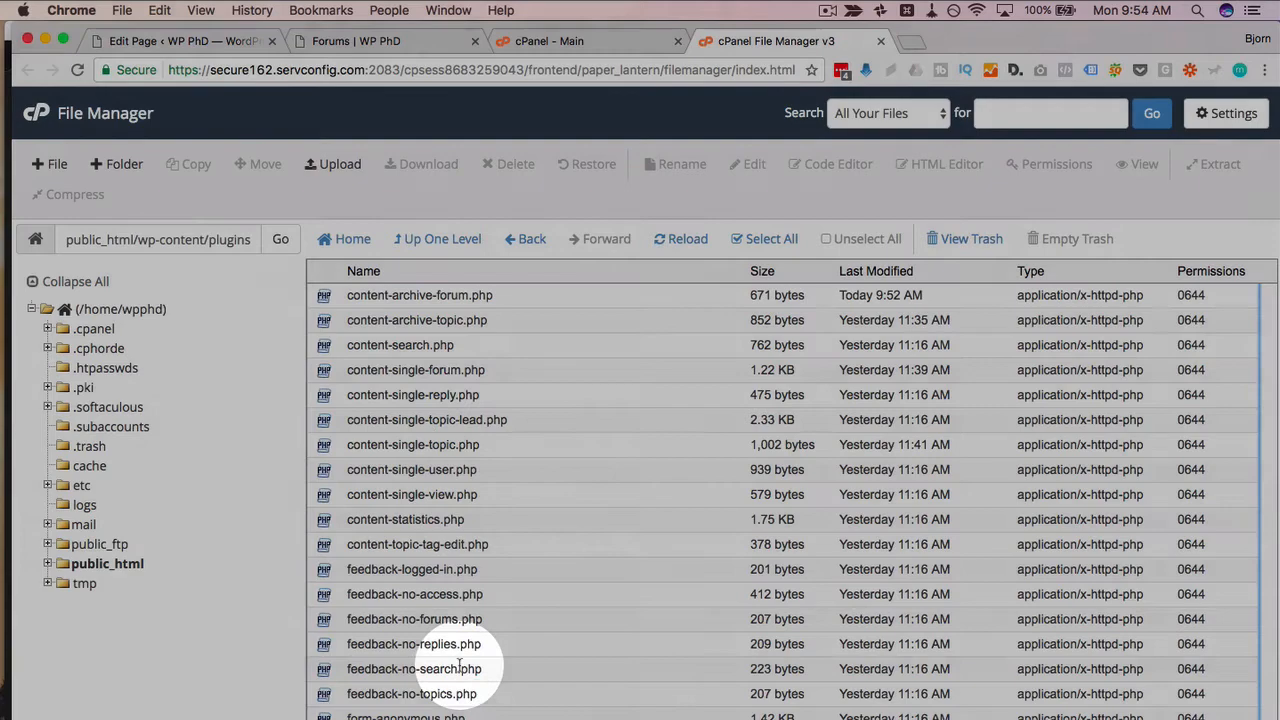
Glance at the live Forums page, then select content-archive-forum.php in the templates listing.
click(356, 40)
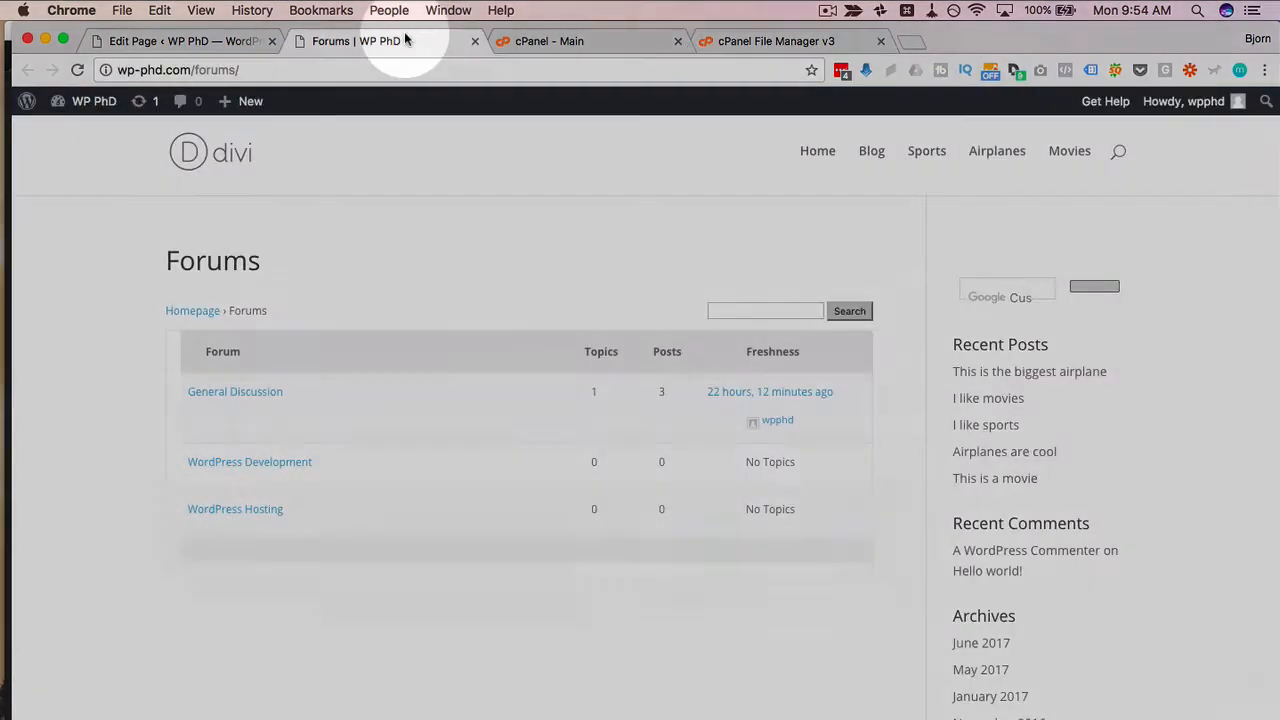
click(776, 40)
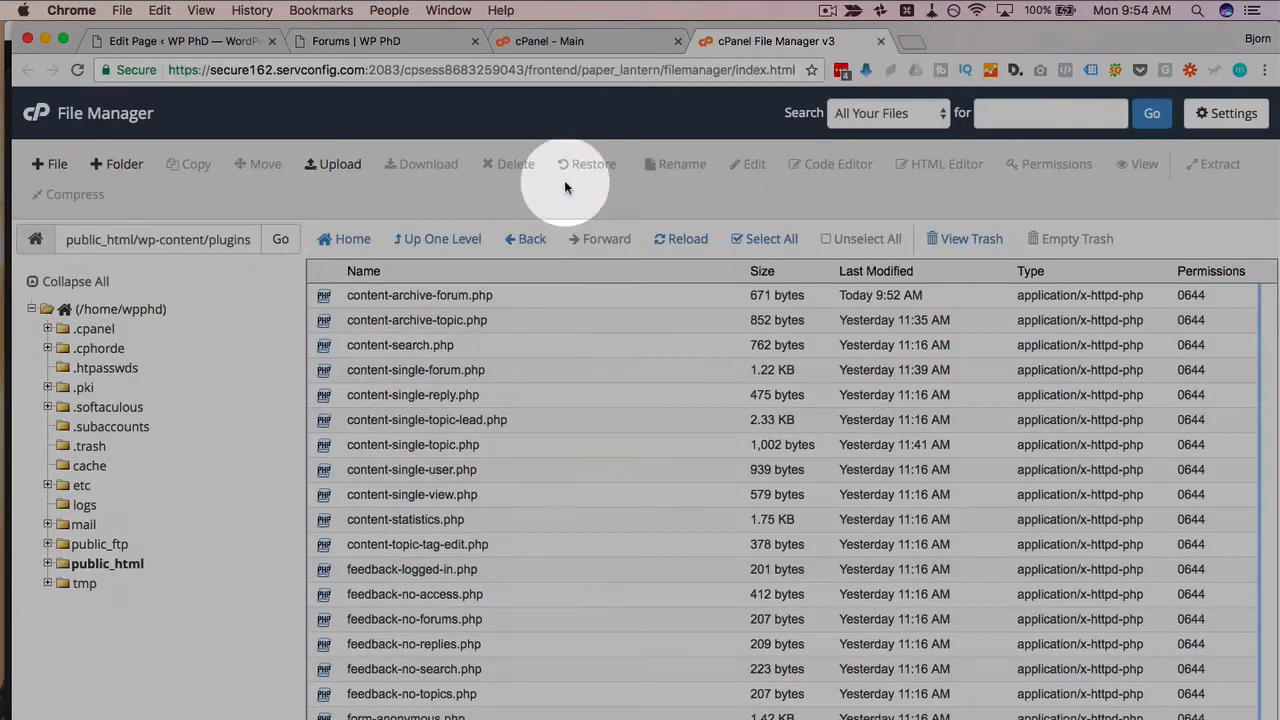
click(420, 296)
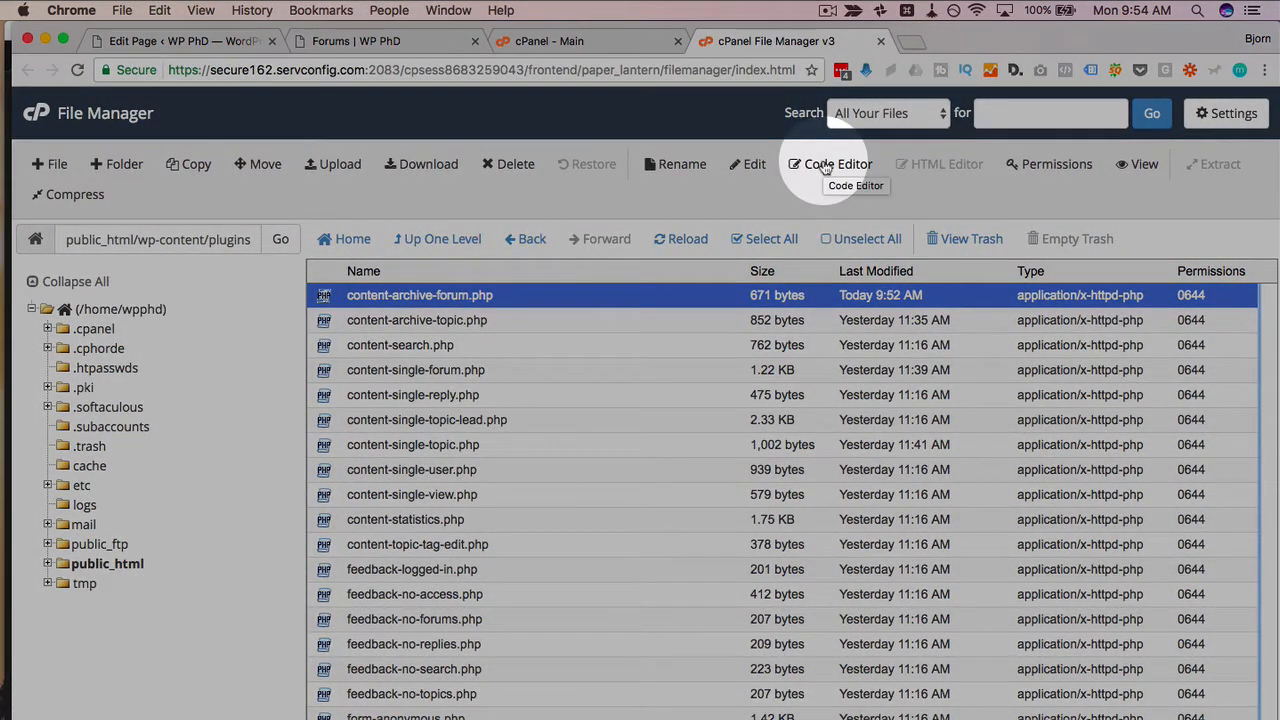
Open content-archive-forum.php in the code editor and compare its search-form line with the Forums page.
click(836, 164)
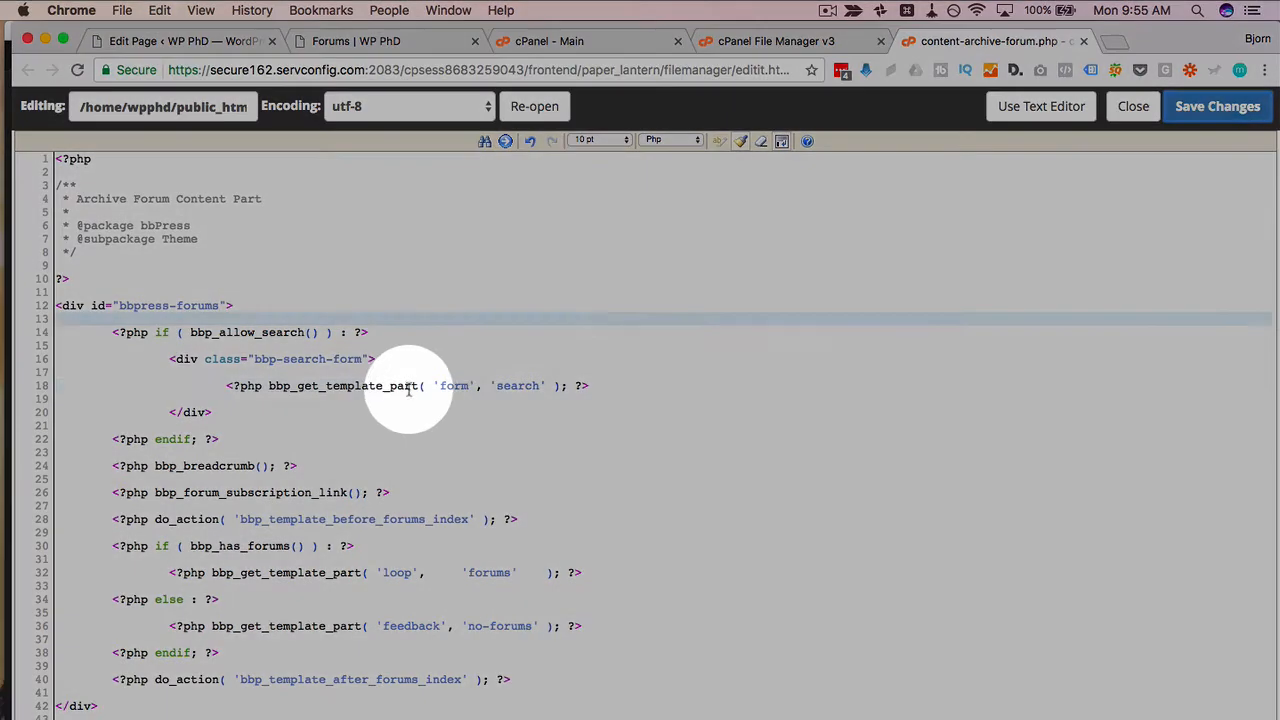
drag(416, 384, 564, 384)
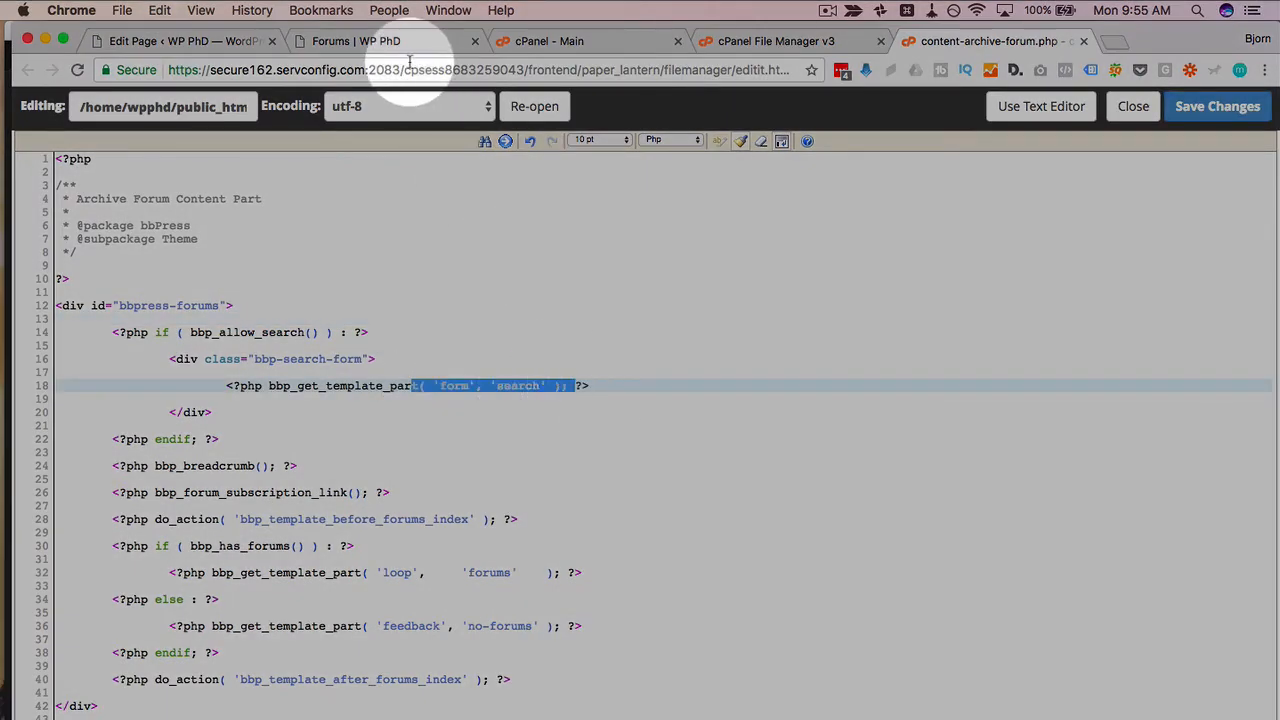
click(356, 40)
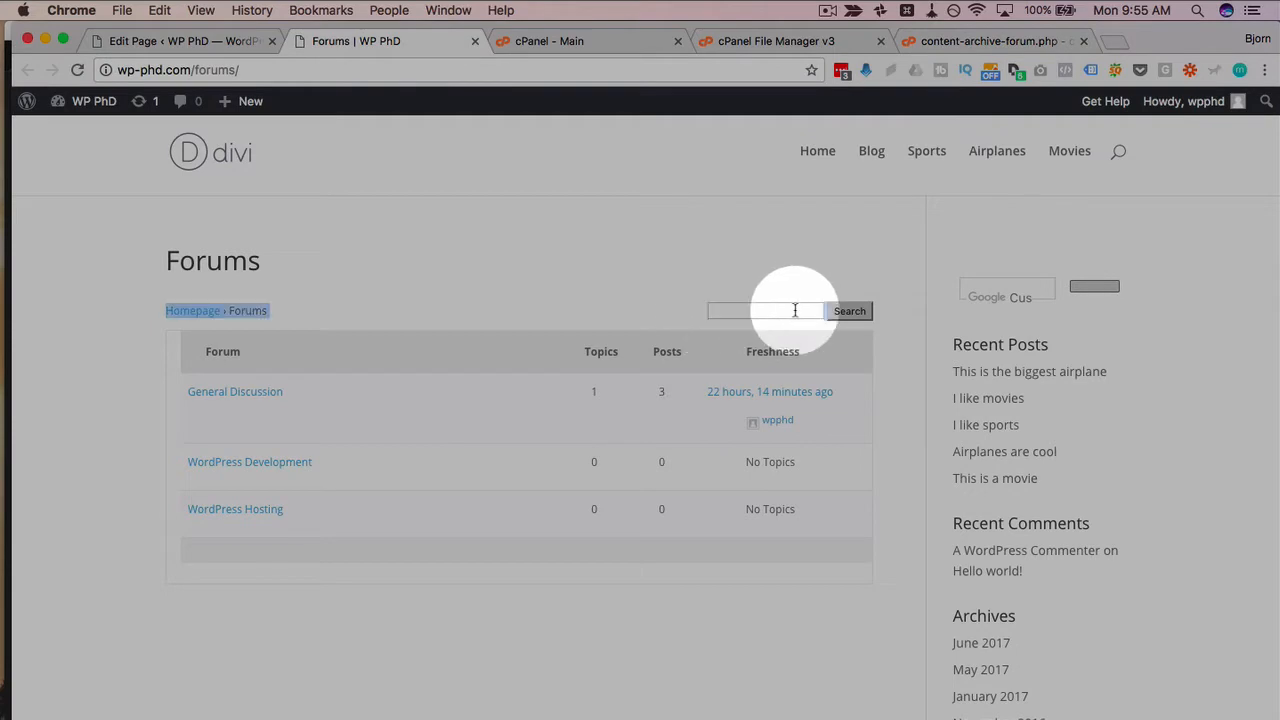
click(990, 40)
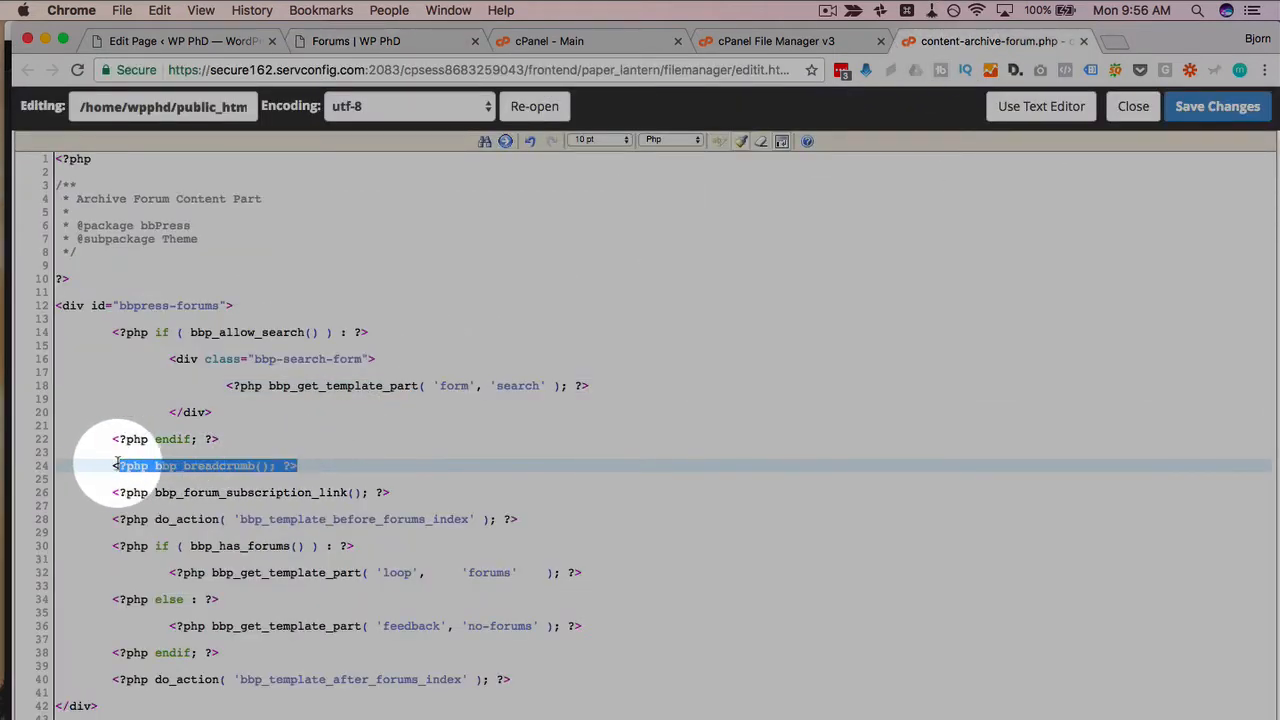
Compare the breadcrumb and forum-loop template parts against the live Forums page.
click(384, 40)
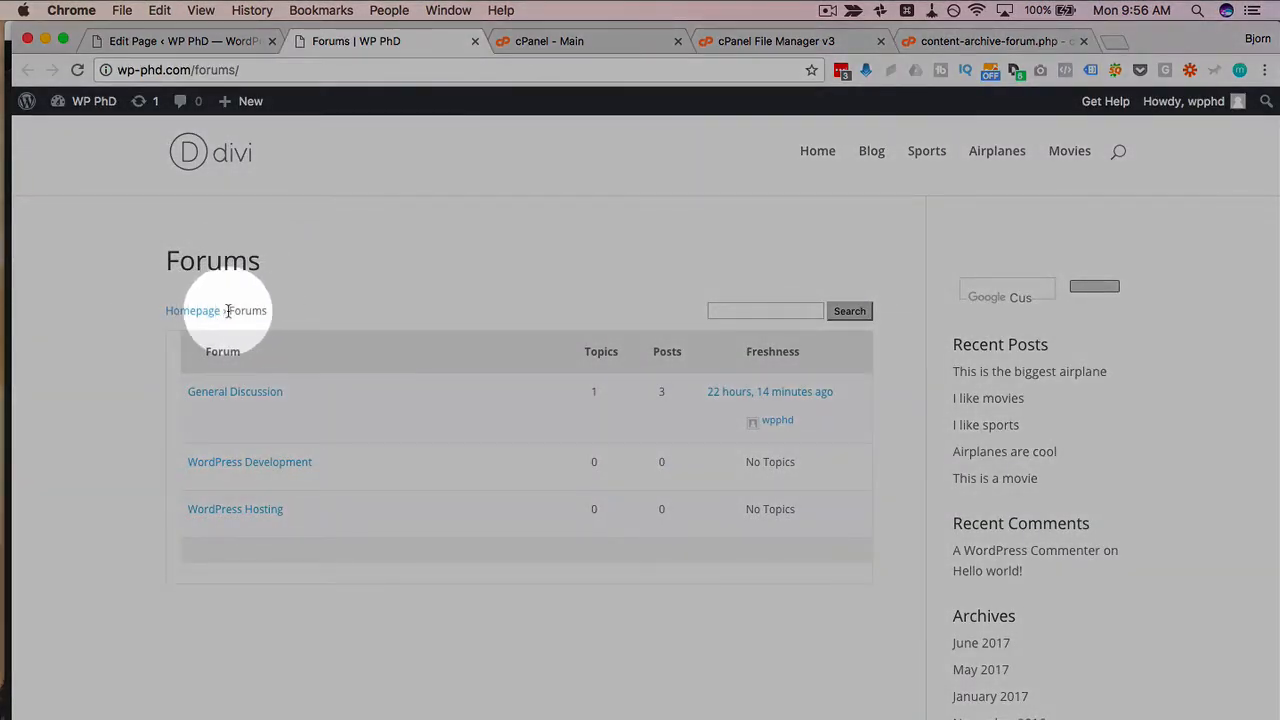
click(990, 40)
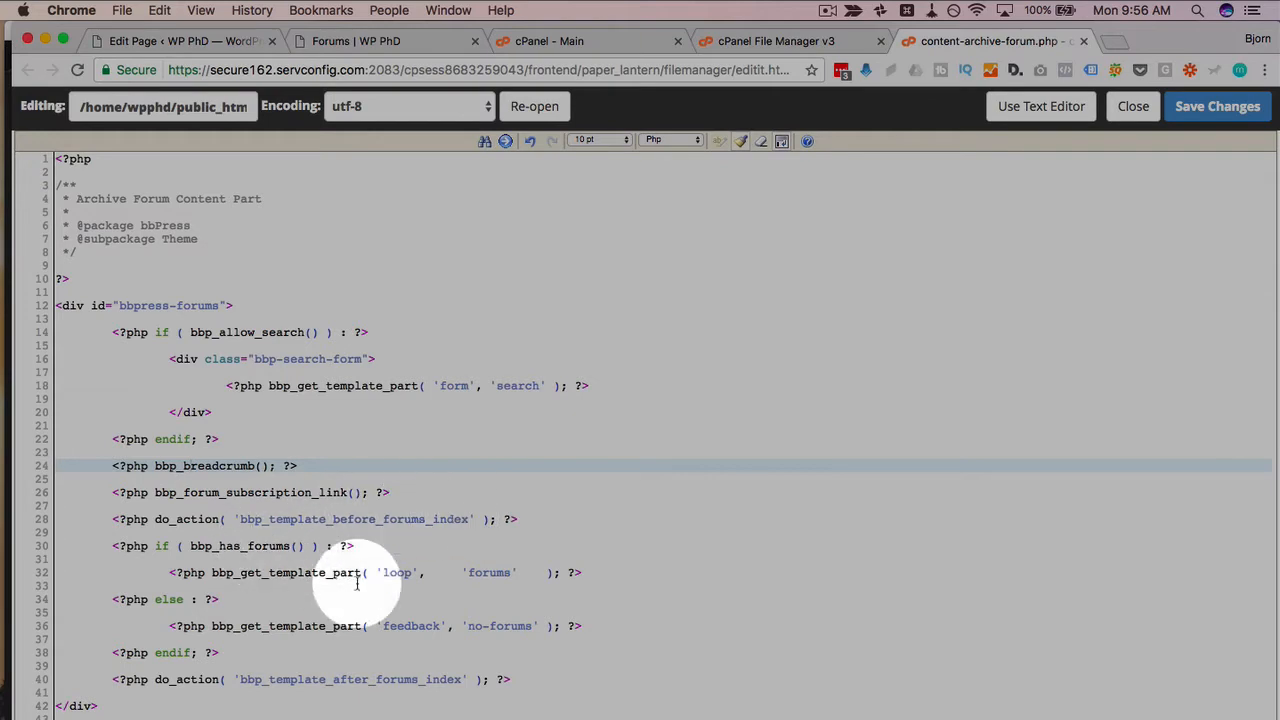
drag(352, 544, 220, 600)
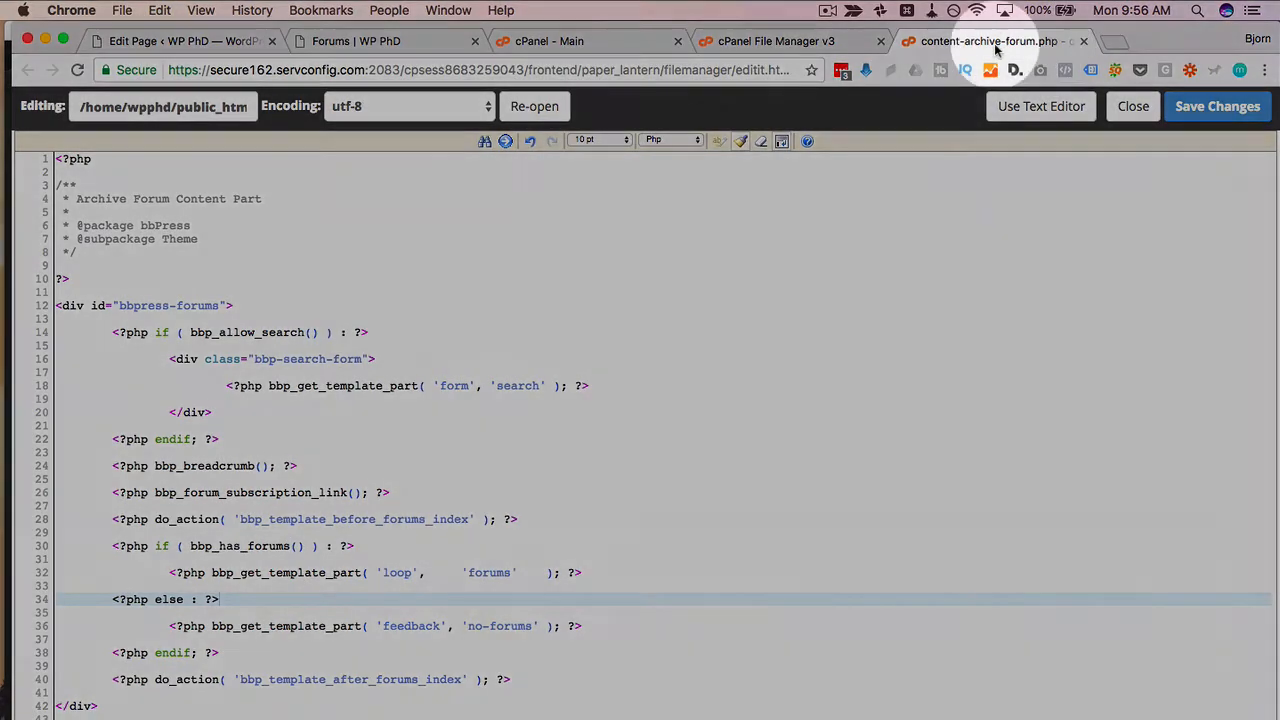
click(356, 40)
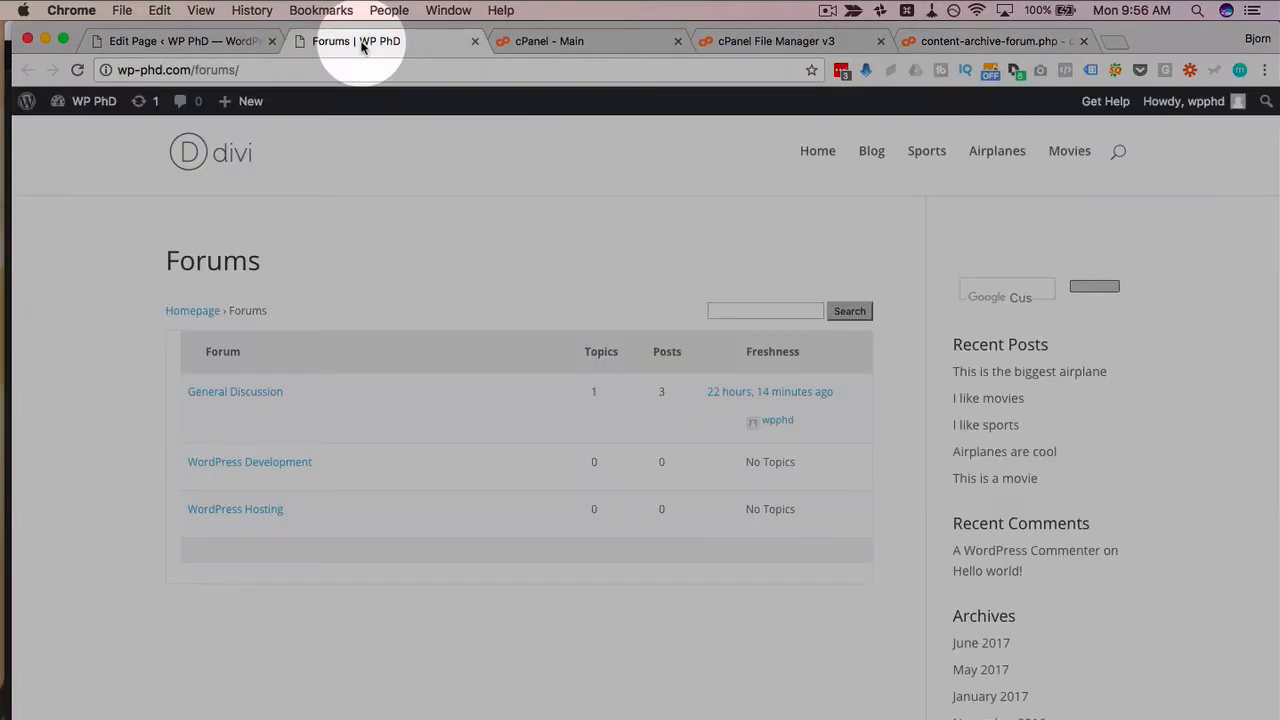
mouse_move(194, 328)
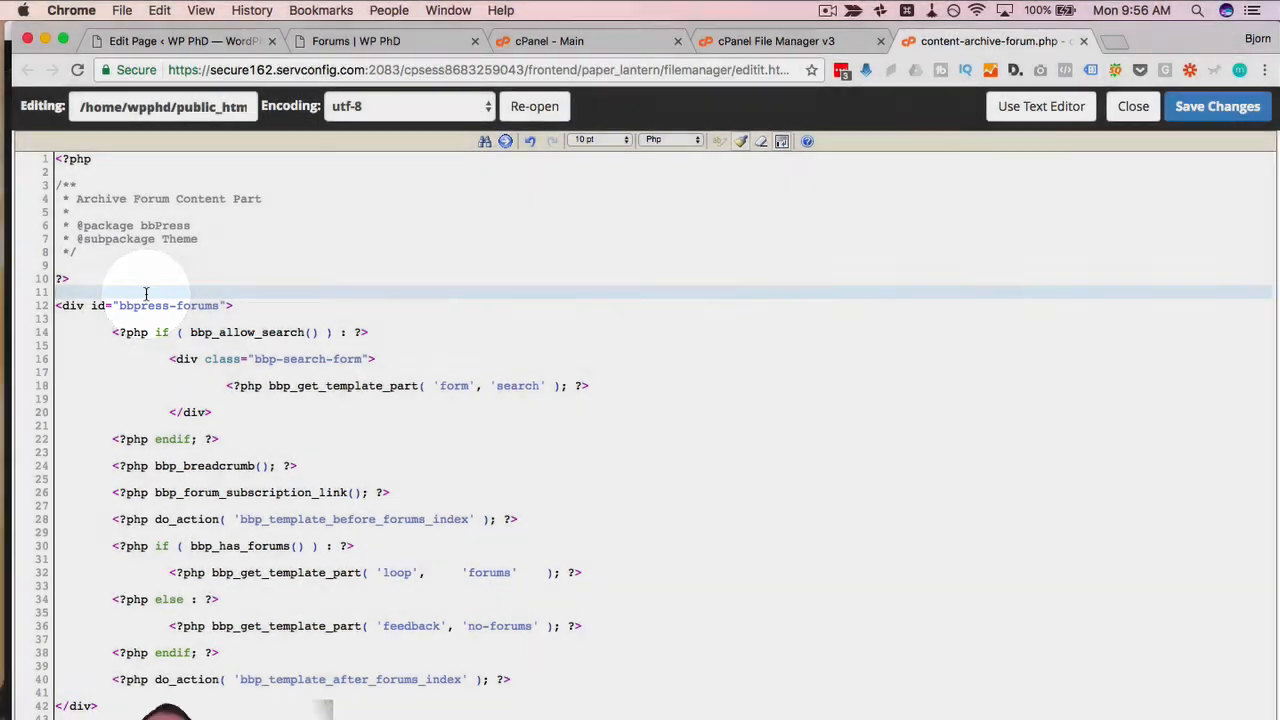
Add an 'adsense code' line above the bbpress-forums div, save, and check the Forums page.
text(a)
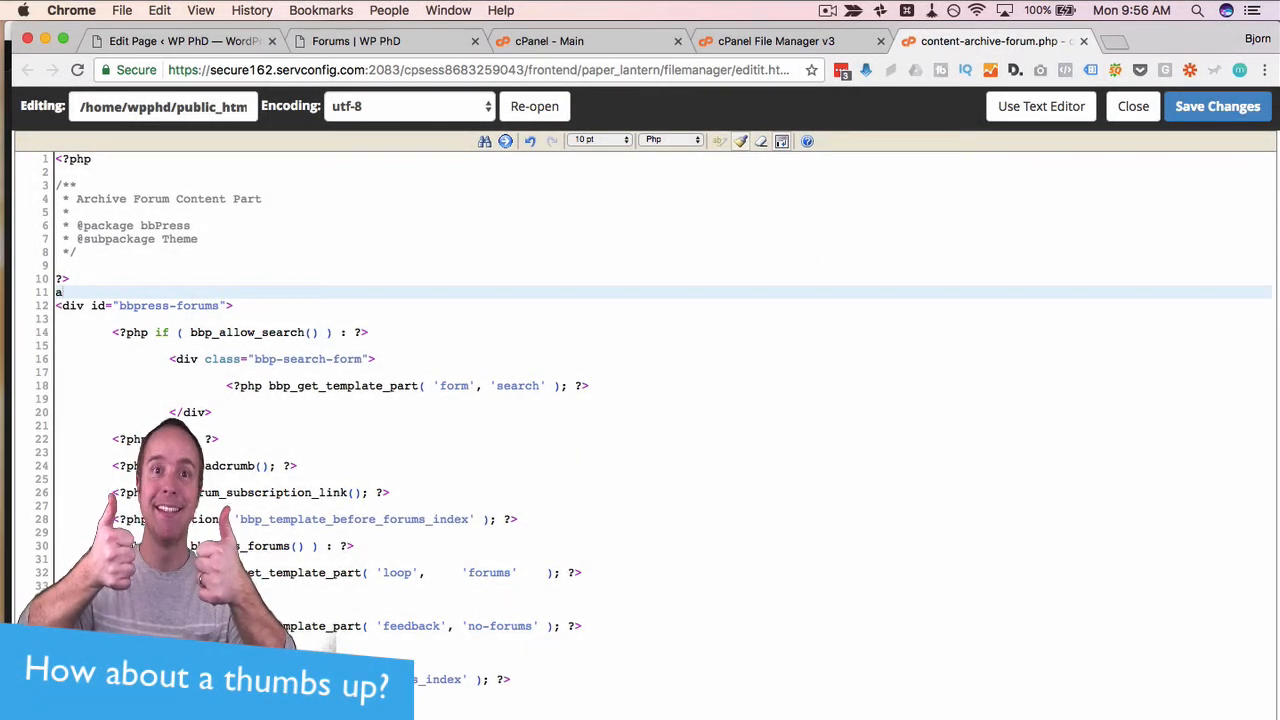
text(dsense code)
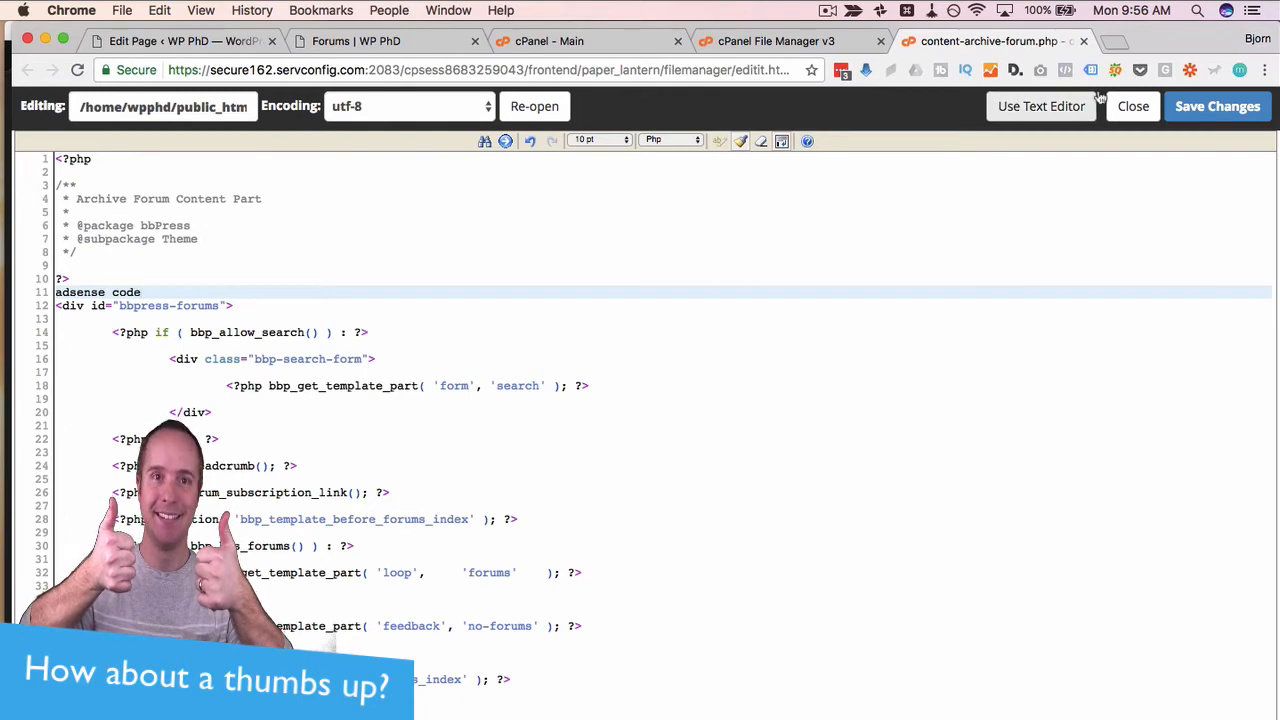
click(356, 40)
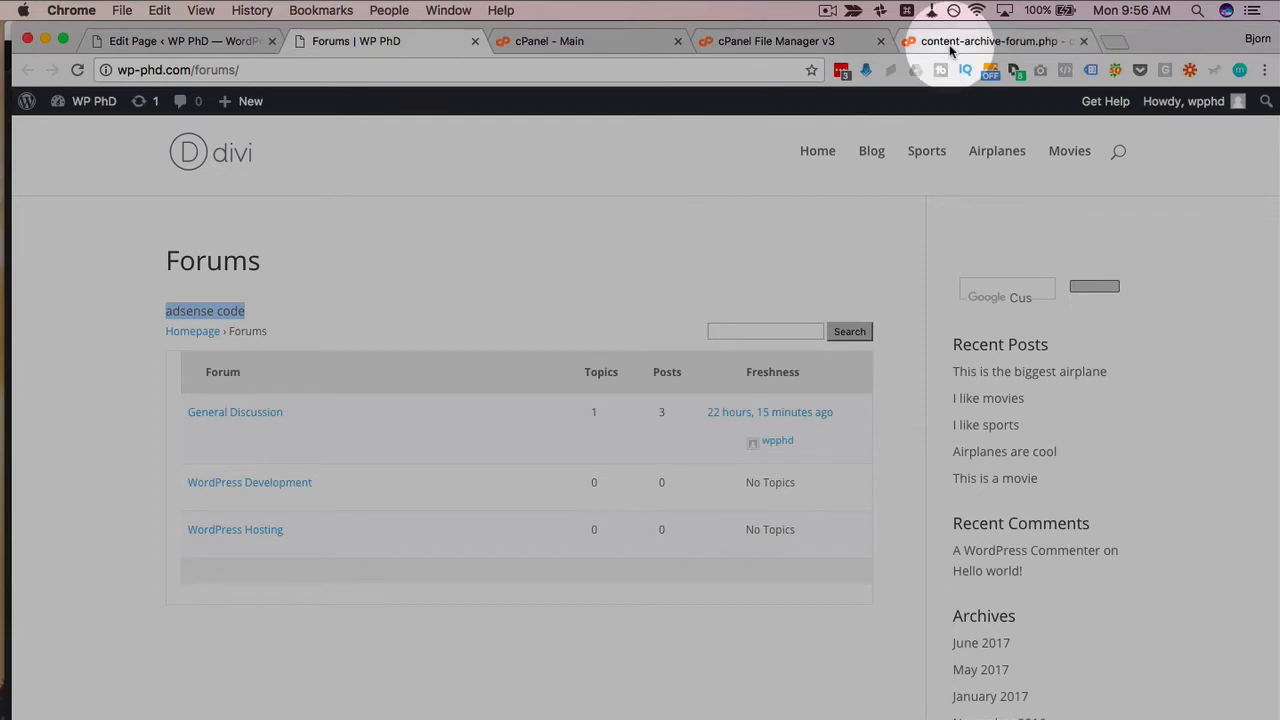
click(990, 40)
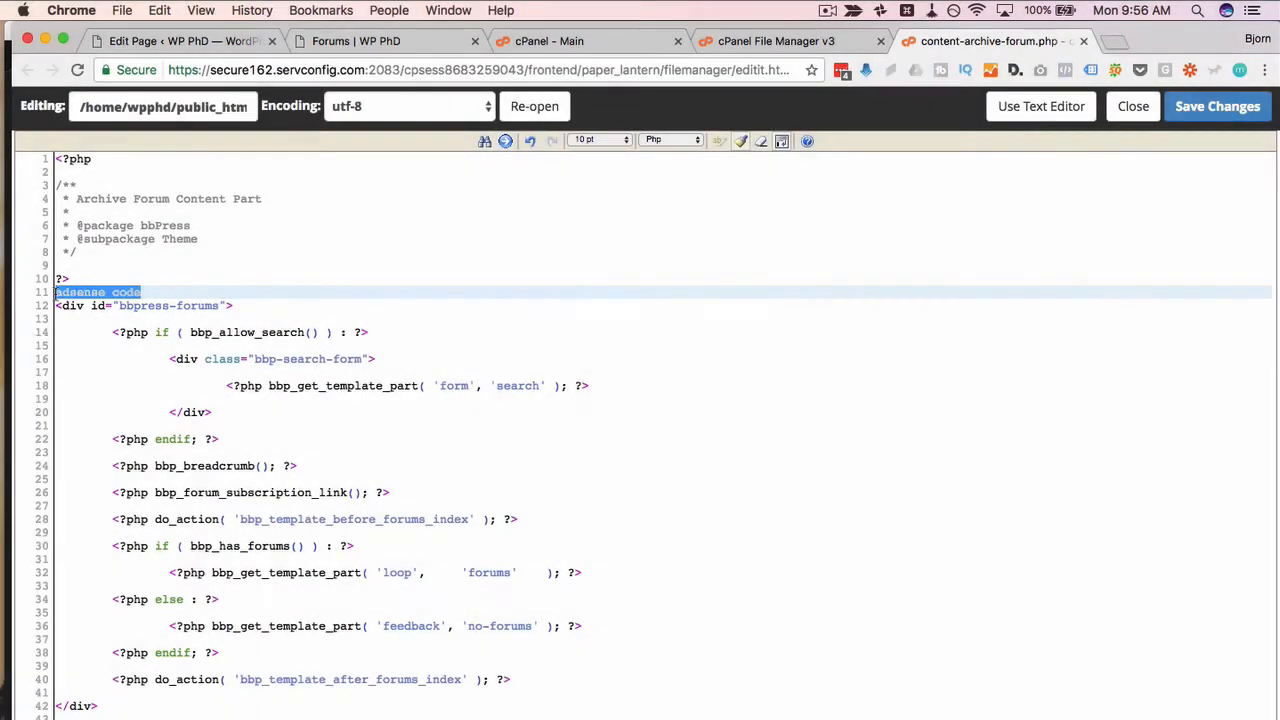
click(384, 40)
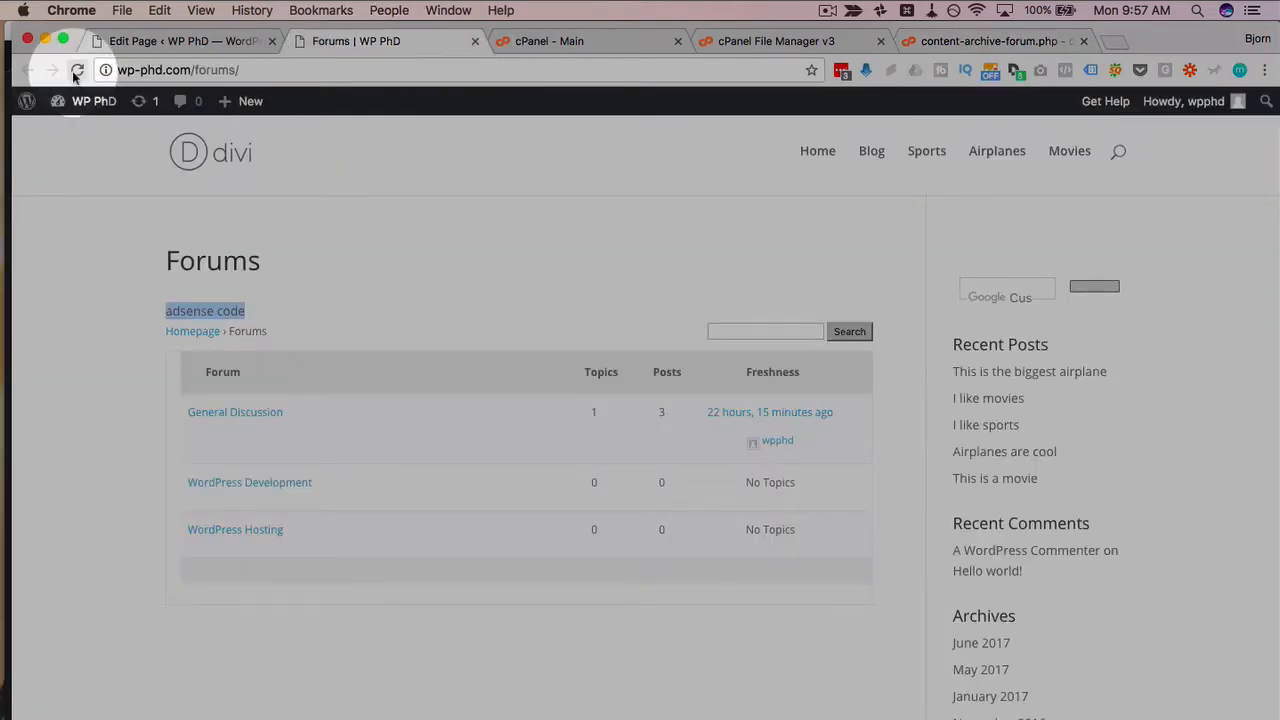
Reload Forums to see the top placeholder, then add 'adsense code' before the closing div.
click(76, 70)
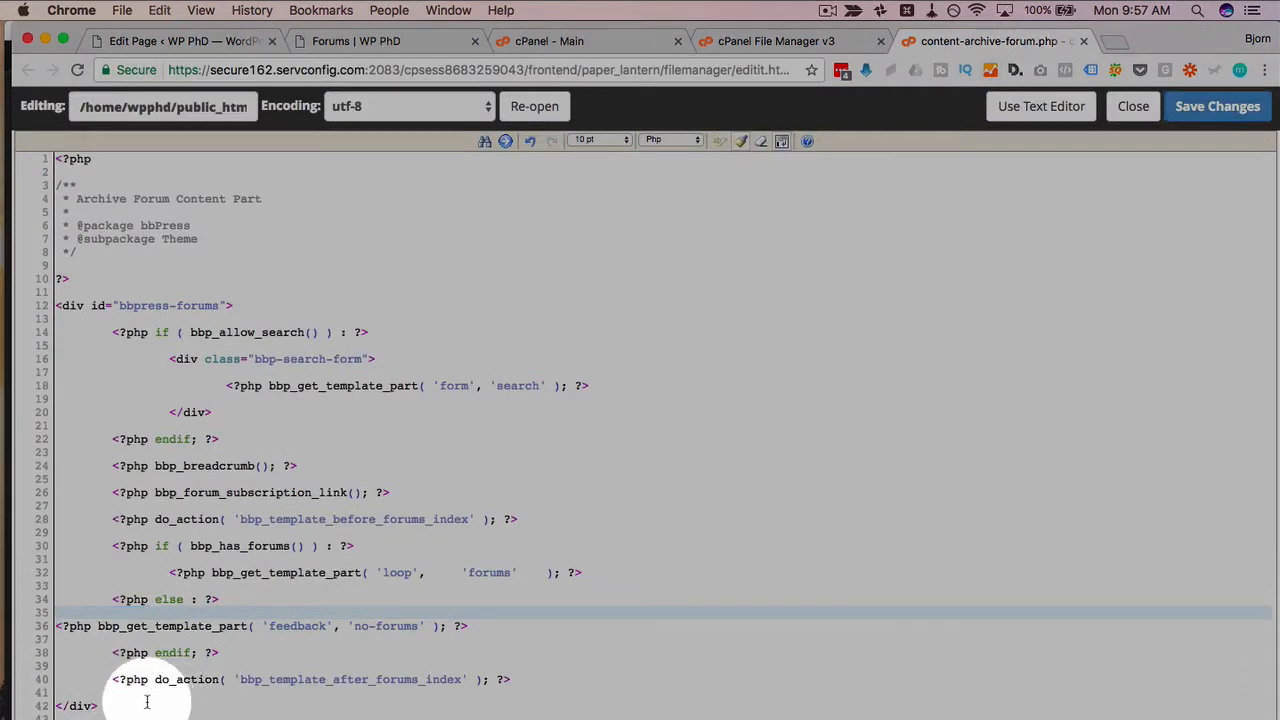
click(146, 692)
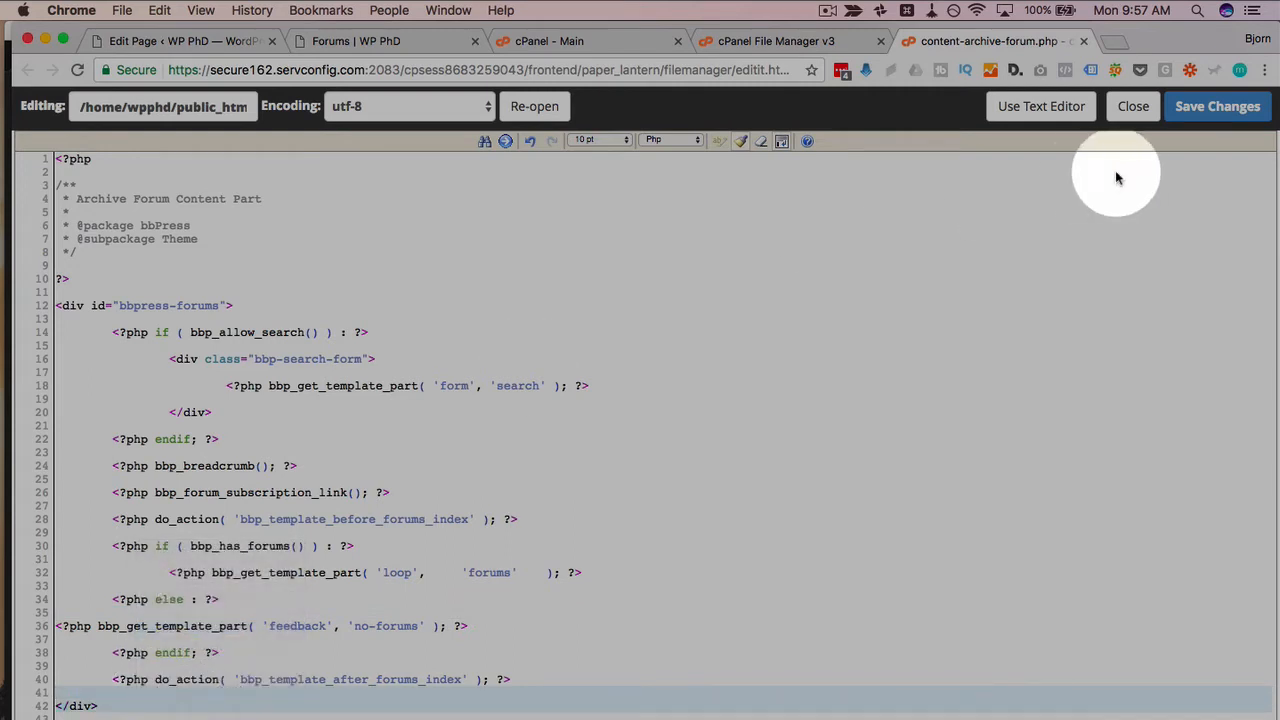
text(adsense code)
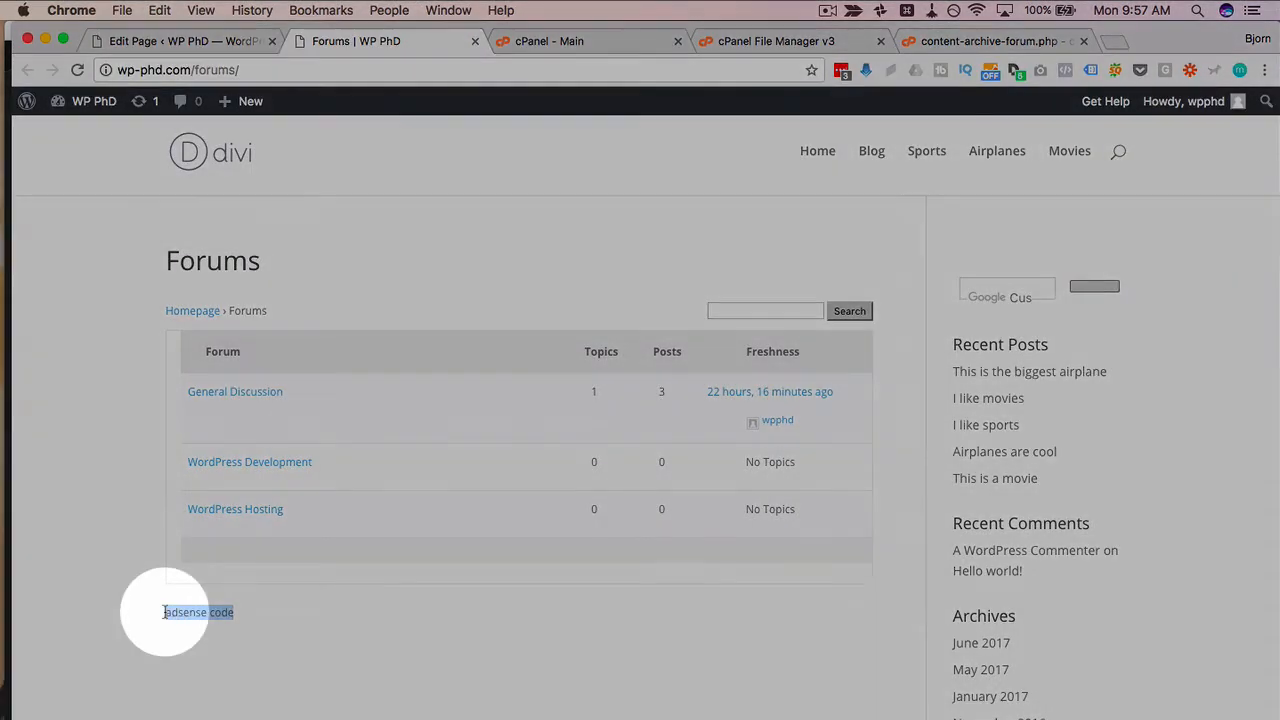
click(990, 40)
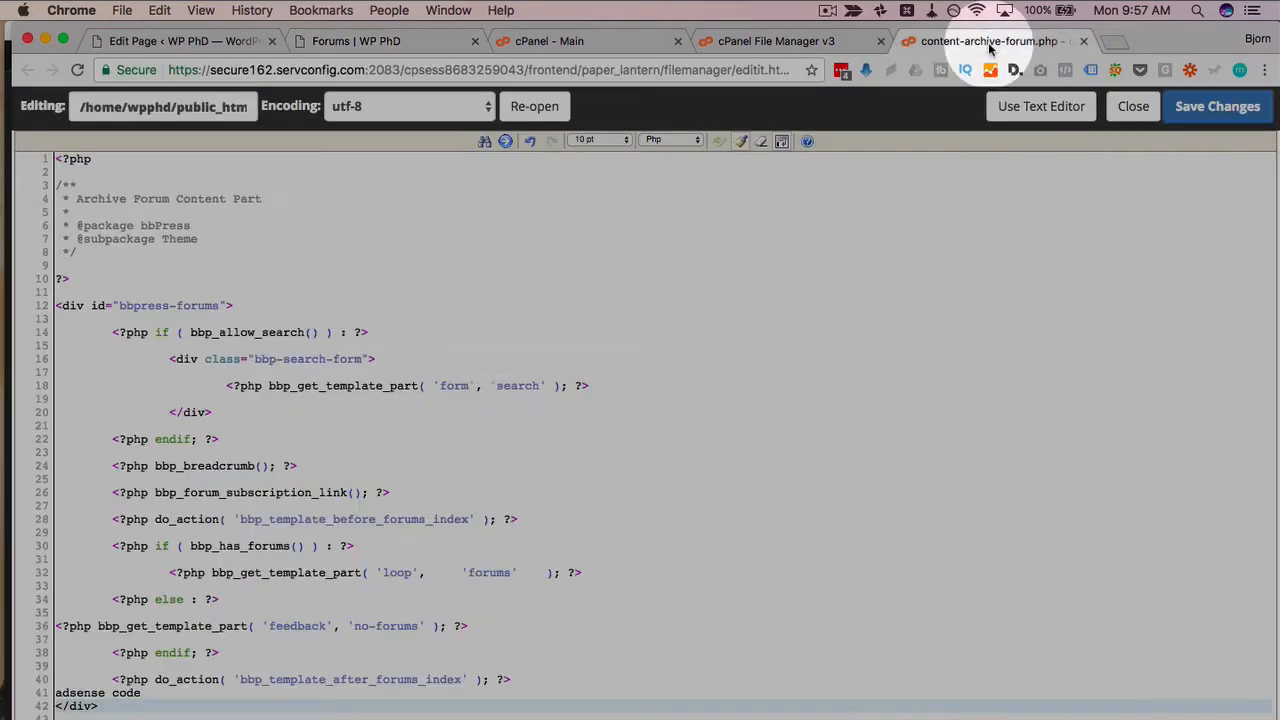
Remove the 'adsense code' placeholder, save, and reload the Forums page after the HTTP 500 error.
double_click(78, 692)
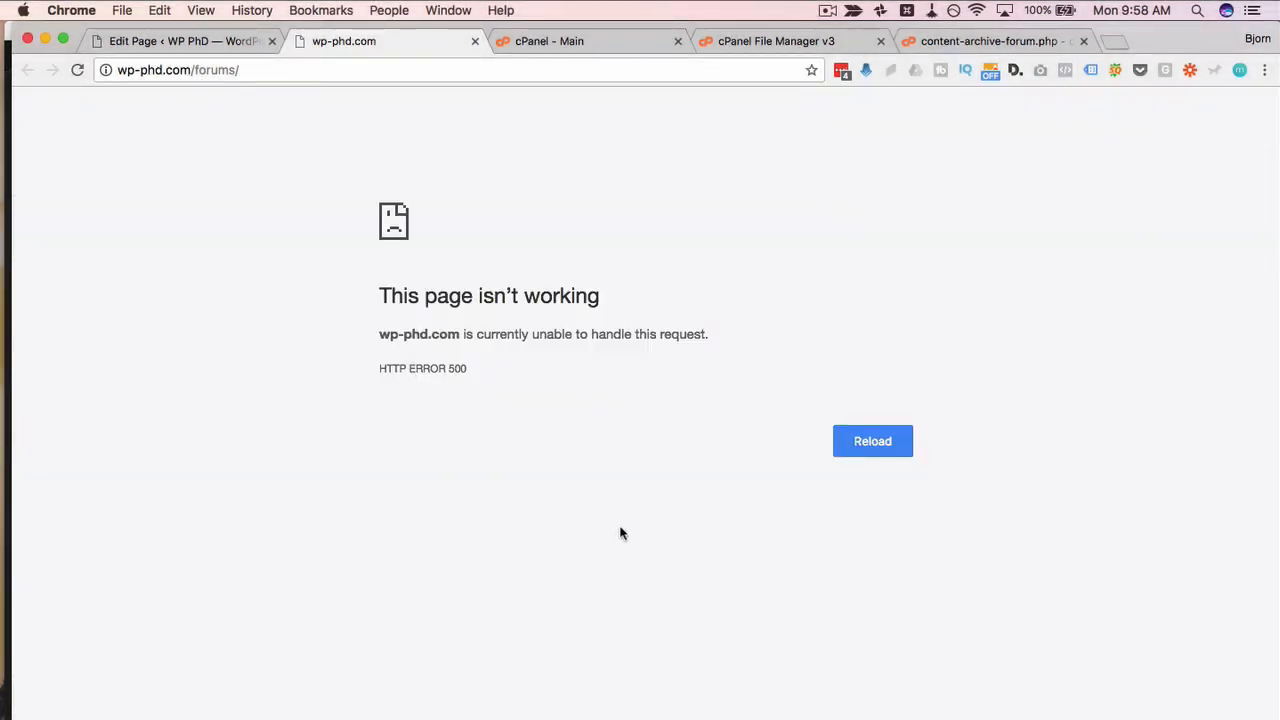
click(990, 40)
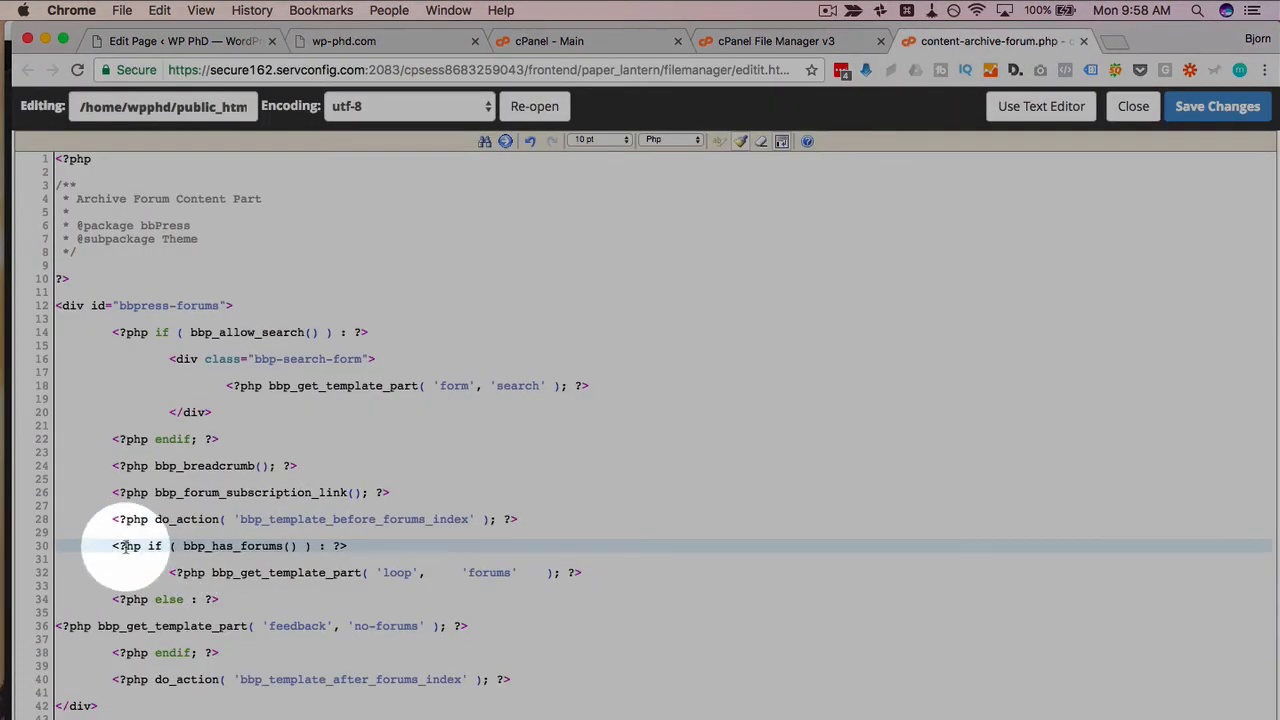
click(1216, 106)
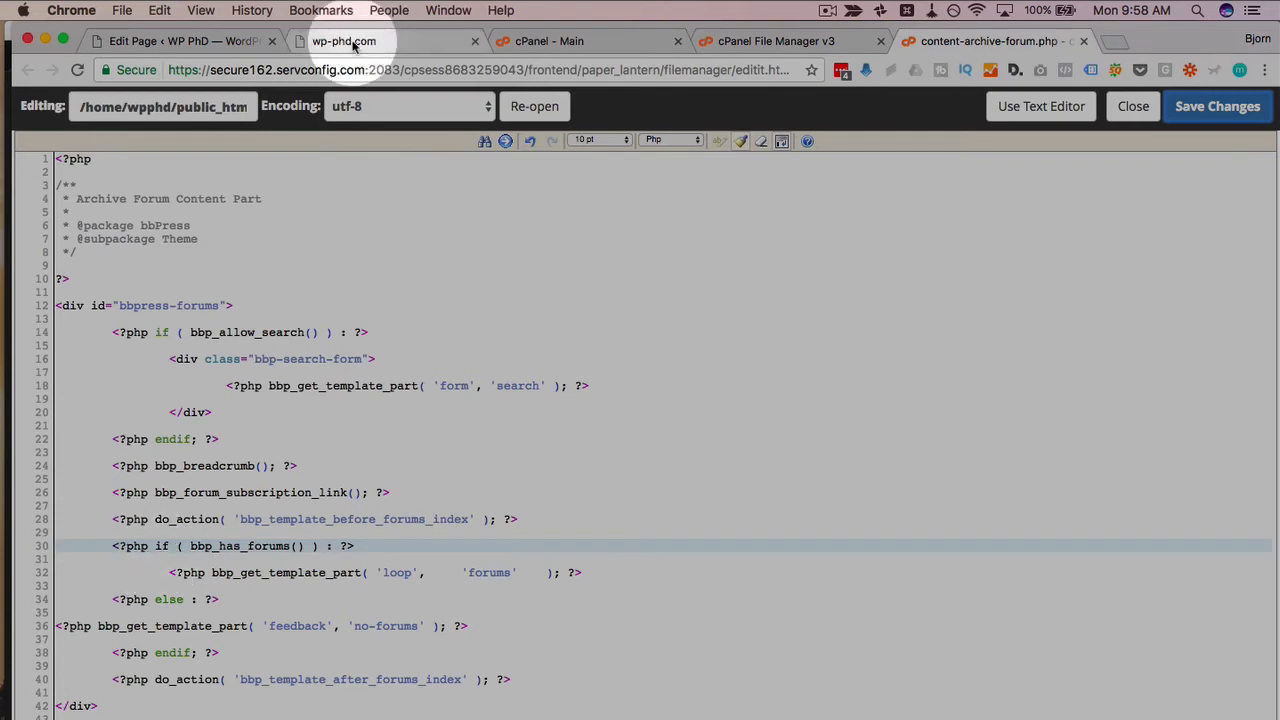
click(344, 40)
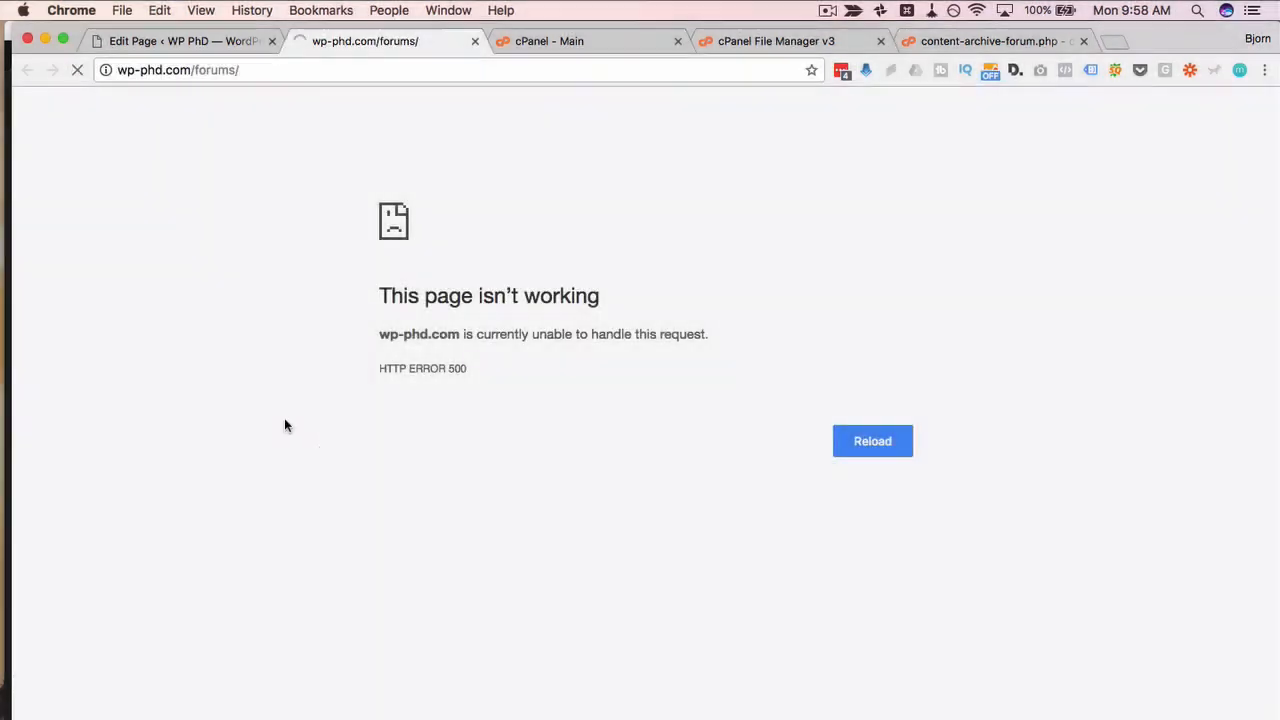
click(872, 442)
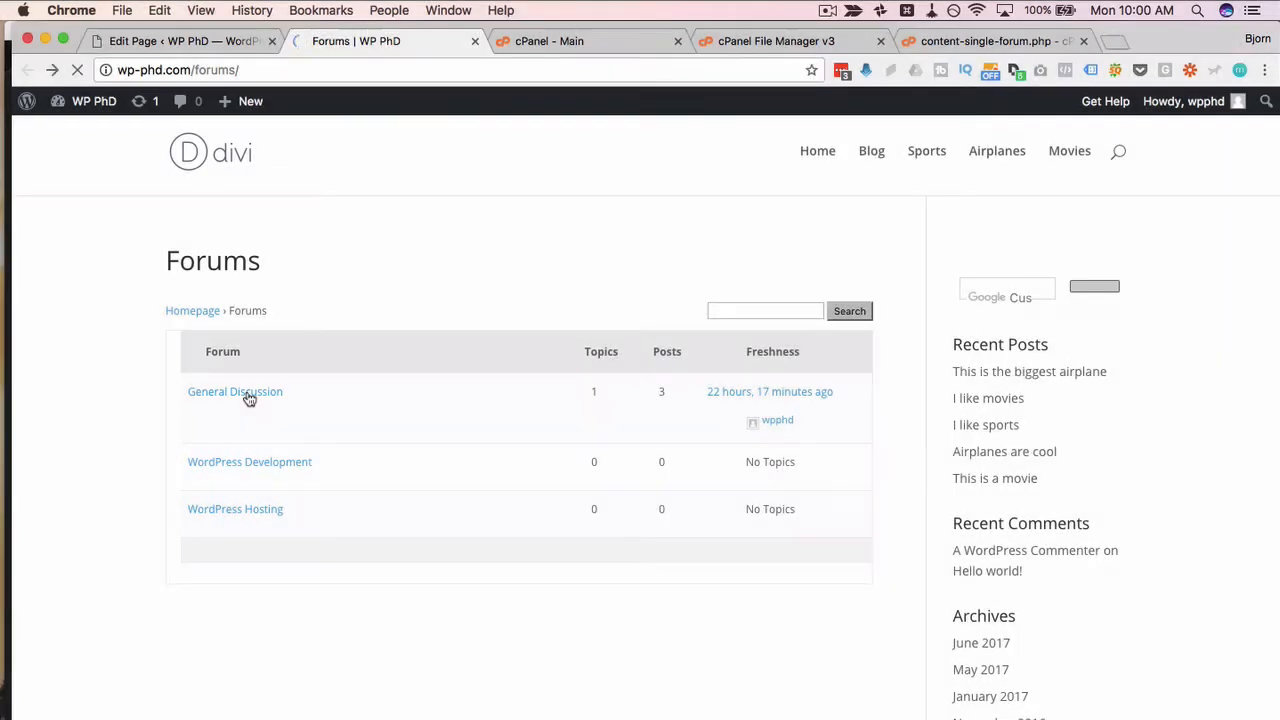
View the General Discussion forum, then open content-single-forum.php in the code editor.
click(234, 390)
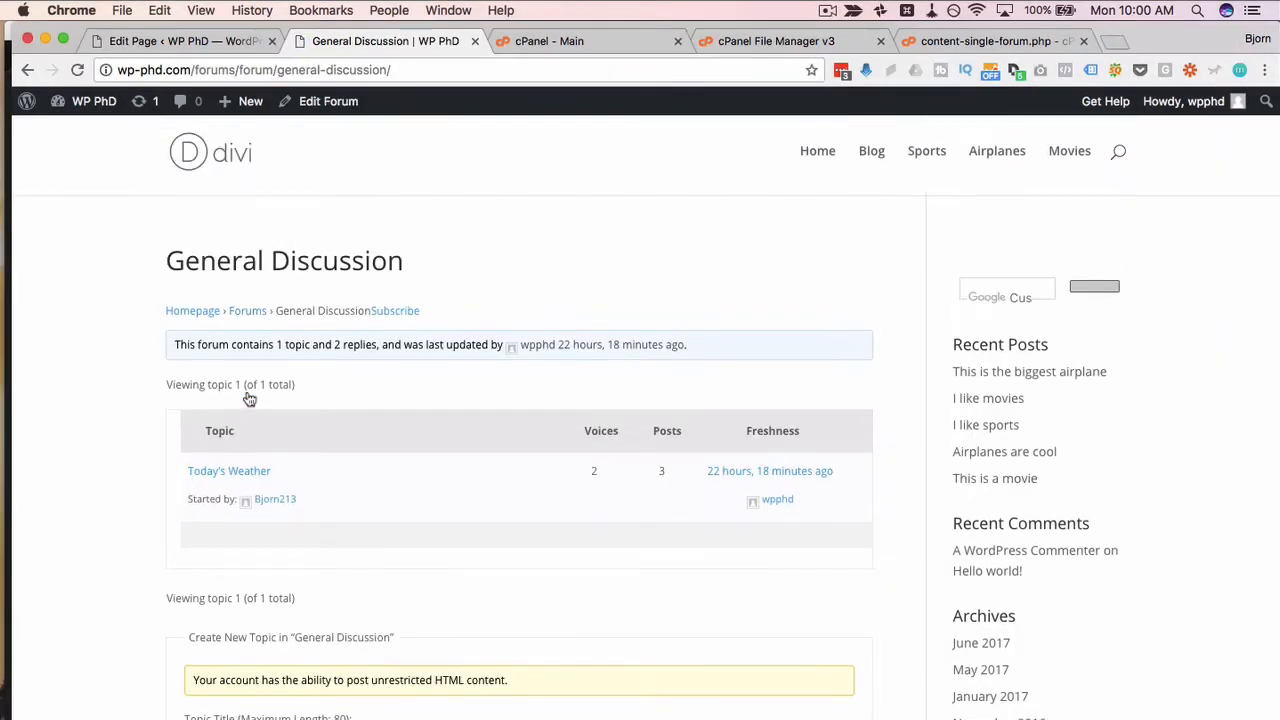
scroll(down, 3)
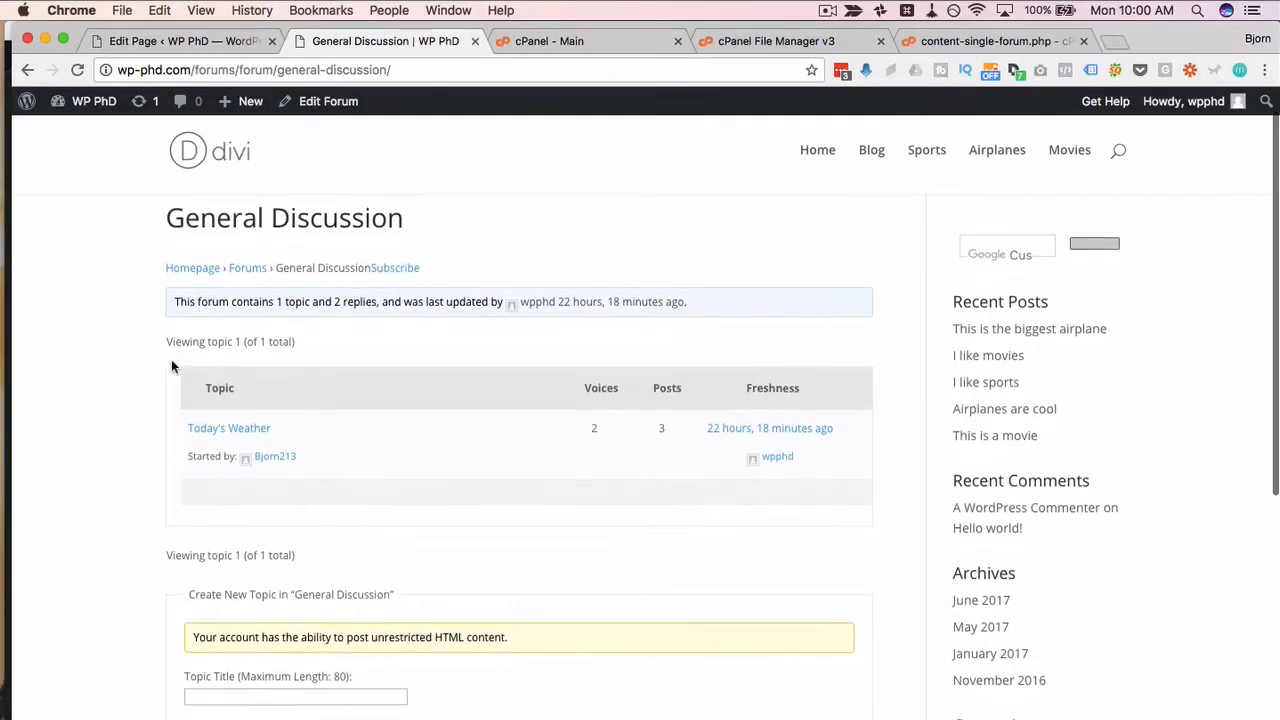
click(776, 40)
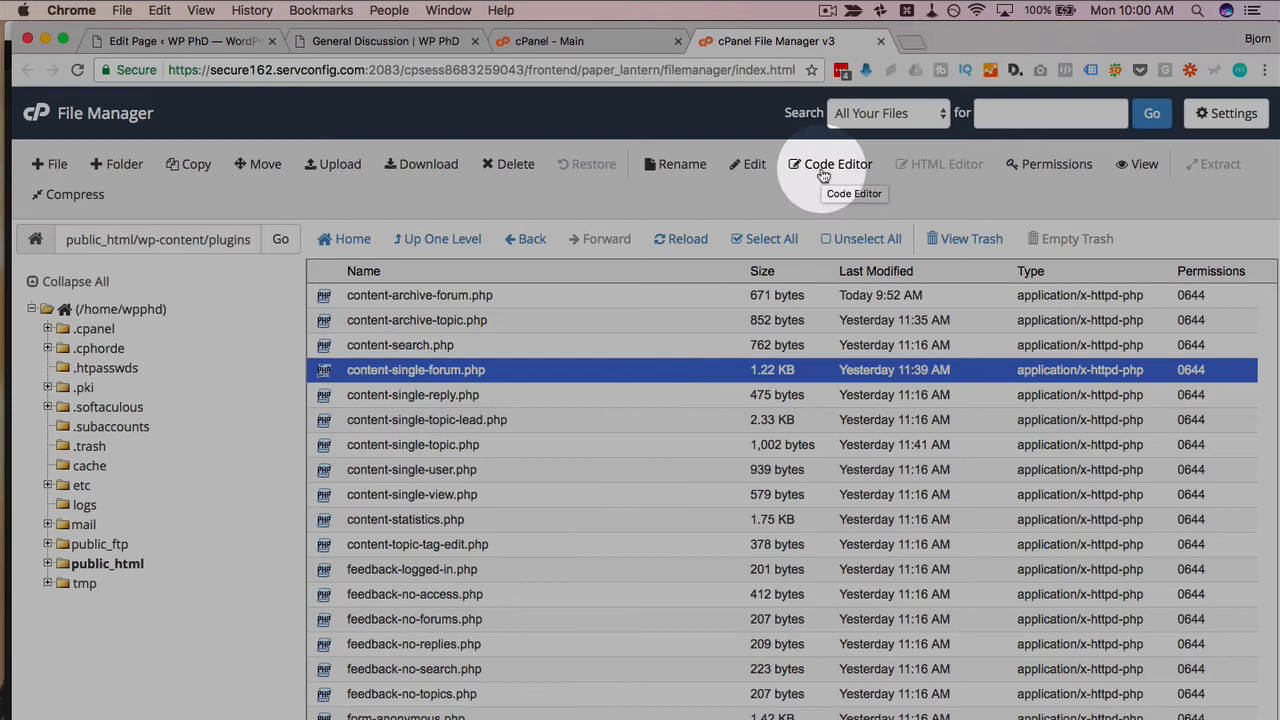
click(830, 164)
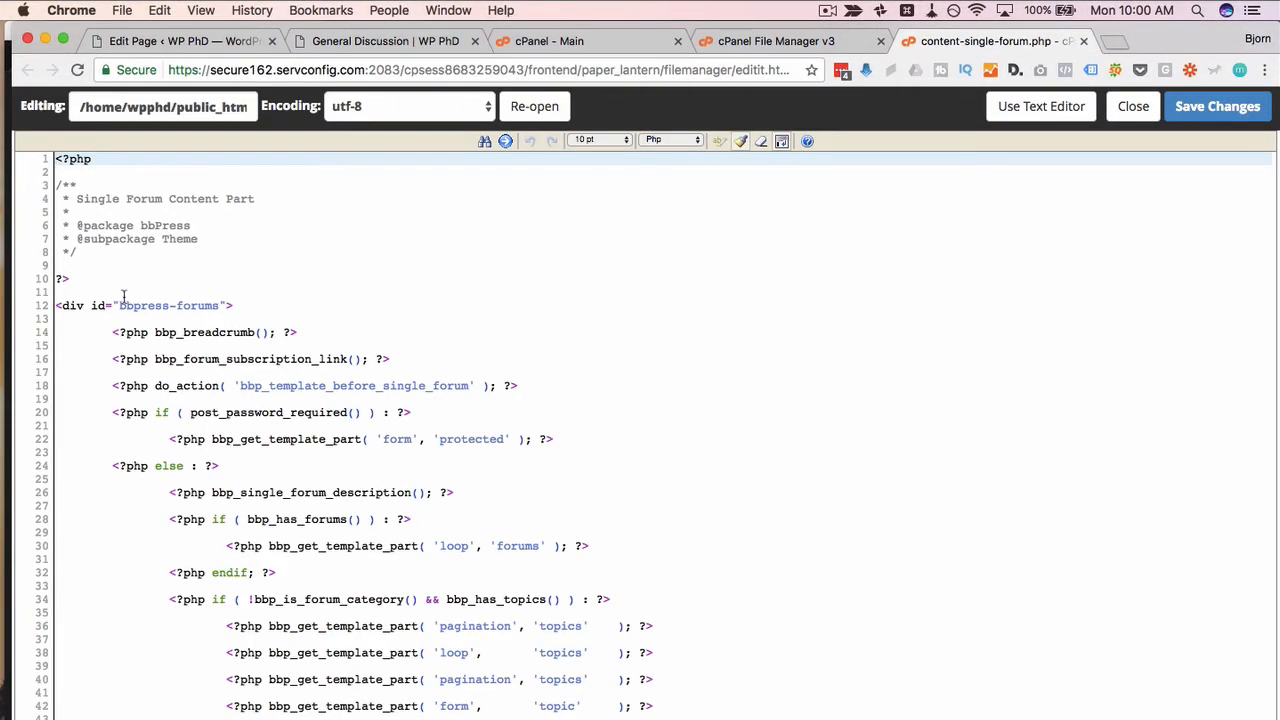
Add an 'adsense ad top' line above the bbpress-forums div and save.
scroll(down, 3)
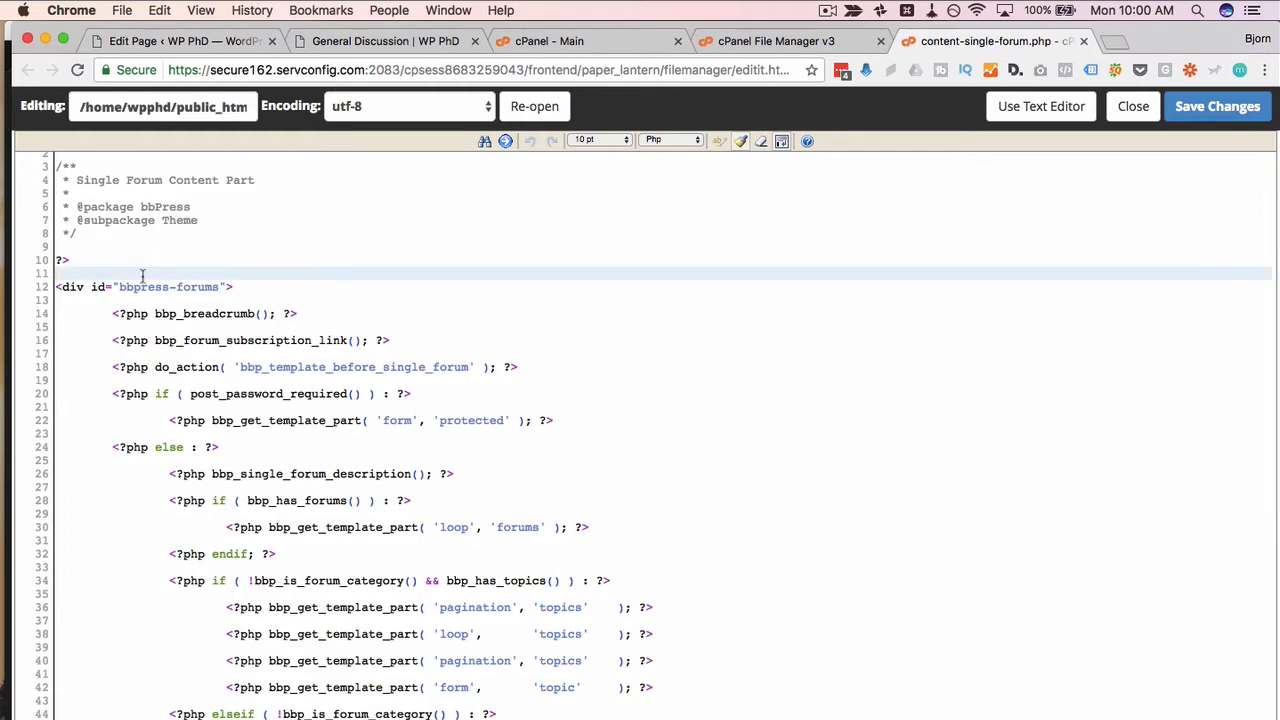
text(adsense ad top)
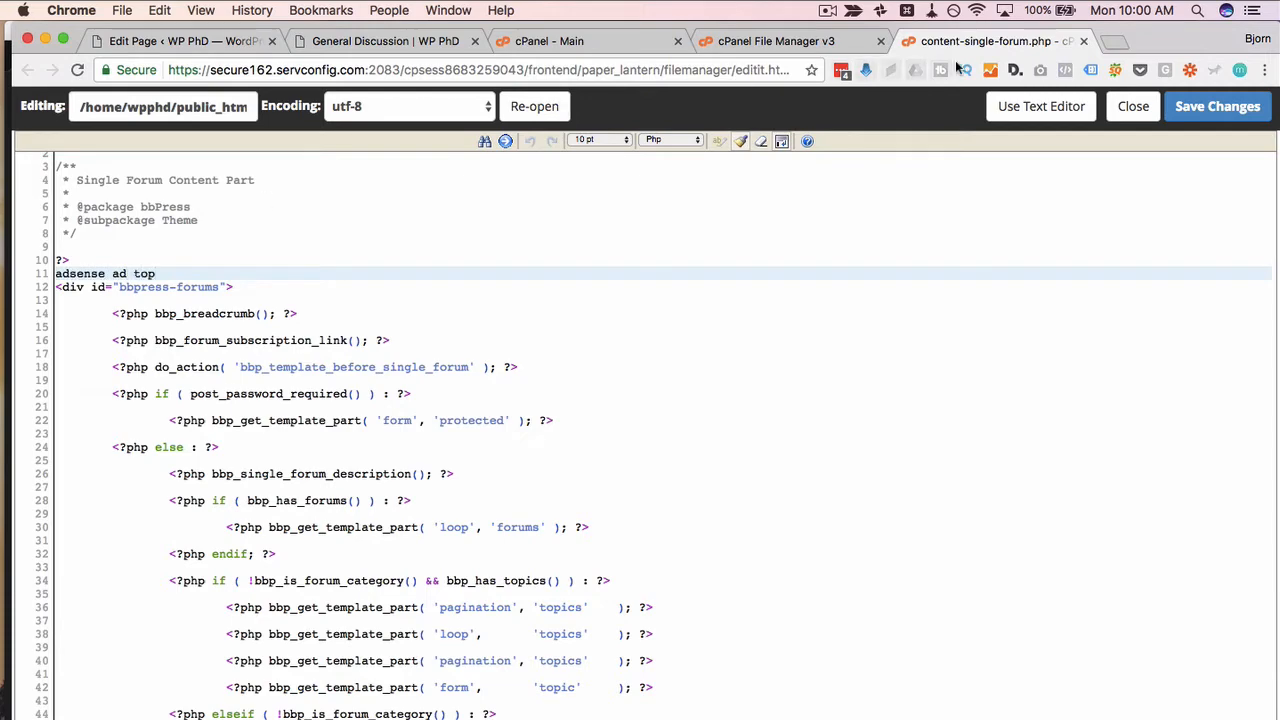
click(384, 40)
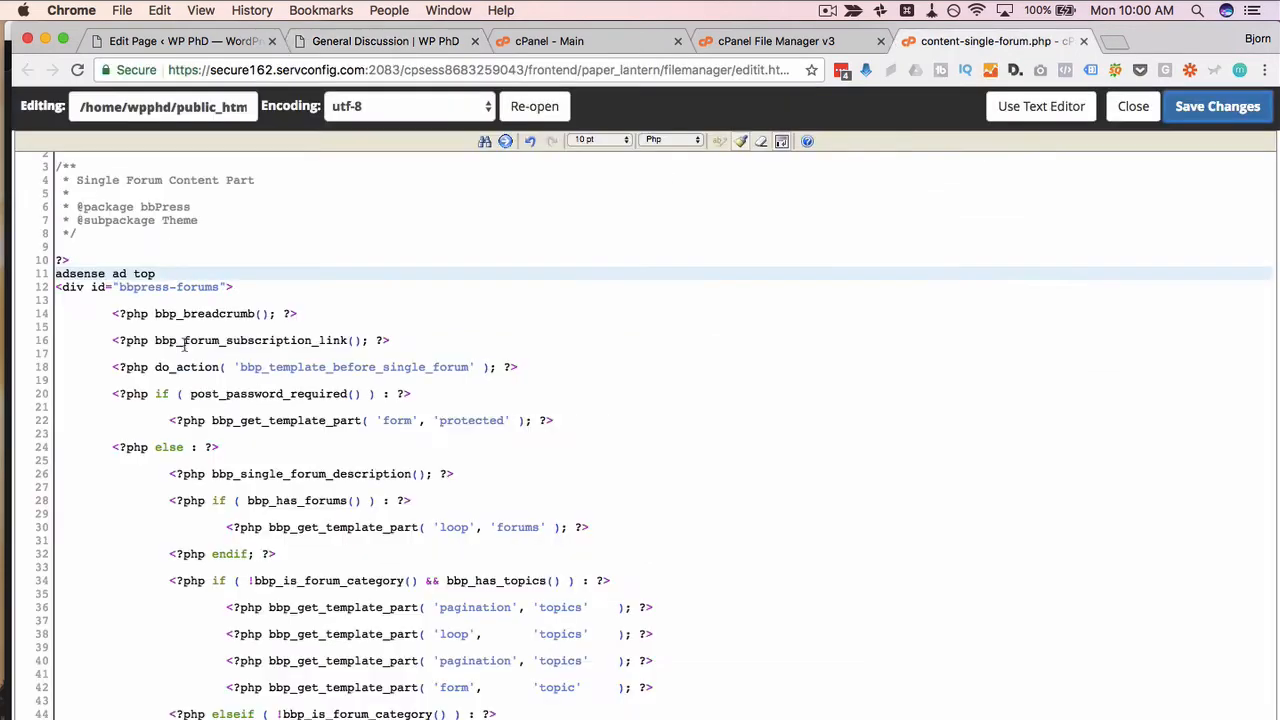
Add 'adsense ad above topics' and 'adsense ad below topics' lines around the topics loop and save.
scroll(down, 3)
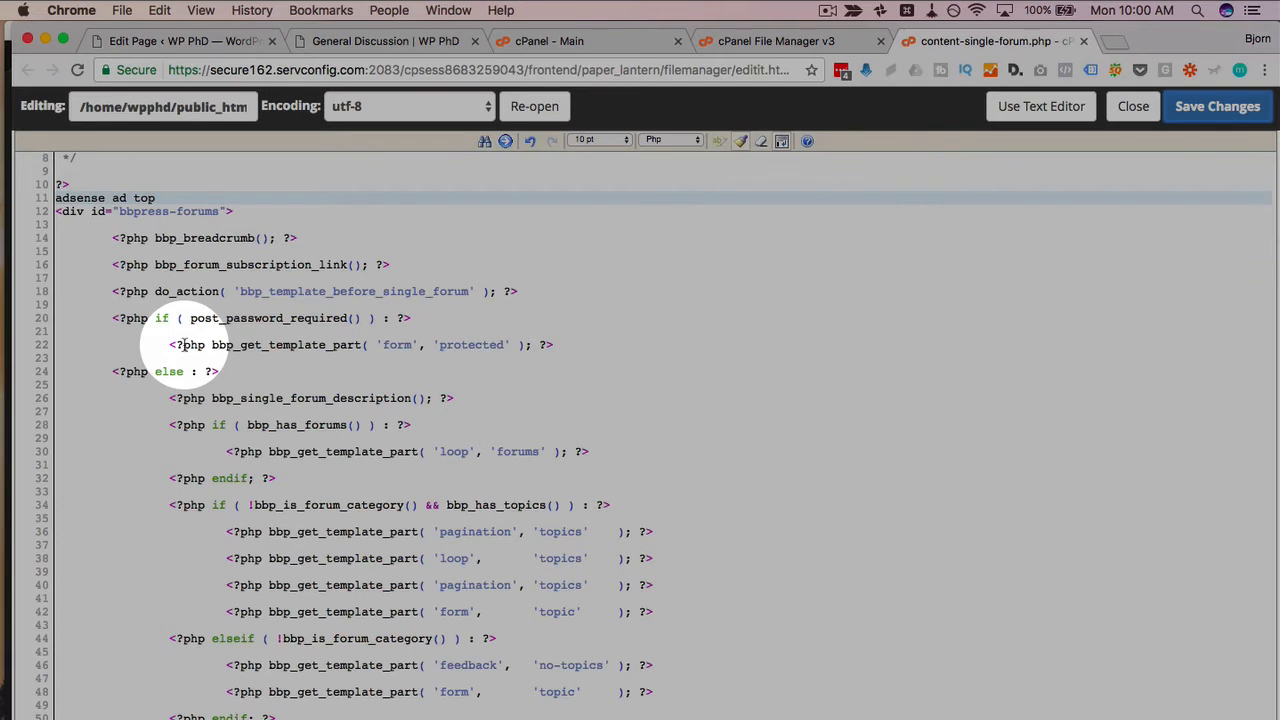
scroll(down, 3)
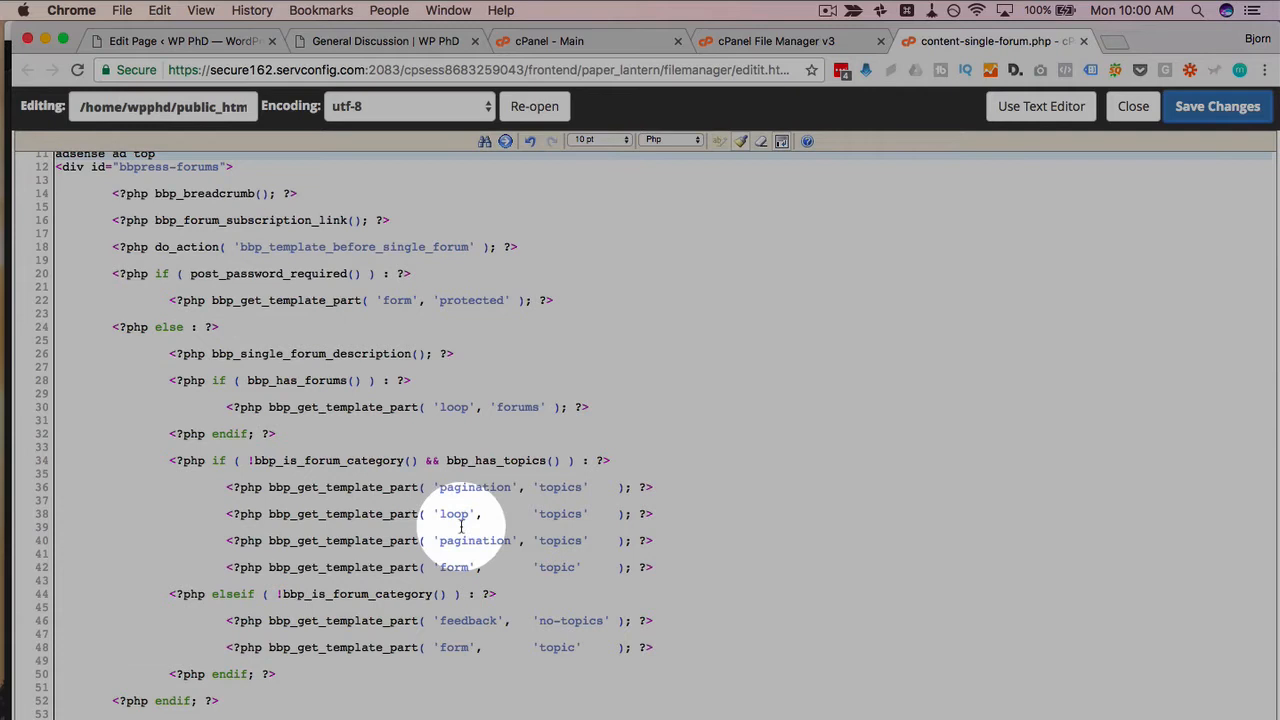
drag(436, 512, 596, 512)
text(adsense ad above topics)
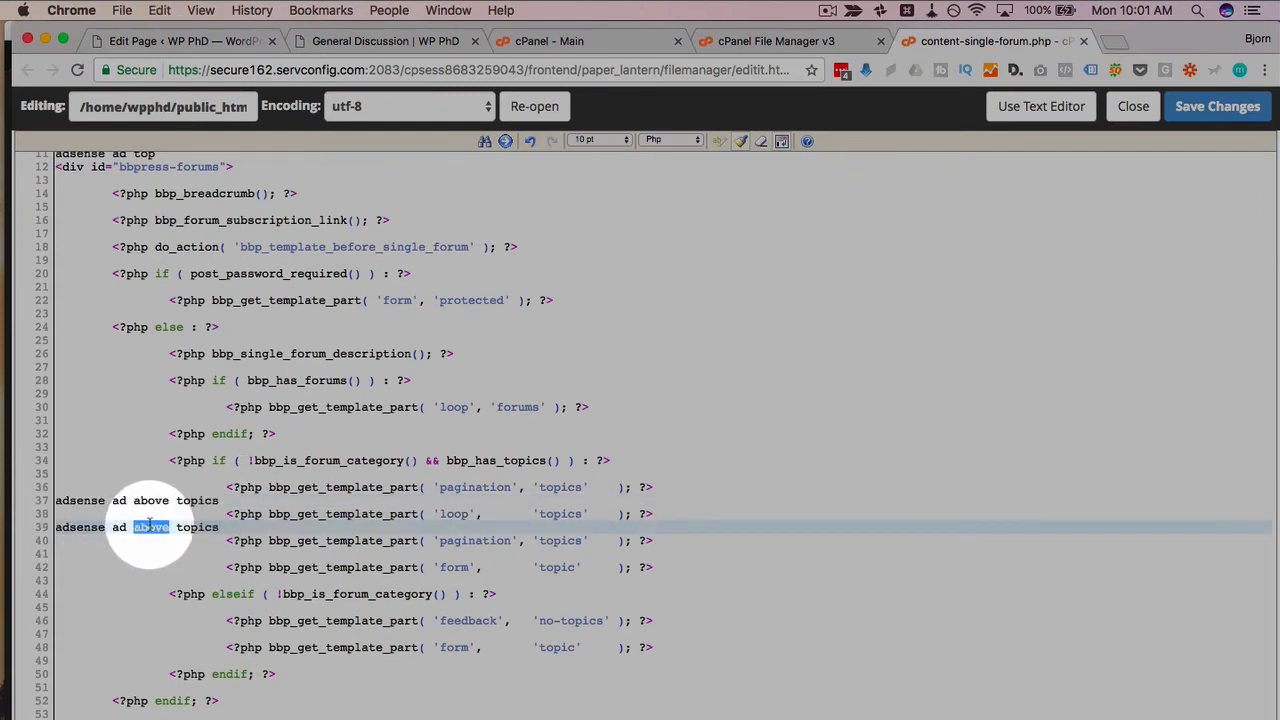
text(below)
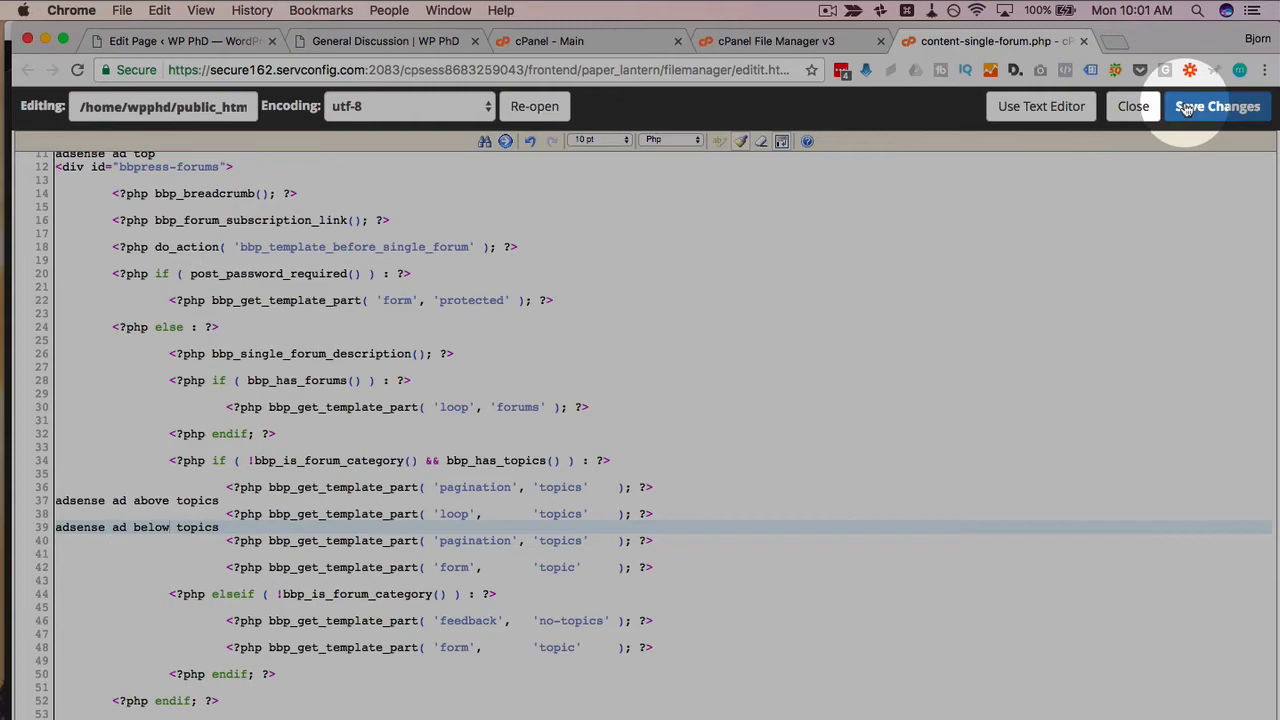
click(384, 40)
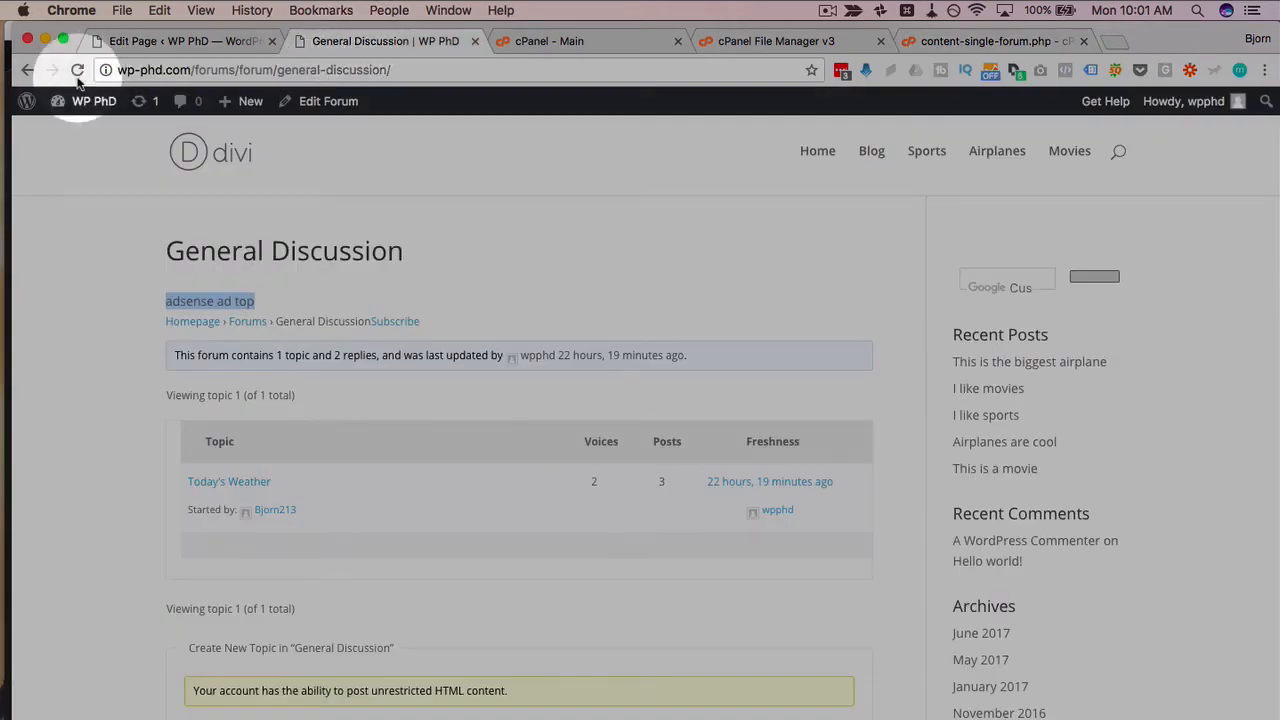
Reload General Discussion and scroll through the ad top, above topics and below topics placeholders.
click(76, 70)
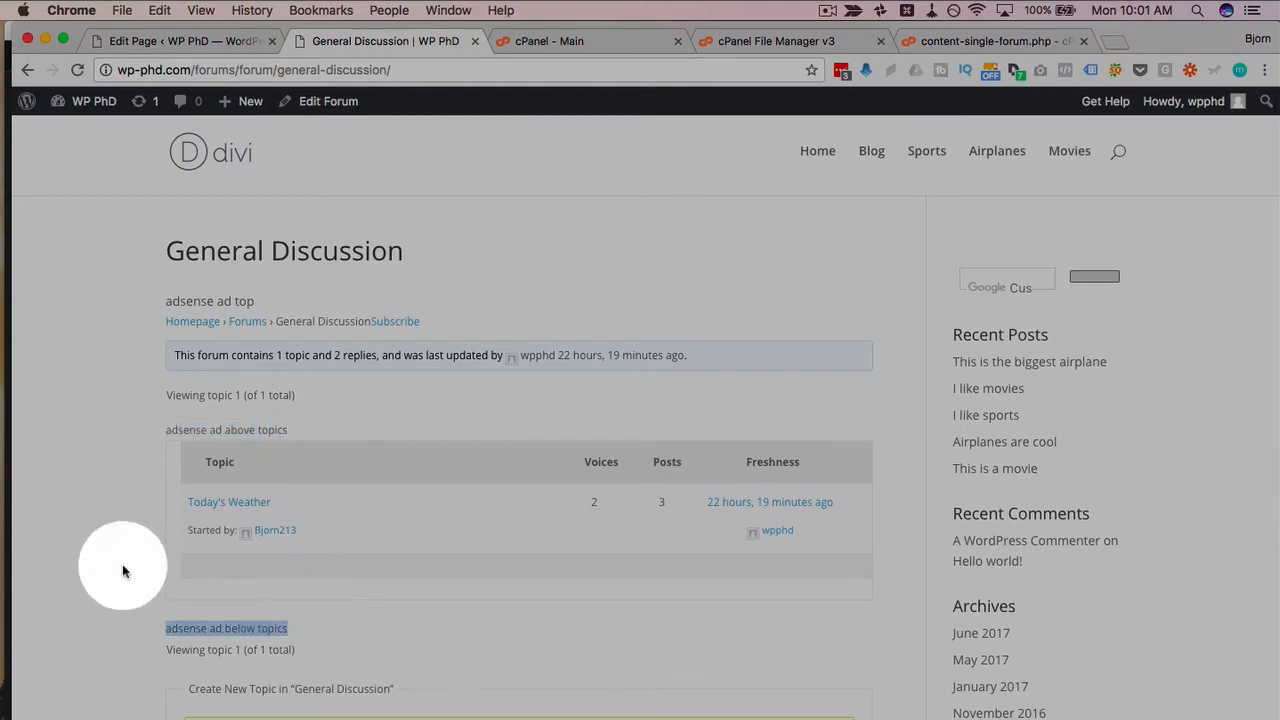
scroll(down, 3)
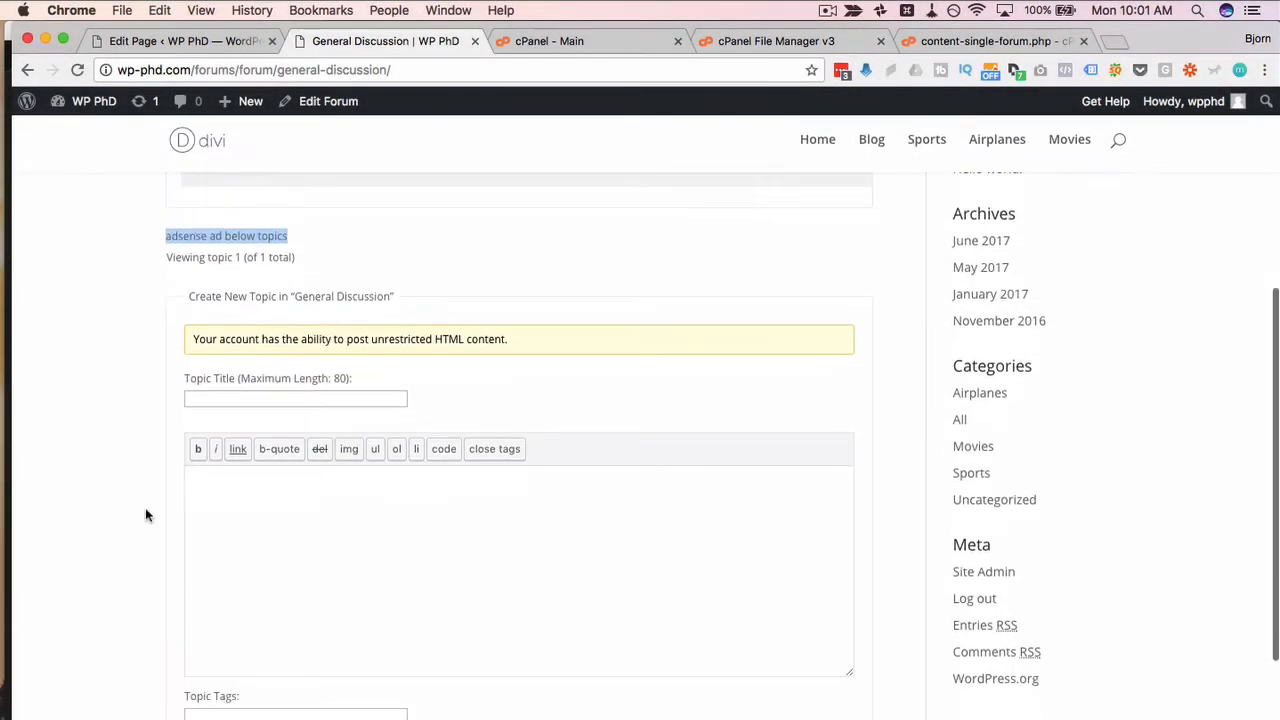
scroll(down, 3)
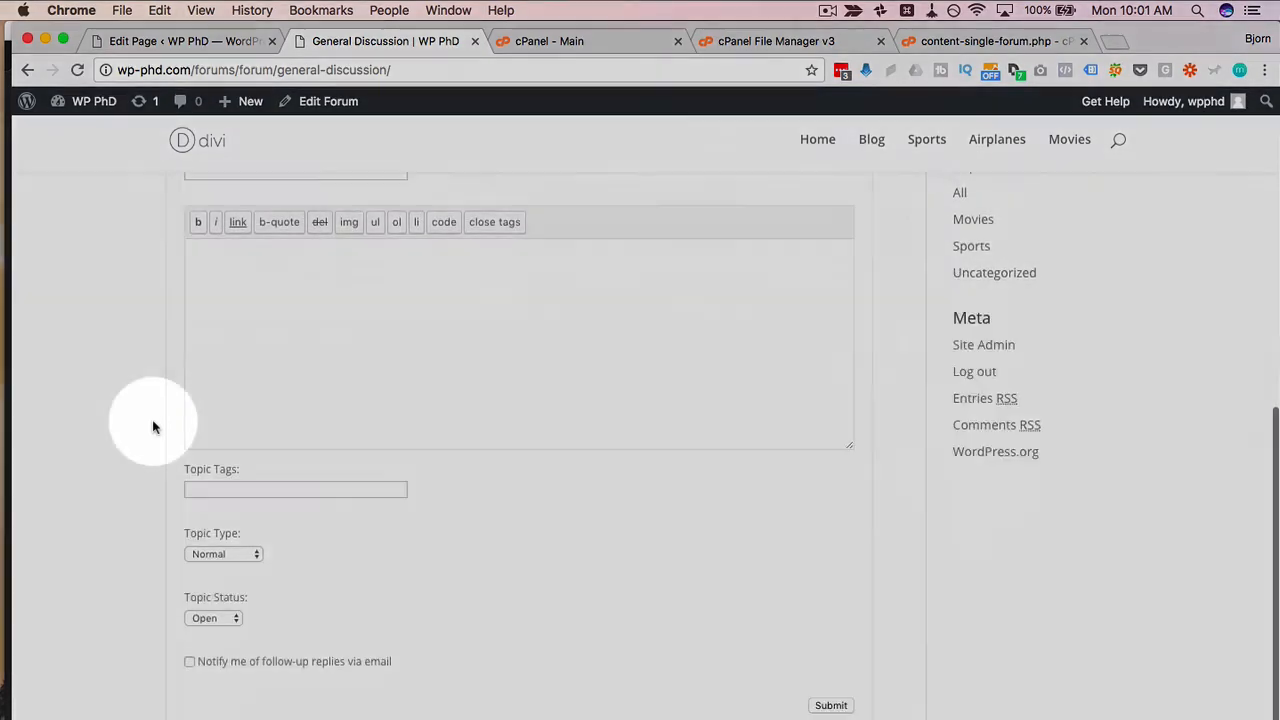
scroll(down, 3)
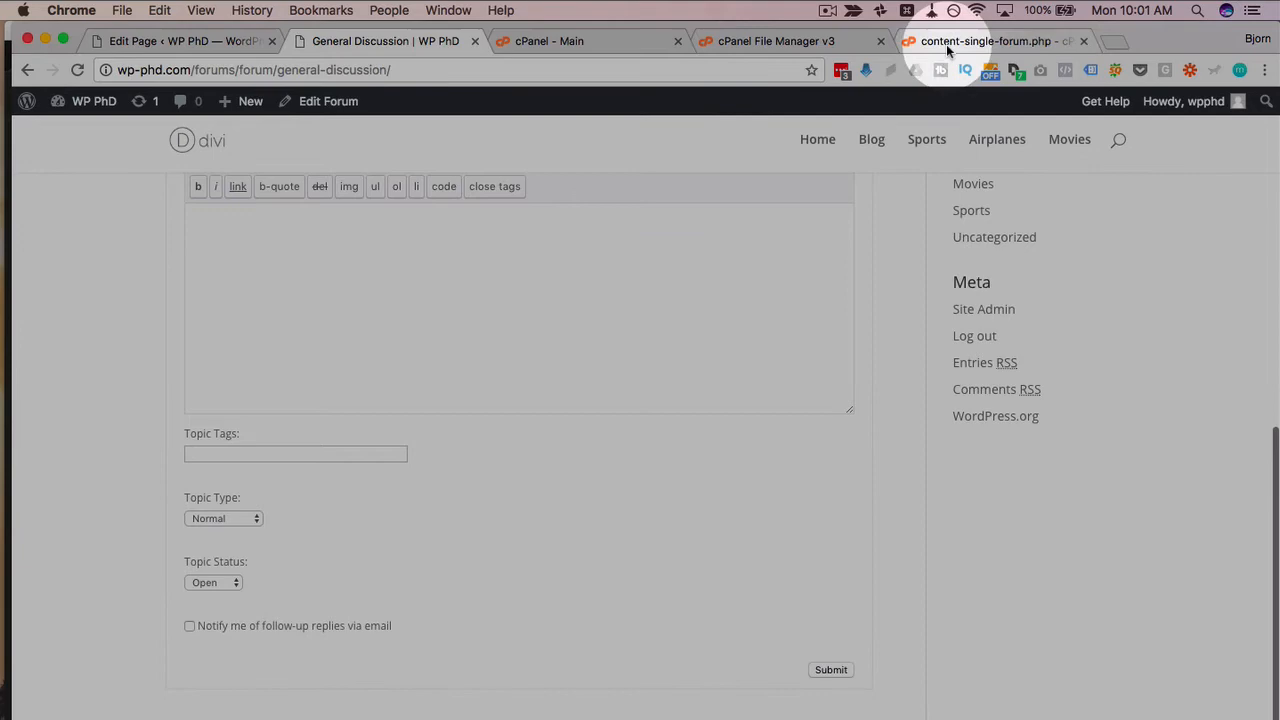
Add an 'adsense code very bottom' line before the closing div of content-single-forum.php and save.
click(990, 40)
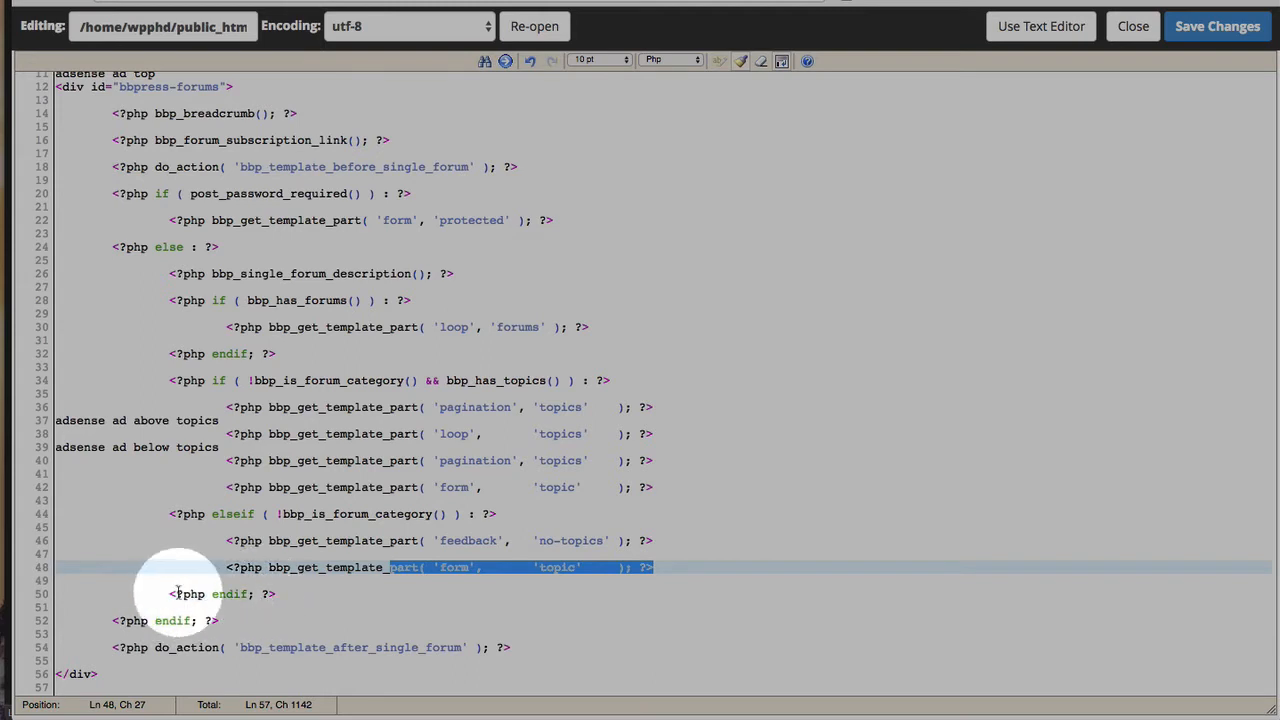
click(128, 674)
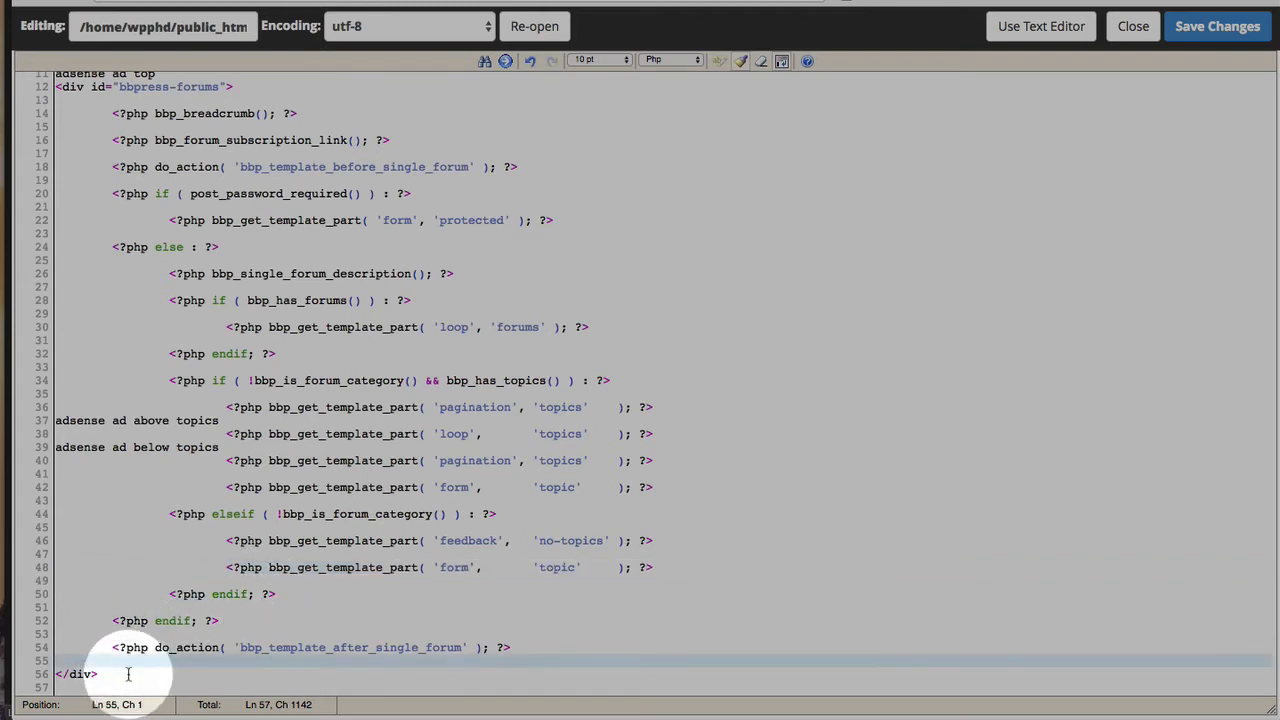
text(adsense code very bottom)
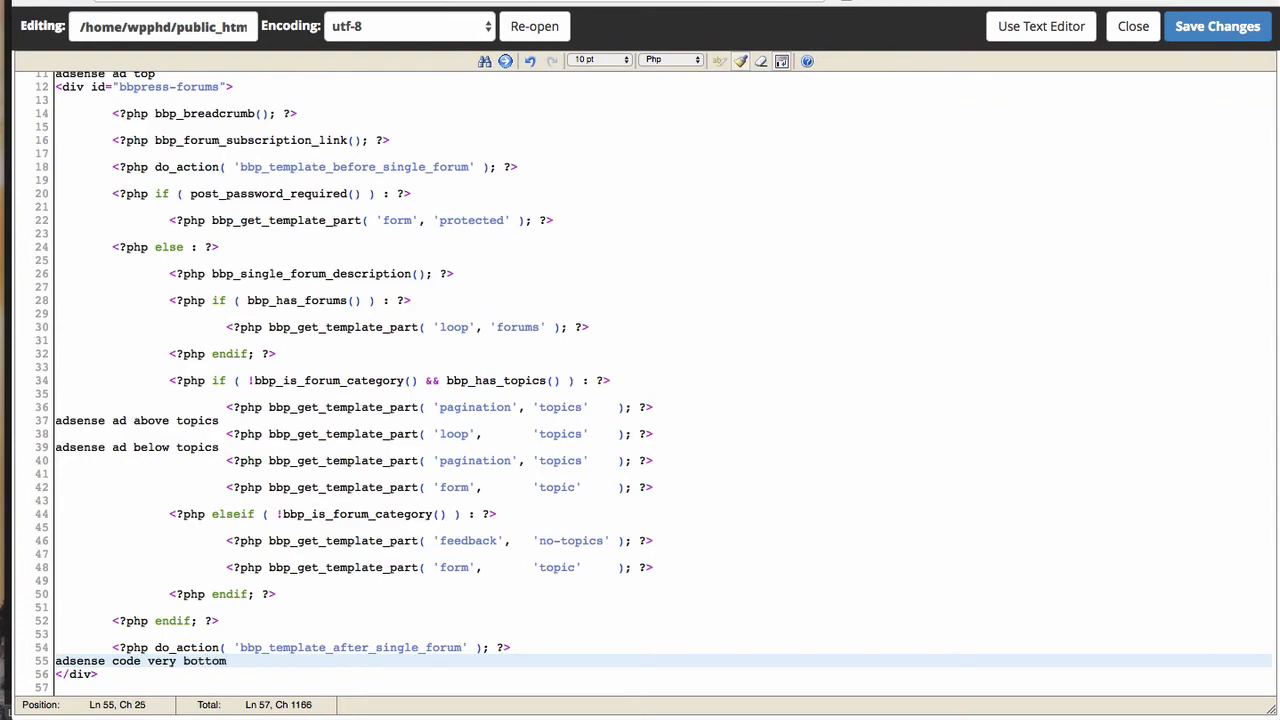
click(384, 40)
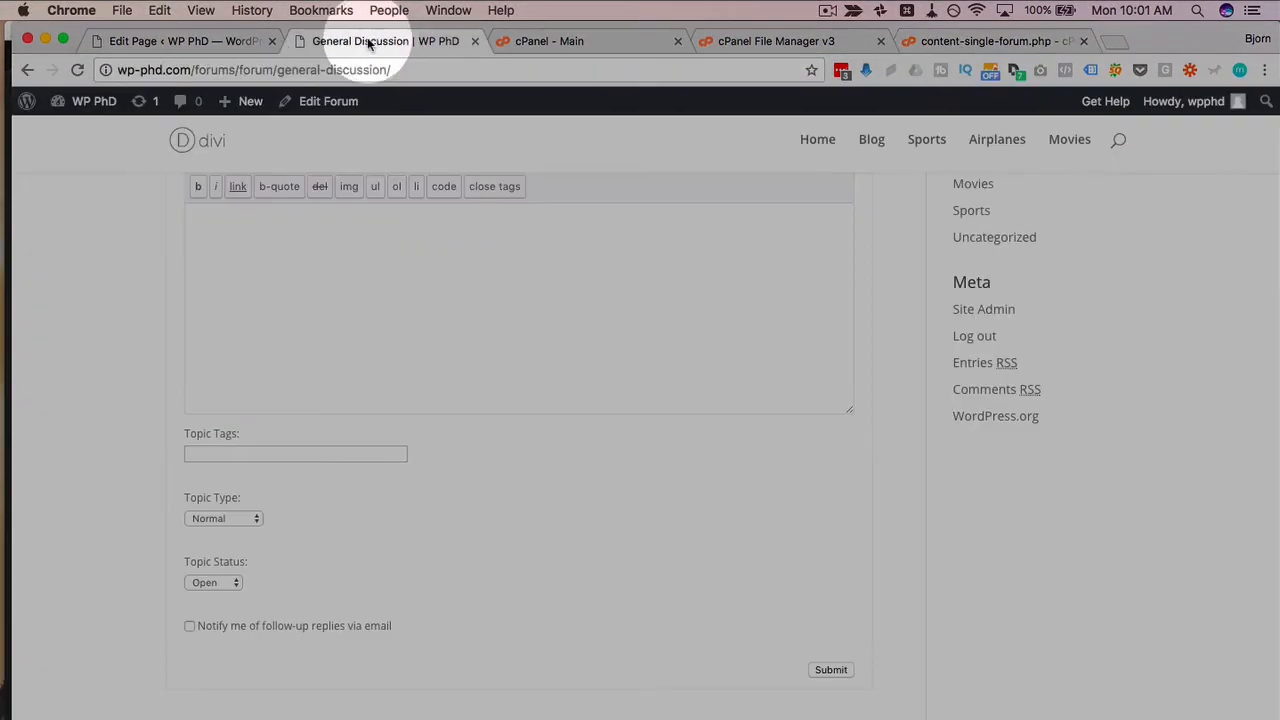
Switch to the General Discussion page to review the ad placeholder texts.
click(384, 40)
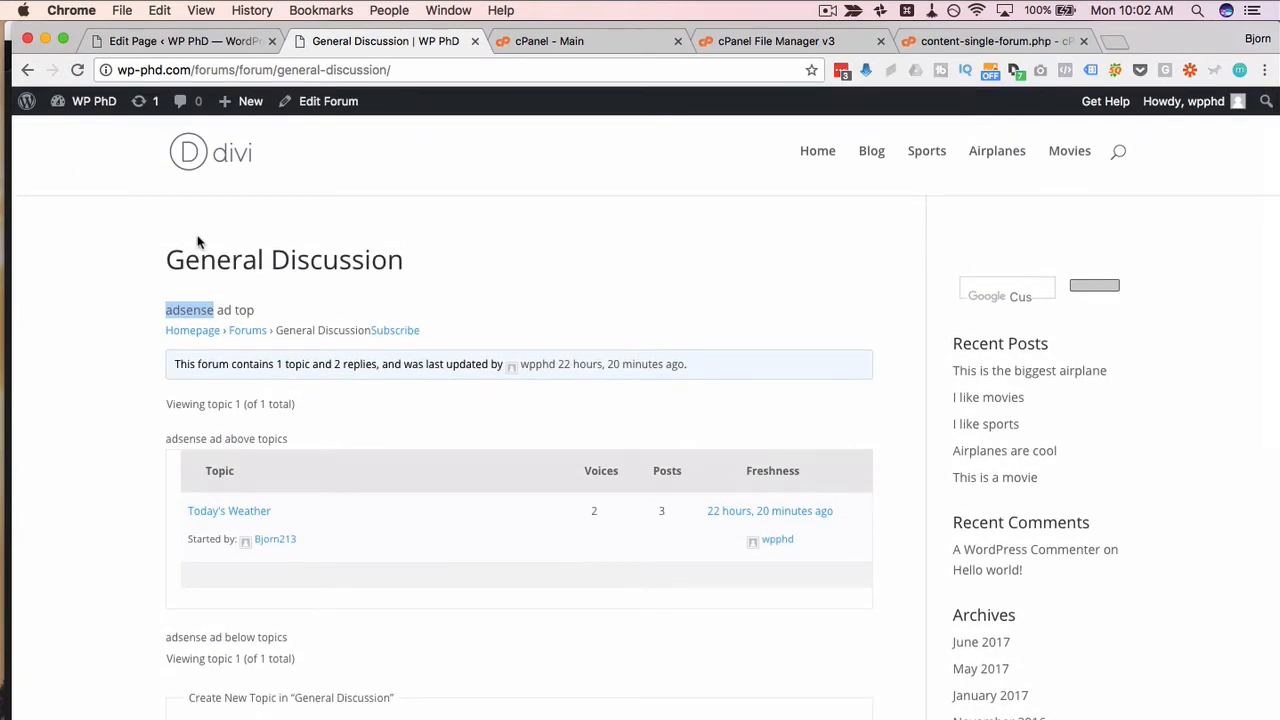
mouse_move(420, 428)
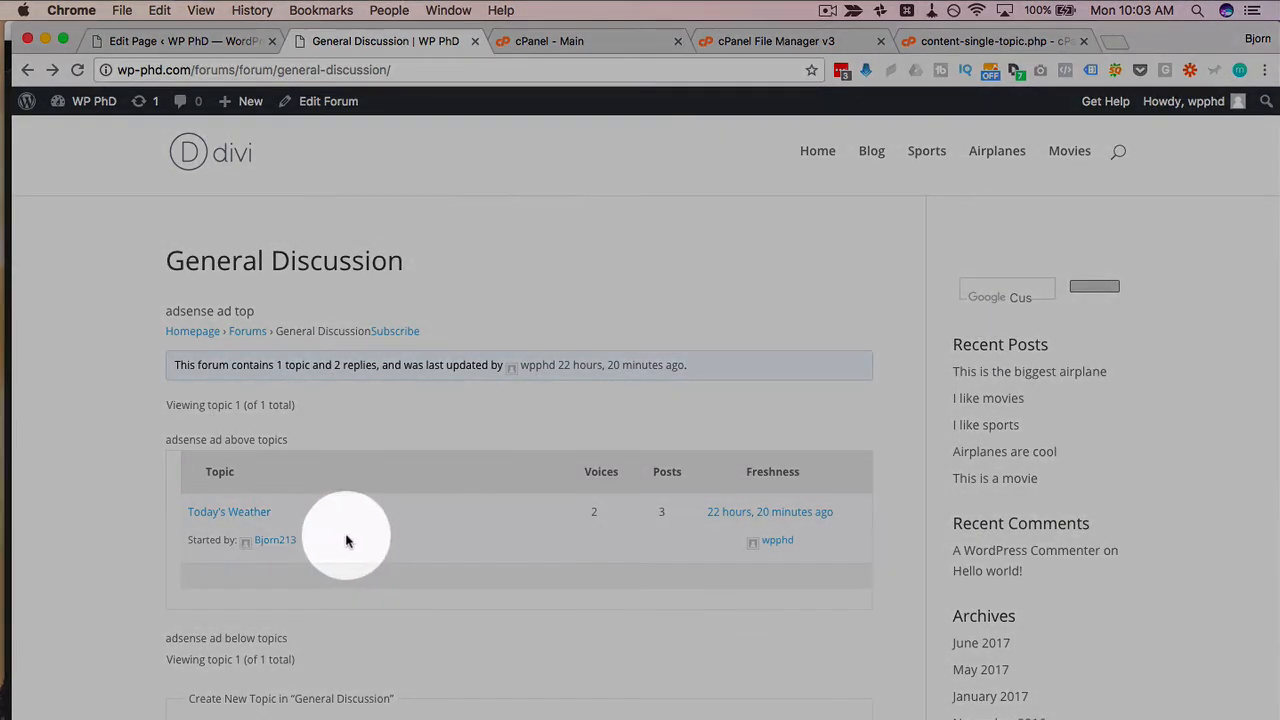
View the Today's Weather topic's three posts down to the reply form, then return to the cPanel tab.
click(228, 512)
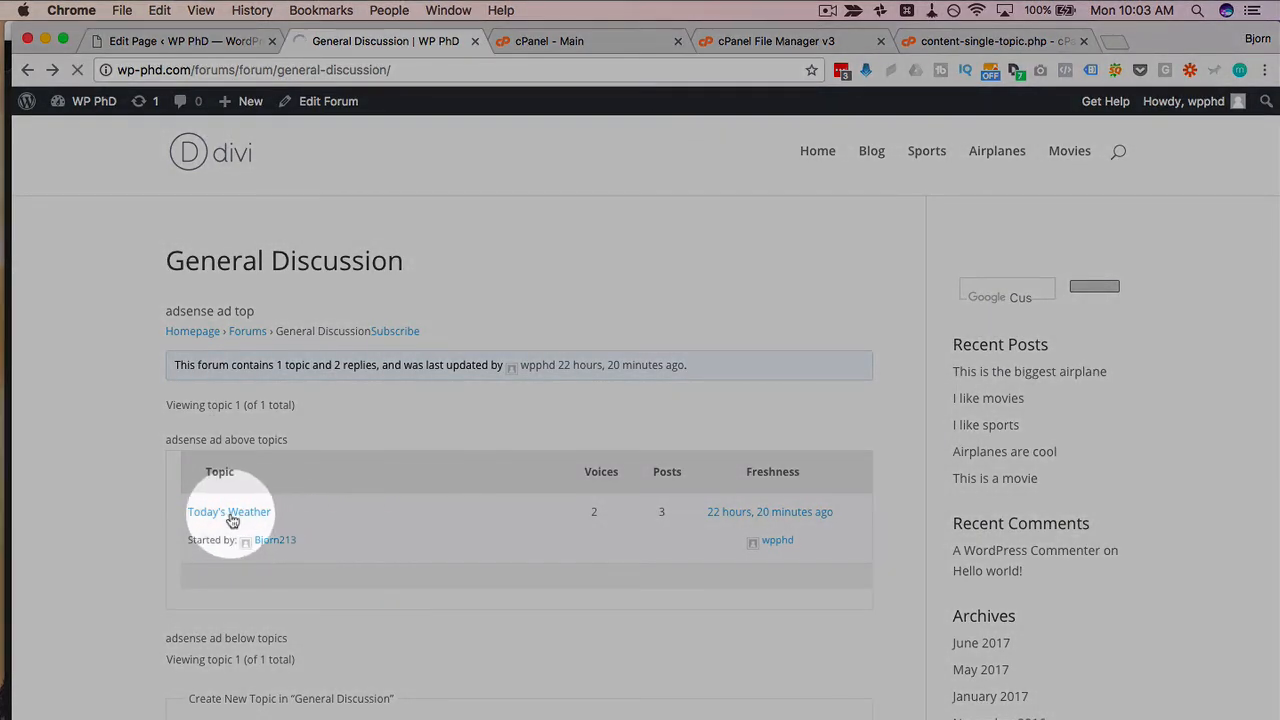
click(228, 512)
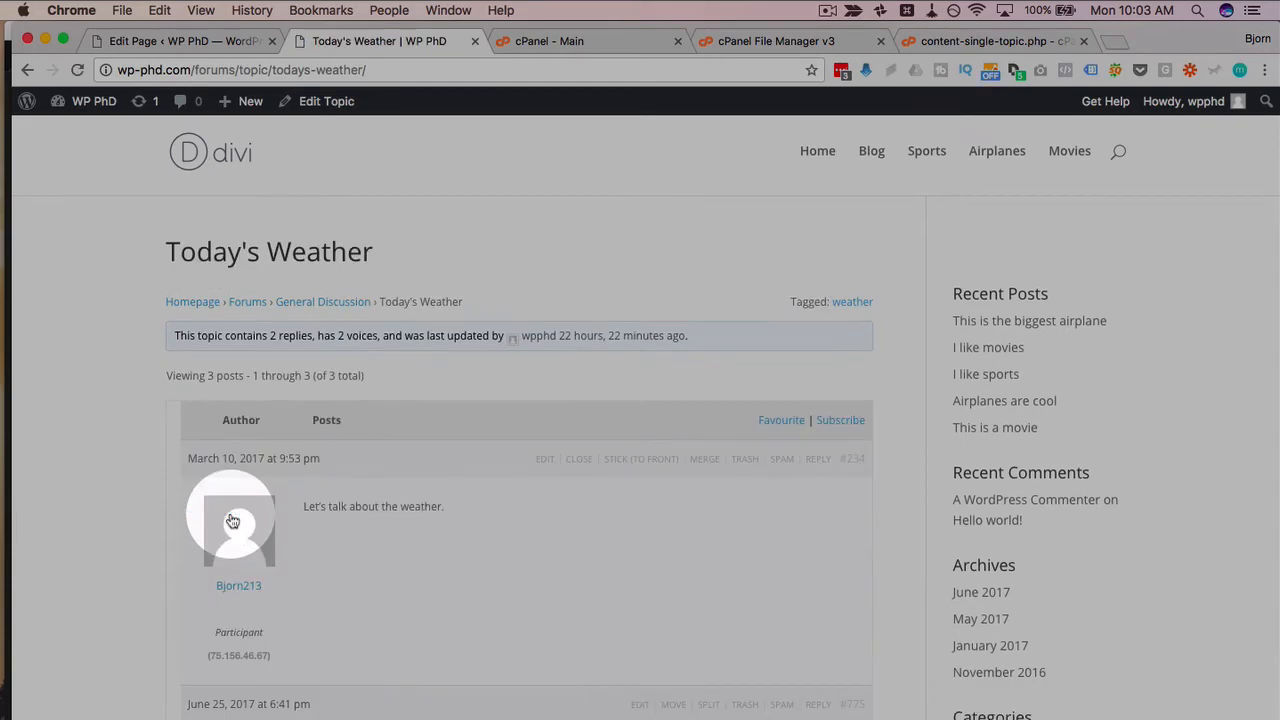
scroll(down, 3)
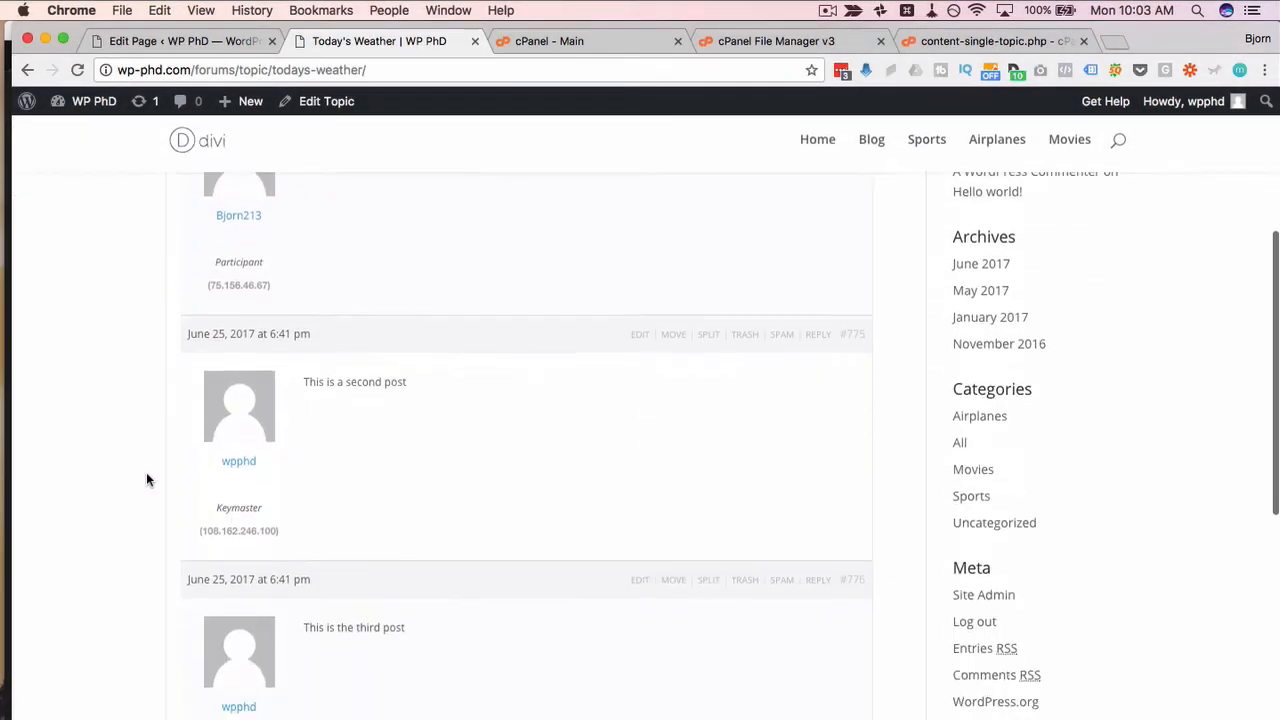
scroll(down, 3)
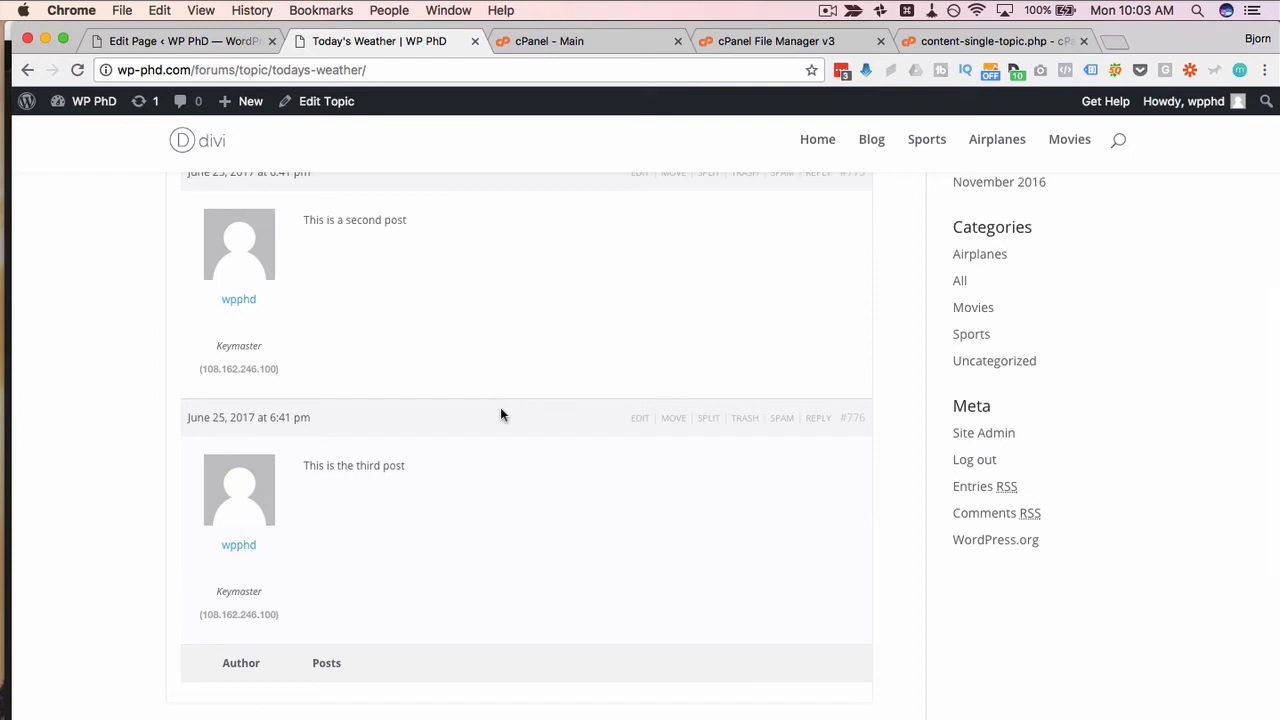
mouse_move(92, 468)
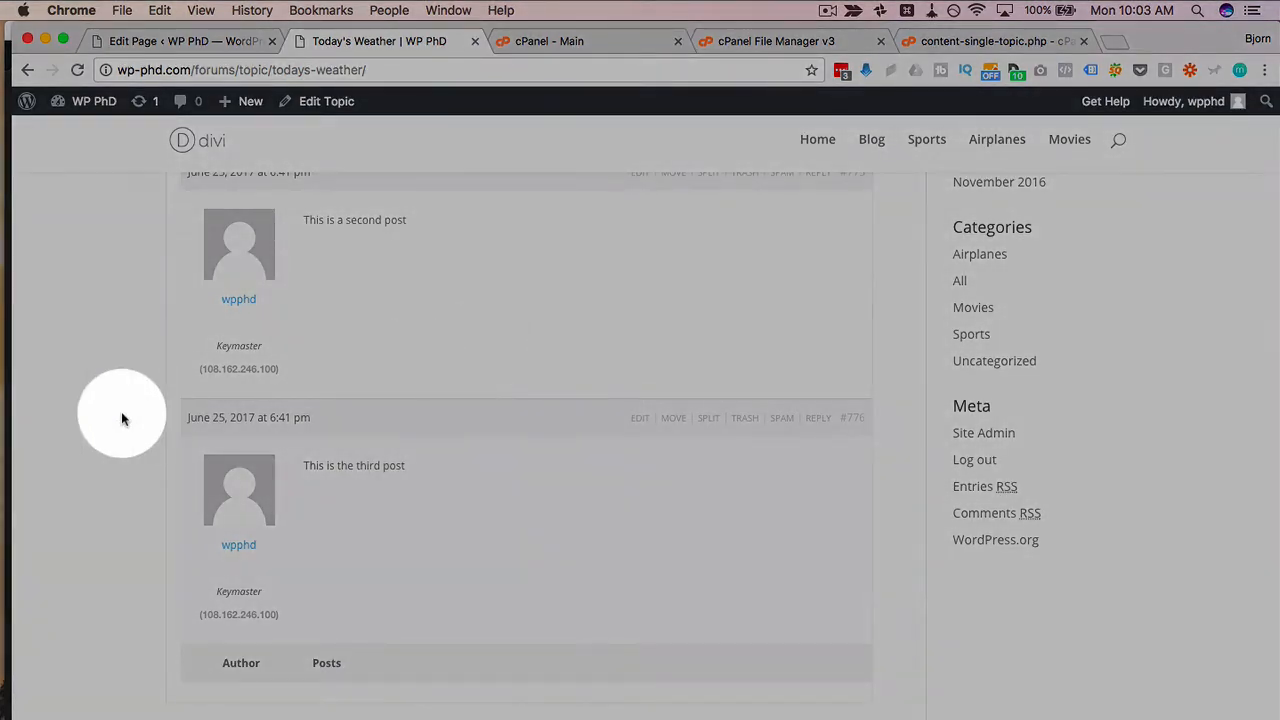
scroll(down, 3)
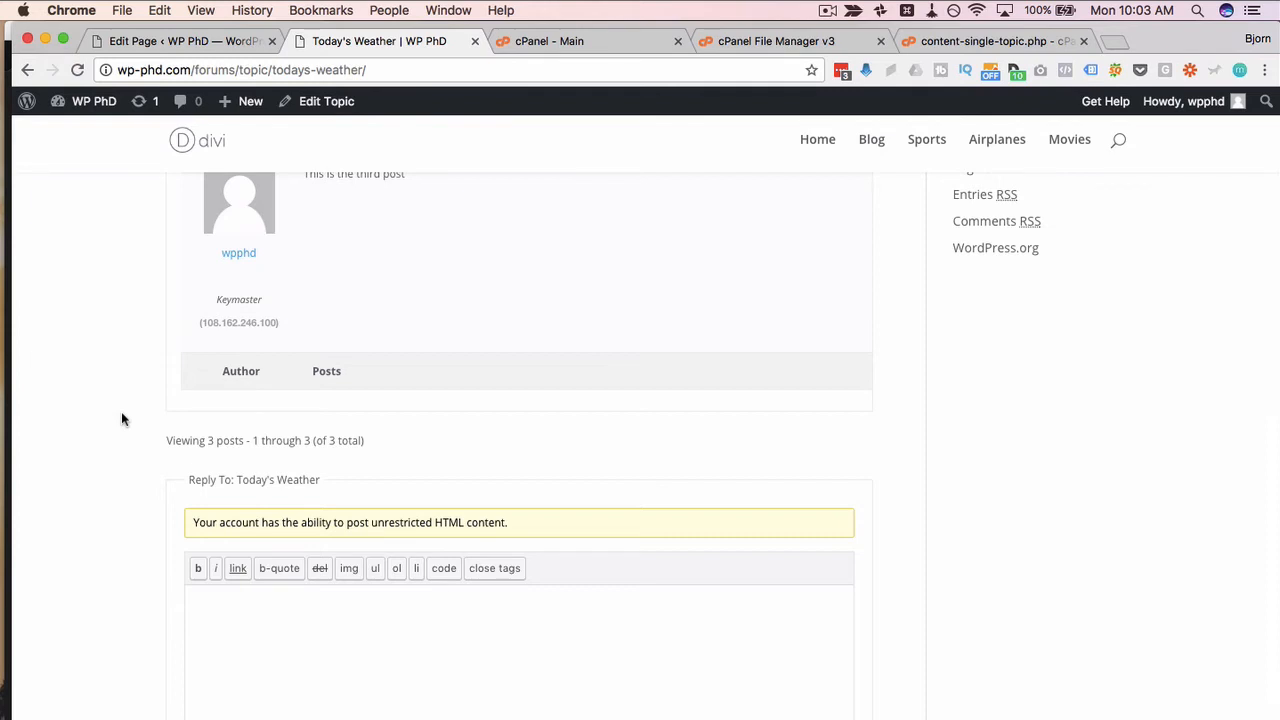
scroll(down, 3)
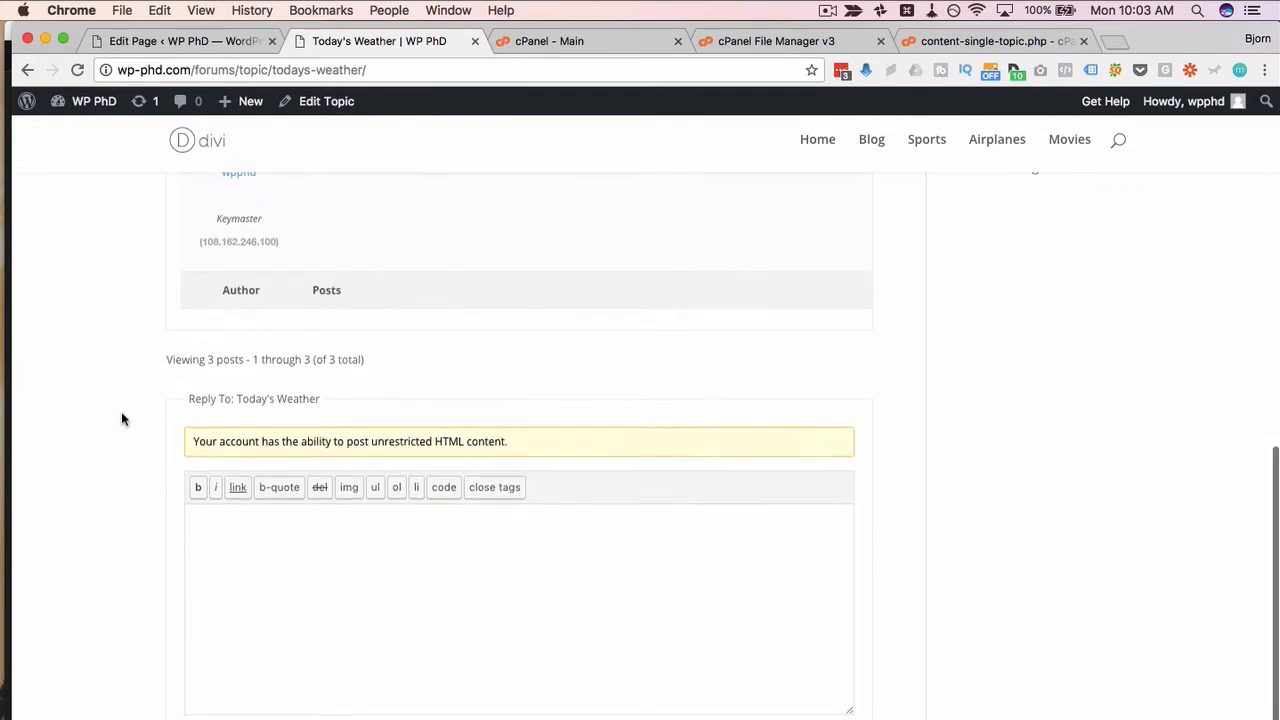
click(776, 40)
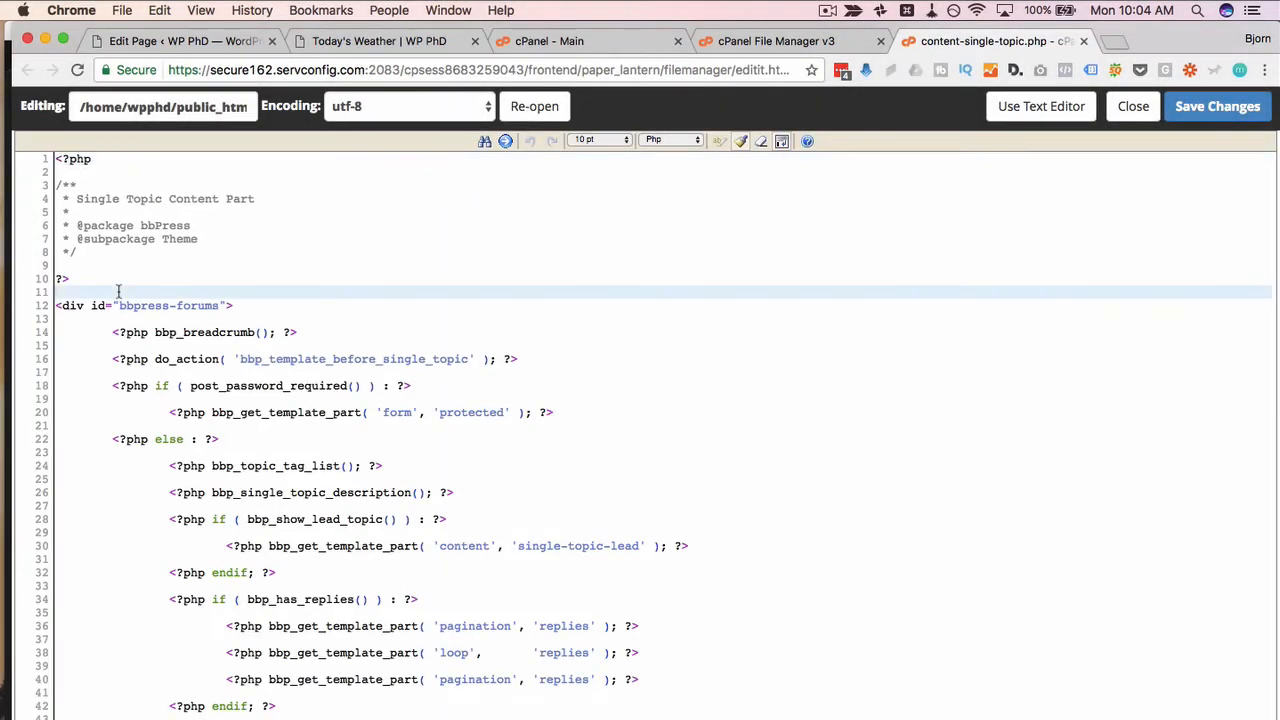
Add the 'adsense ad top' placeholder line above the forums div in content-single-topic.php.
text(adsense ad)
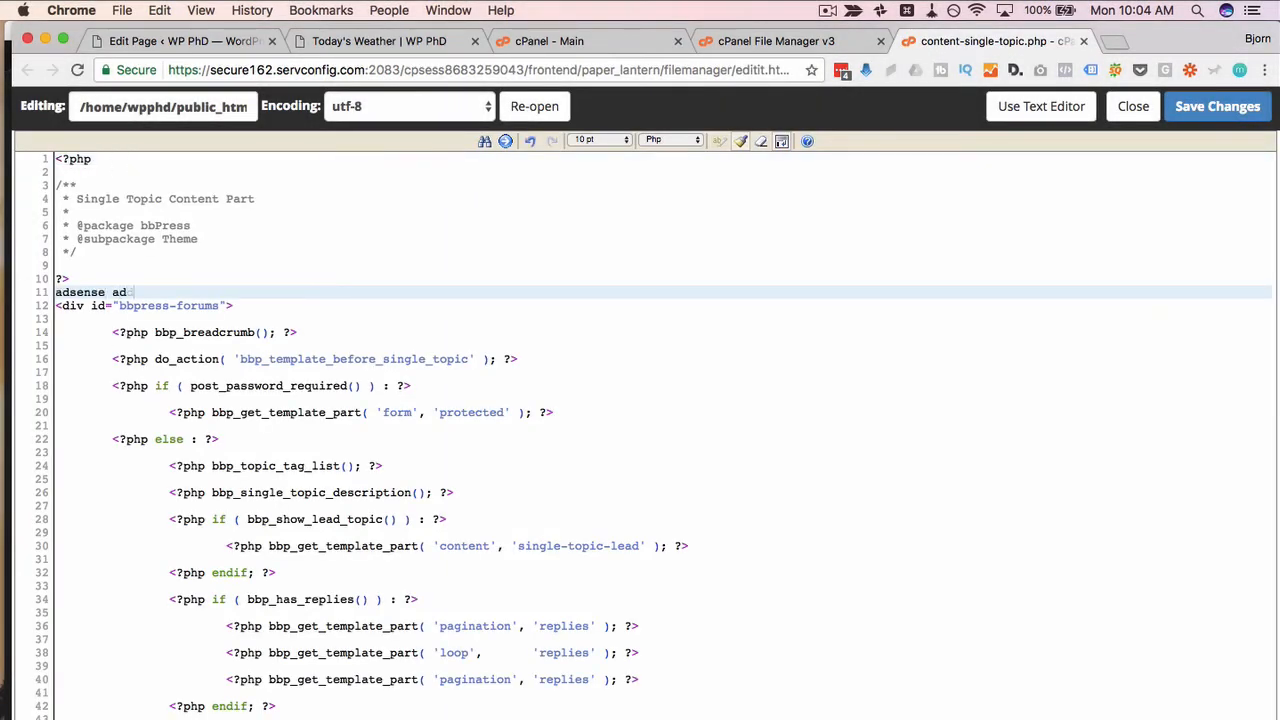
key(Backspace)
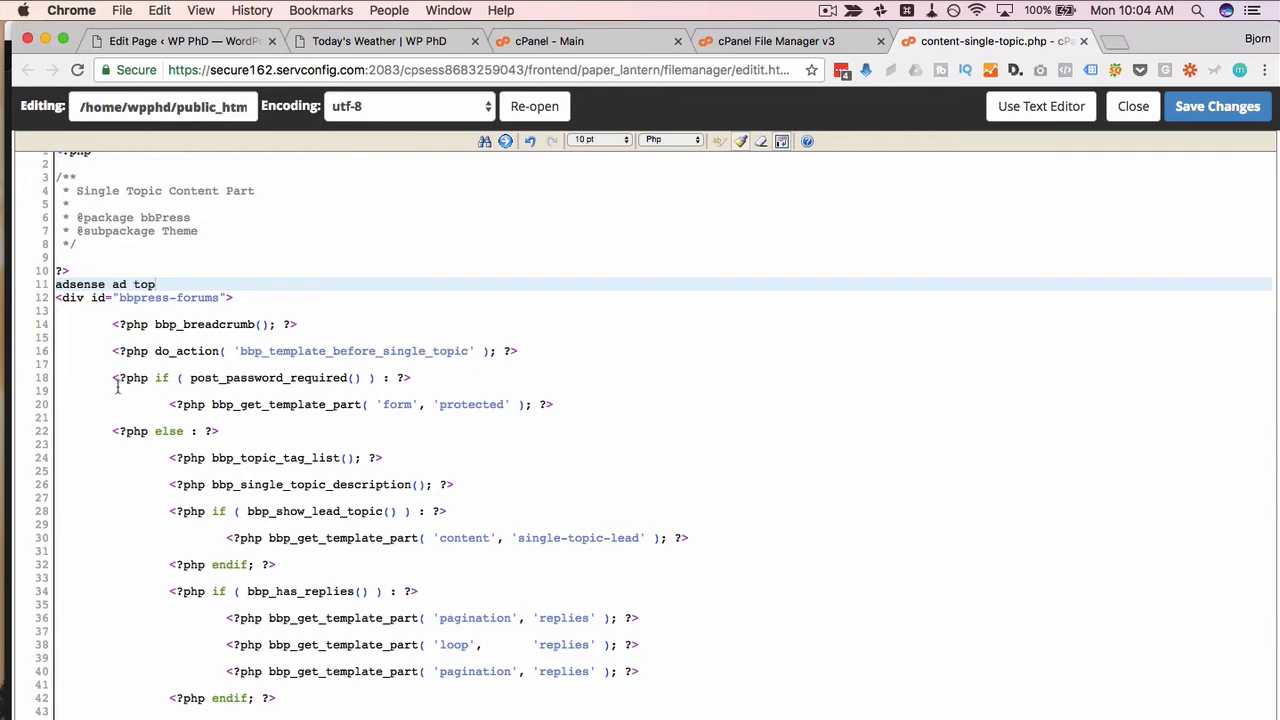
scroll(down, 3)
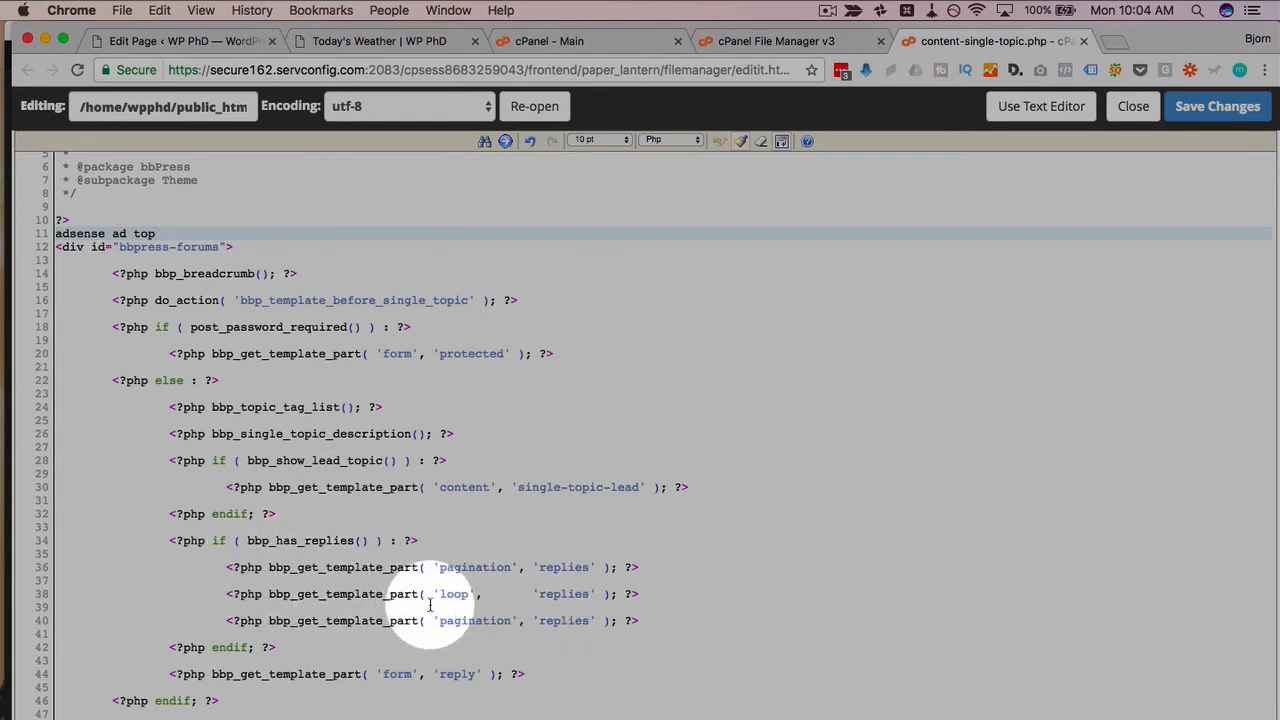
Add 'adsense above replies' and below-replies placeholders around the replies loop and save the template.
drag(436, 592, 638, 592)
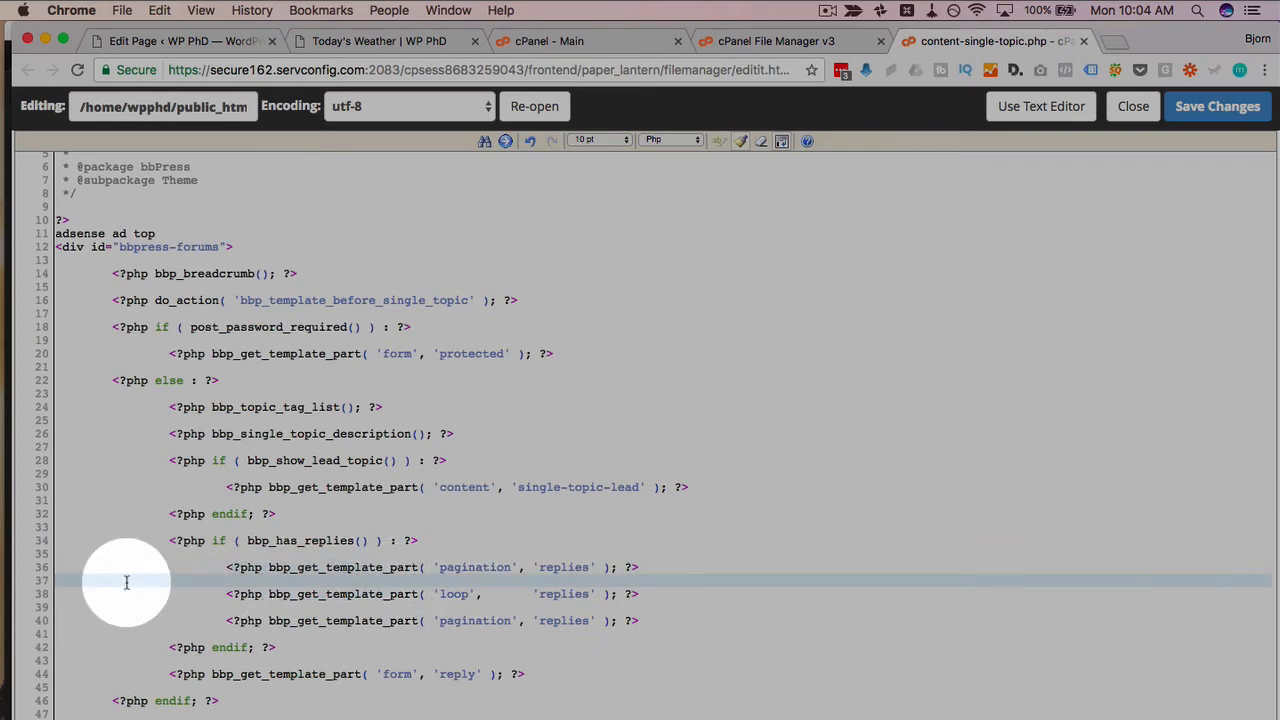
text(adsense)
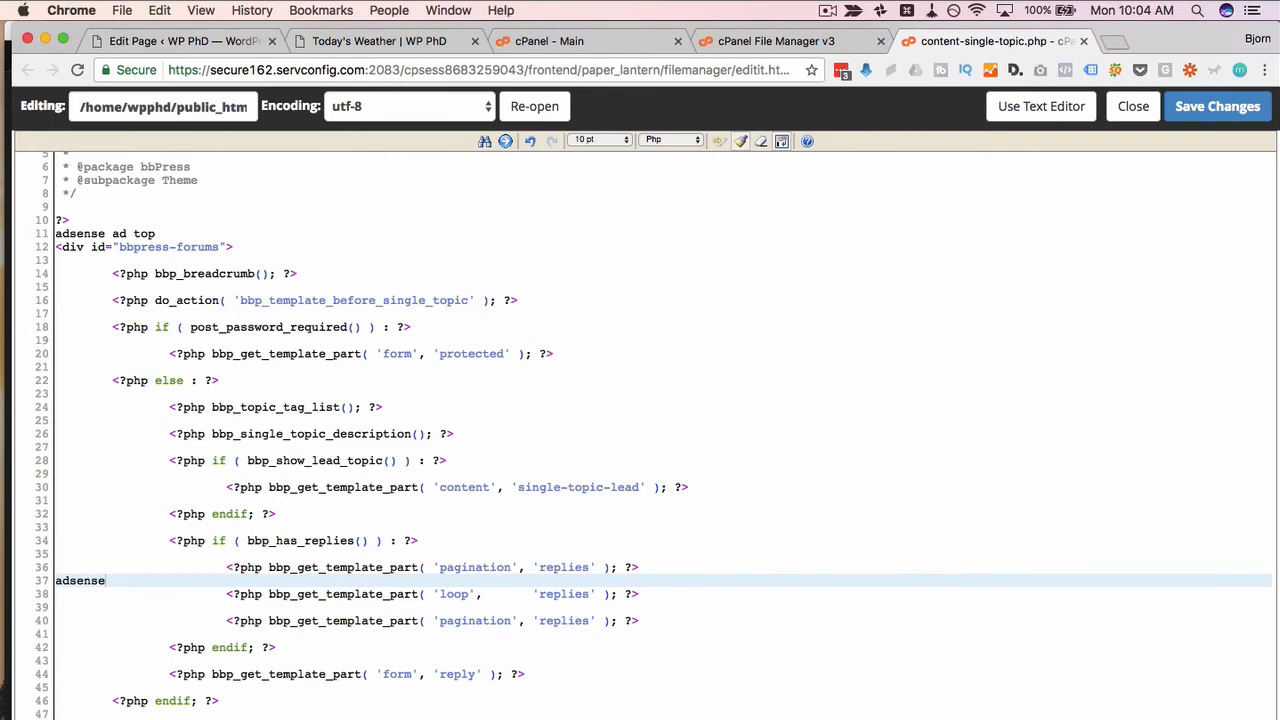
text(above replies)
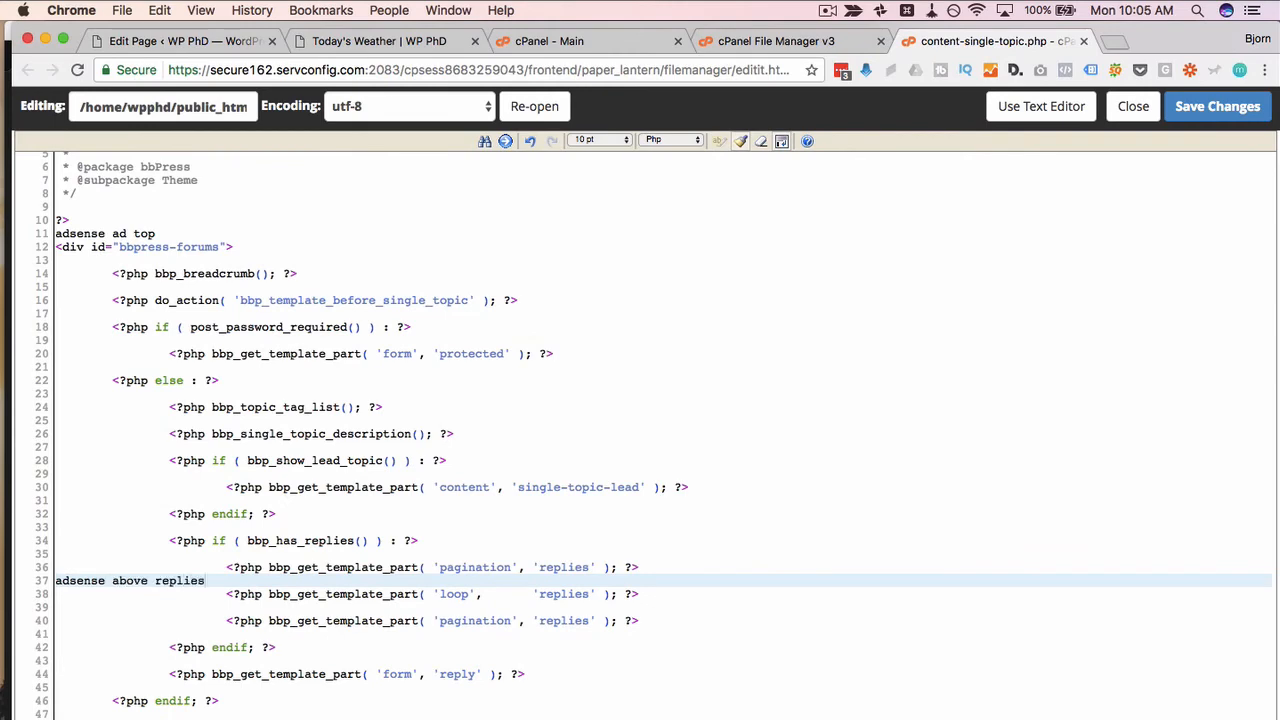
double_click(130, 580)
text(adsense very bott)
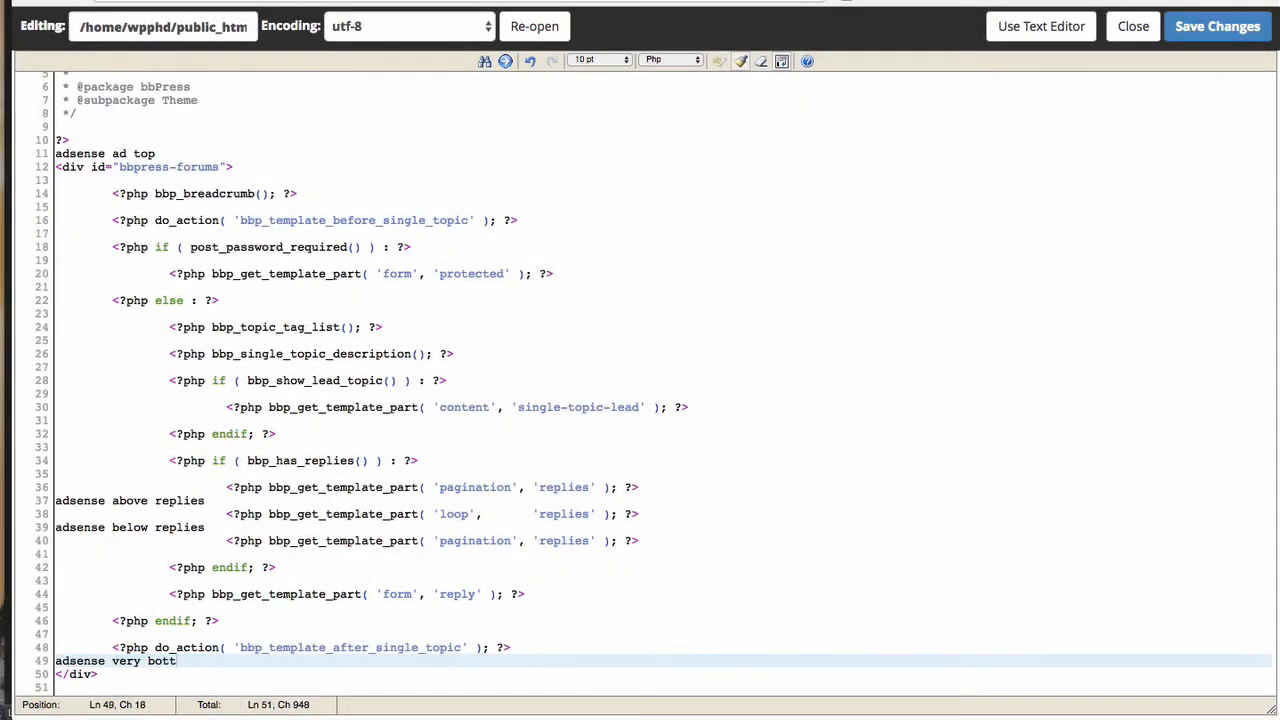
click(1216, 26)
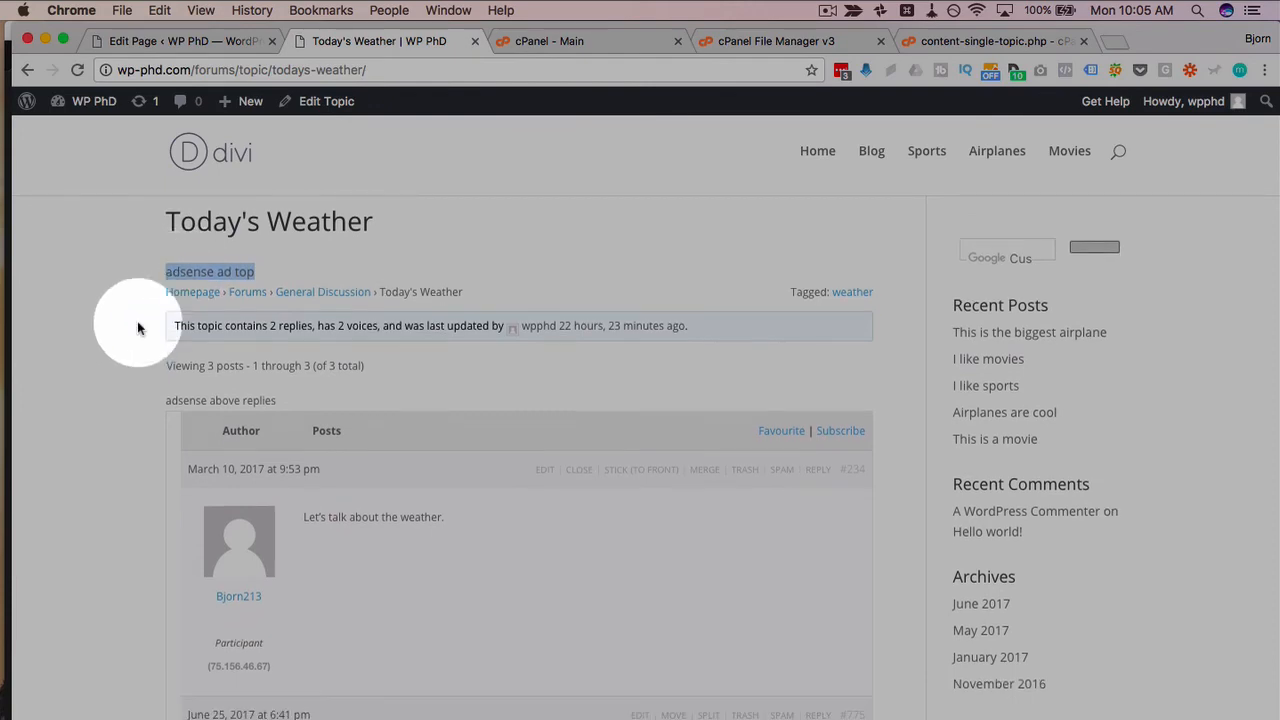
Check the reloaded topic page shows the top, above-replies and below-replies placeholders.
scroll(down, 3)
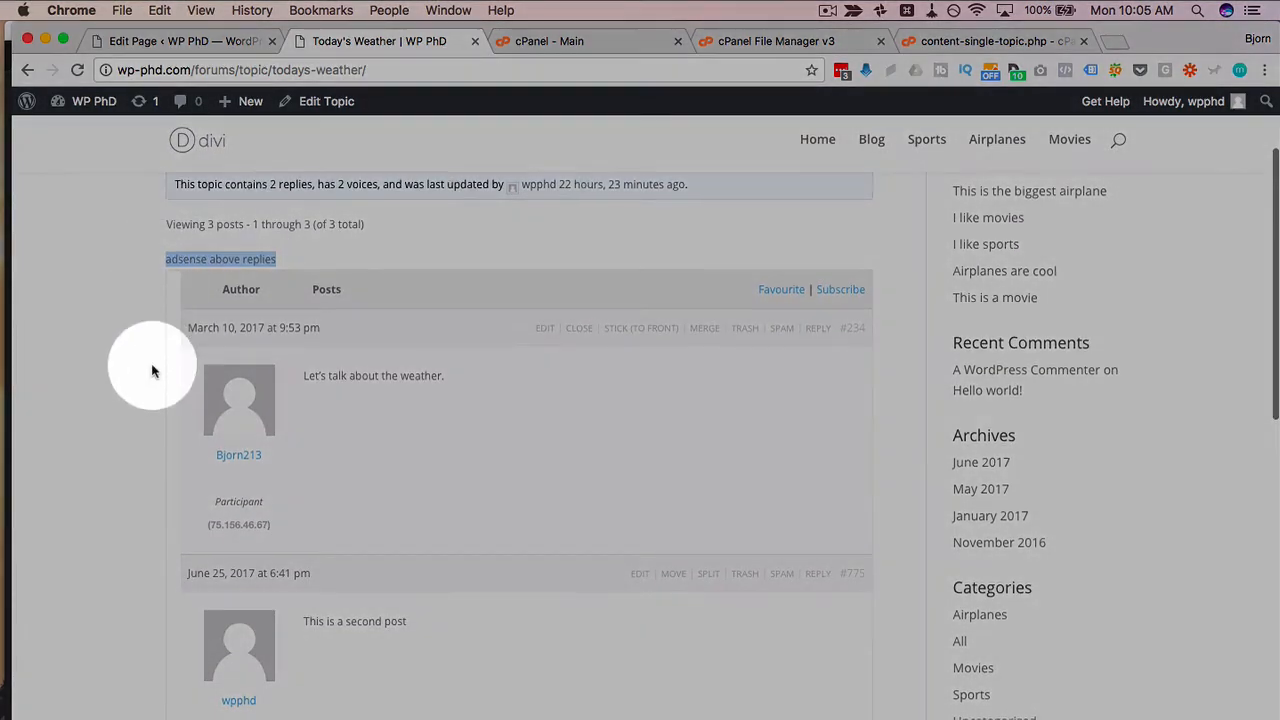
scroll(down, 3)
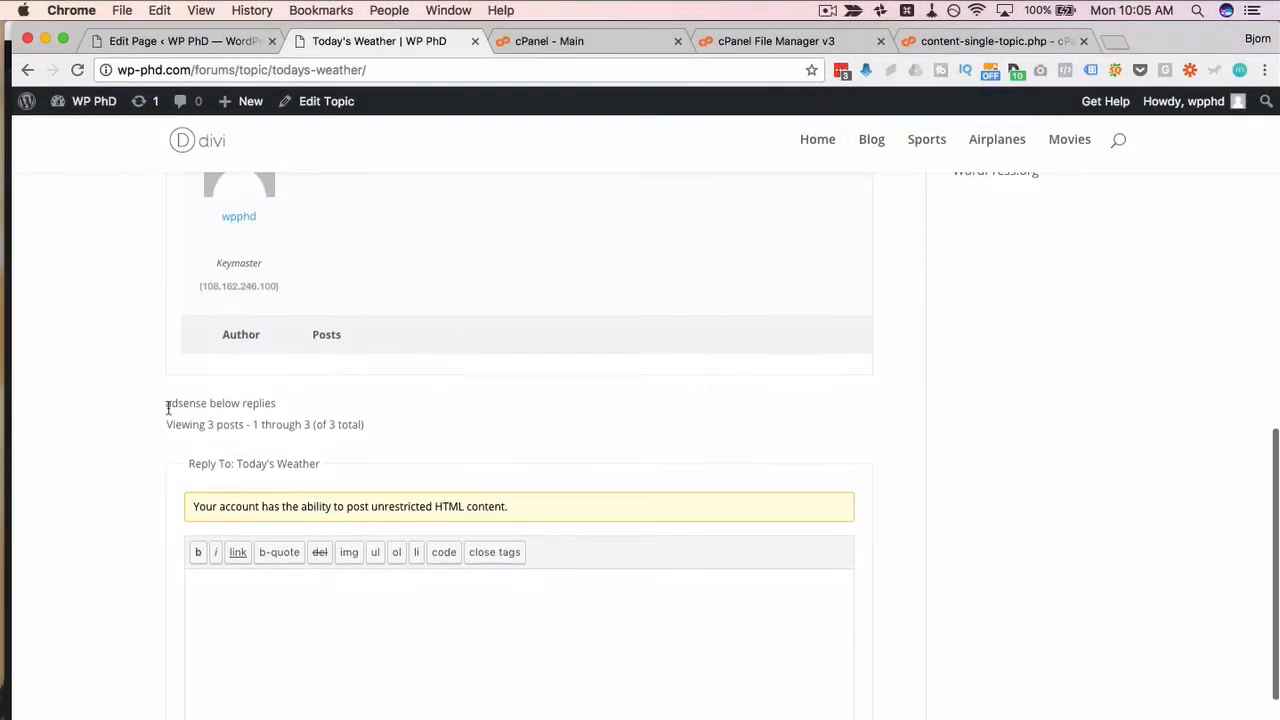
scroll(down, 3)
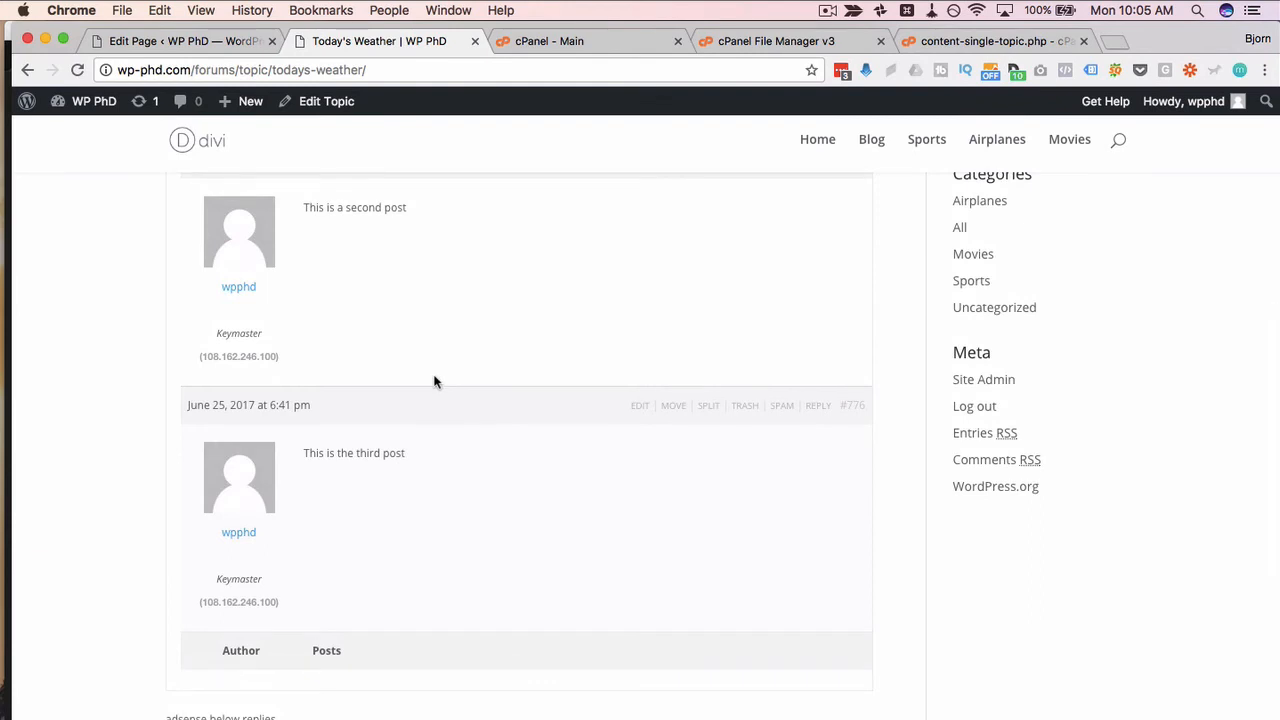
mouse_move(460, 482)
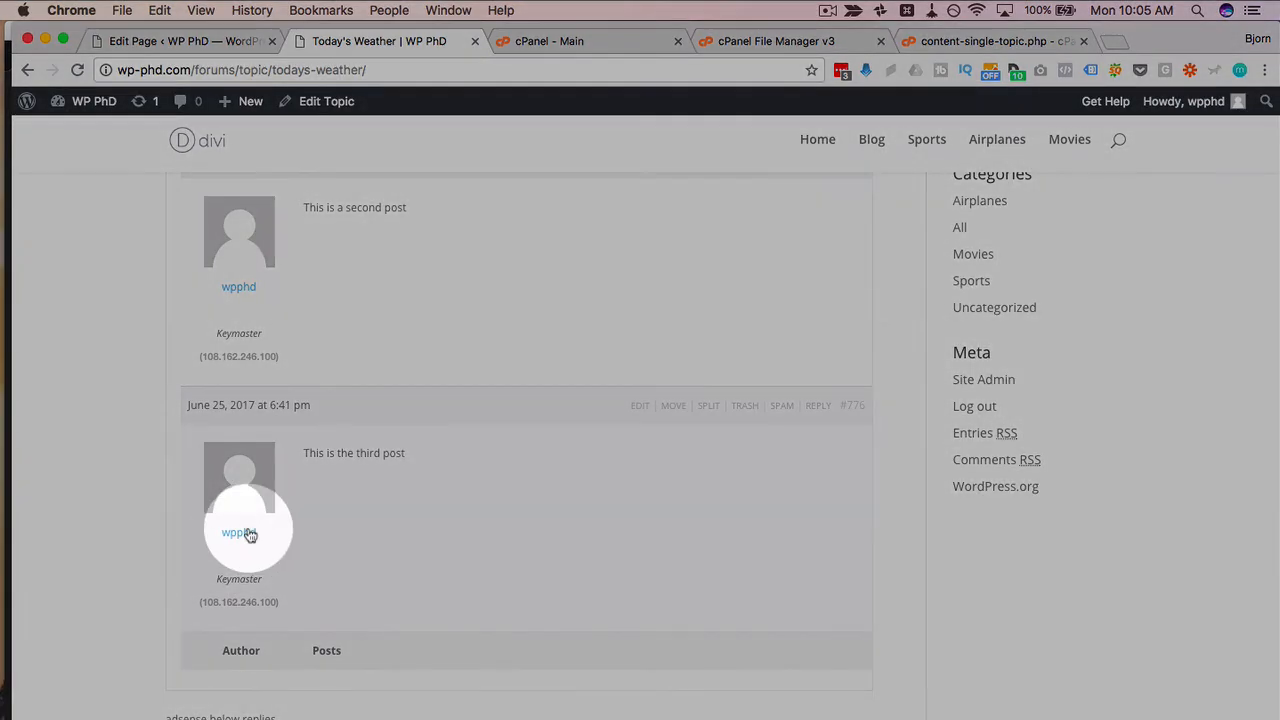
View the wpphd forum profile (Keymaster, 2 replies), then return to the cPanel File Manager tab.
click(238, 532)
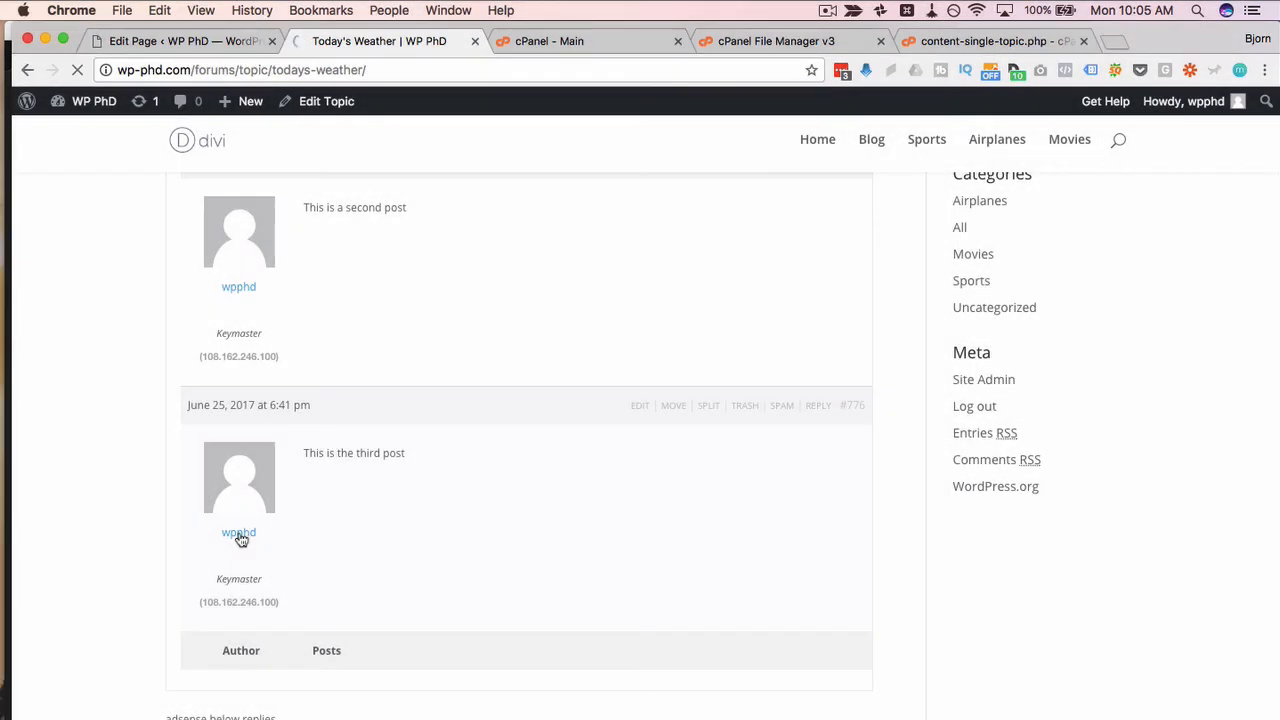
click(238, 532)
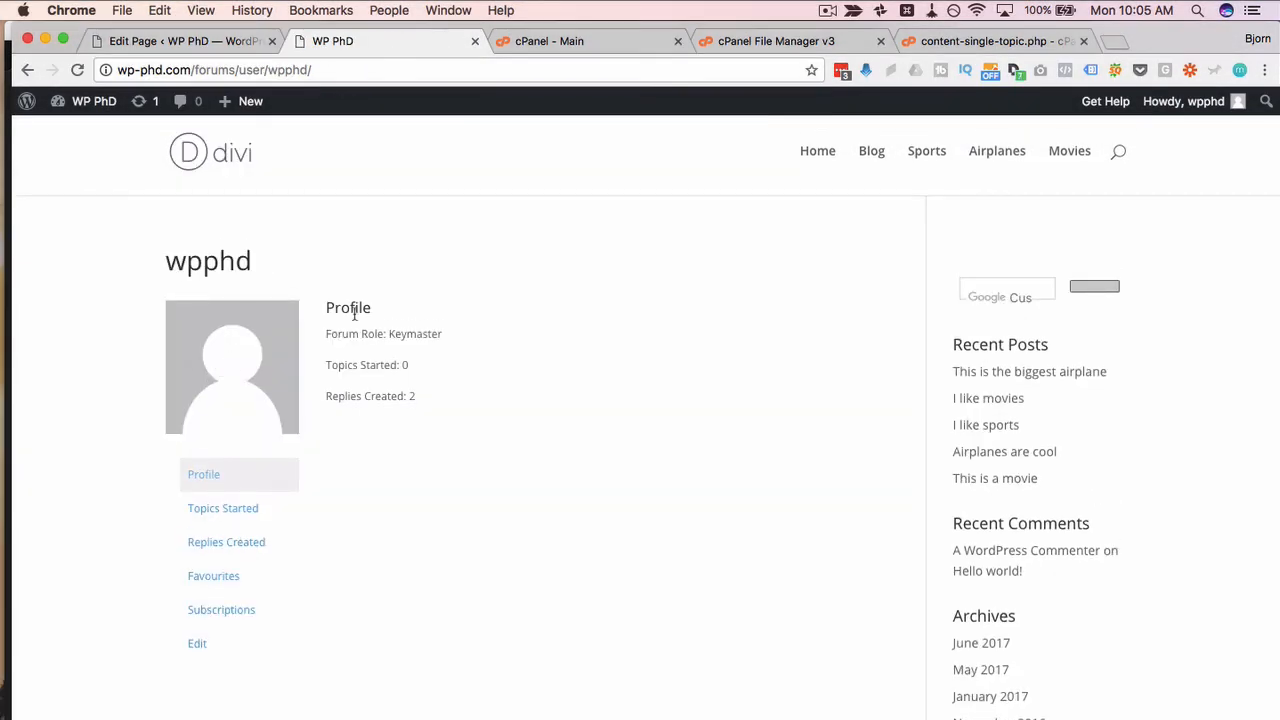
mouse_move(450, 668)
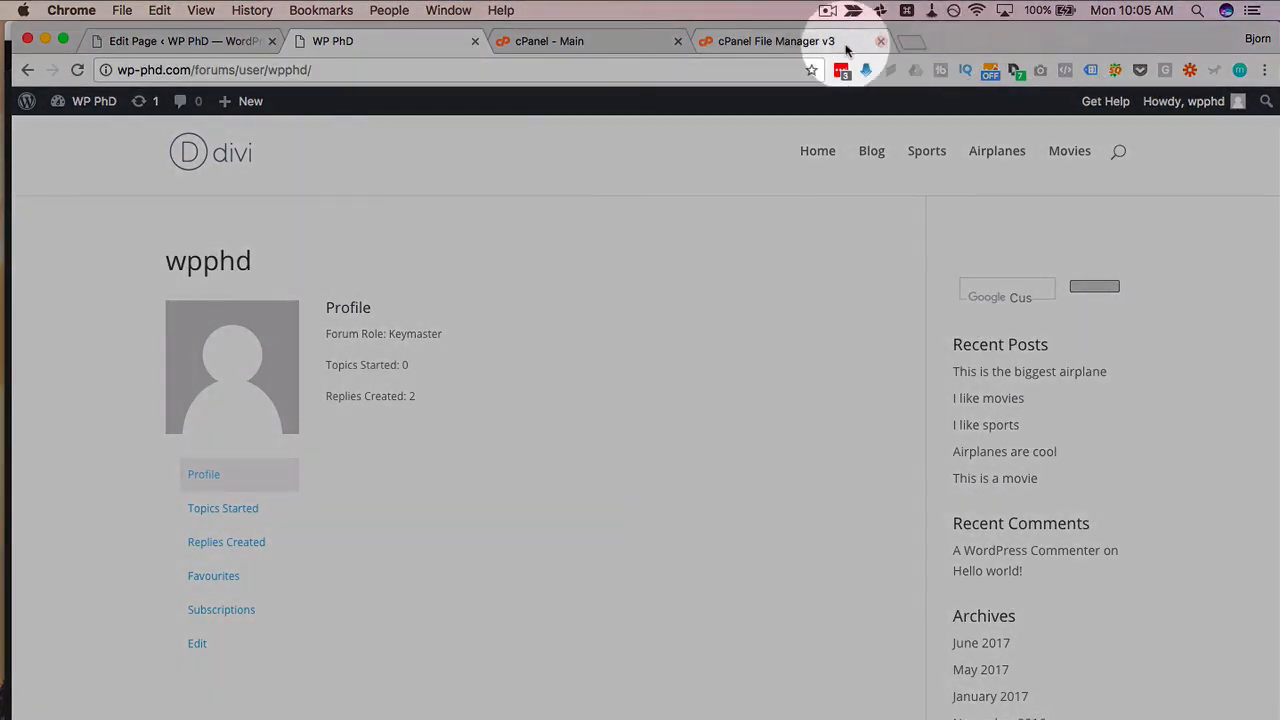
click(776, 40)
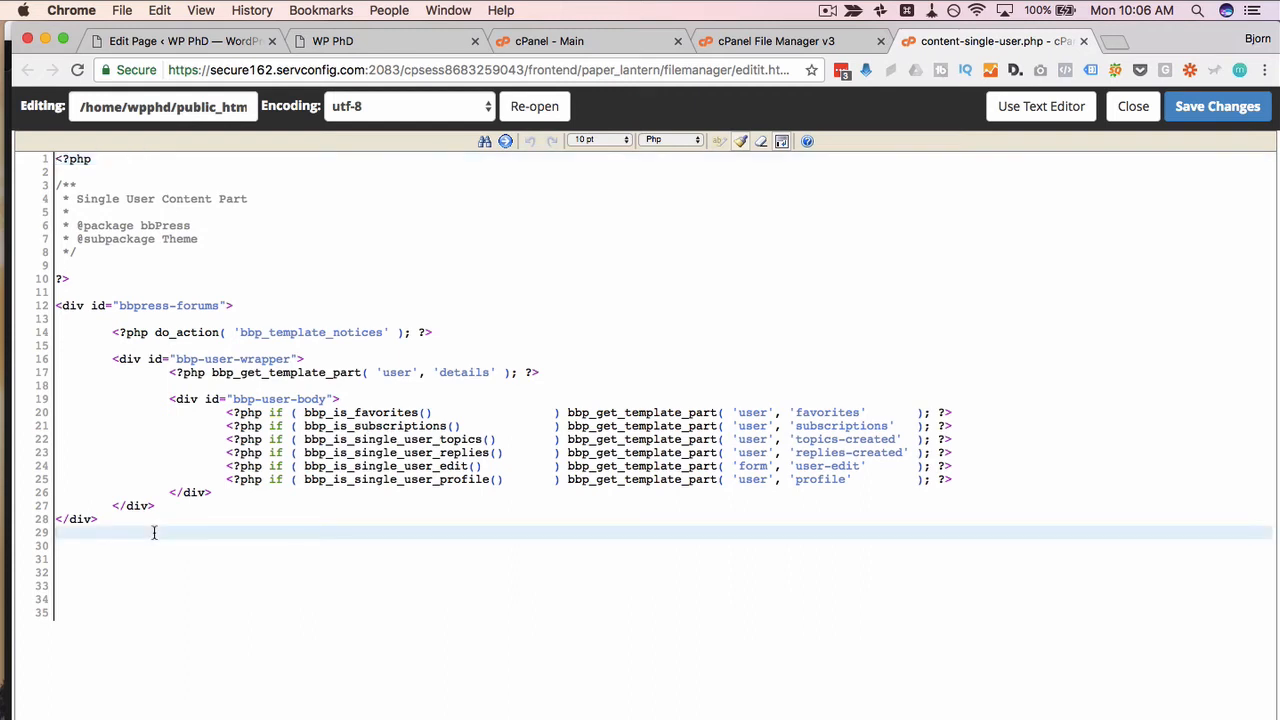
Add an 'adsense ad' placeholder line after the closing div in content-single-user.php.
text(adsense a)
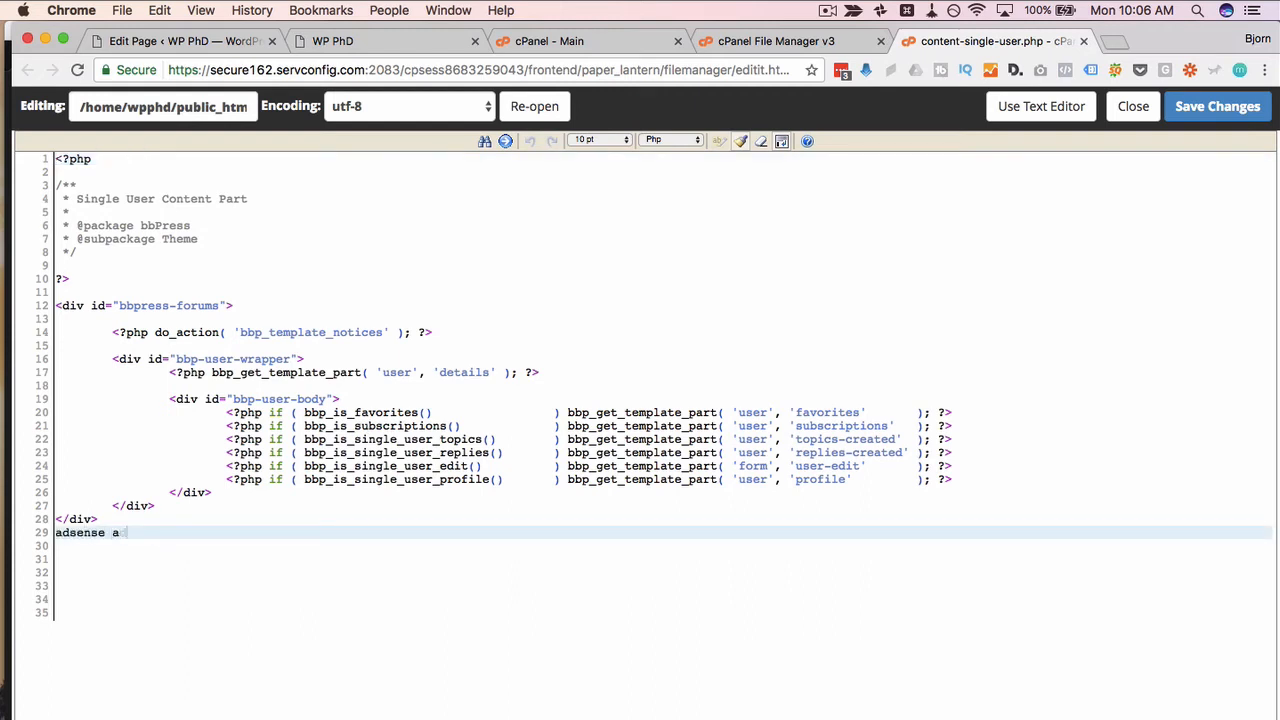
text(d)
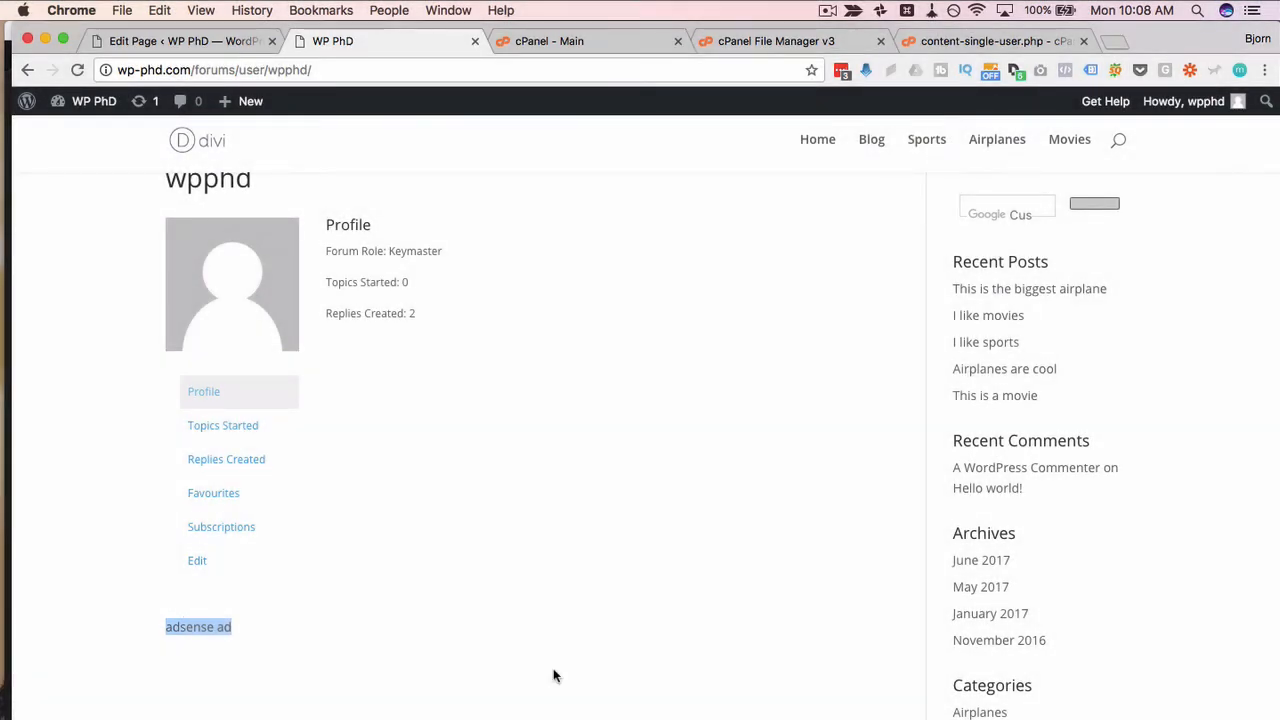
Return to the bbPress template listing and scroll to the form templates such as form-topic-split.php.
click(776, 40)
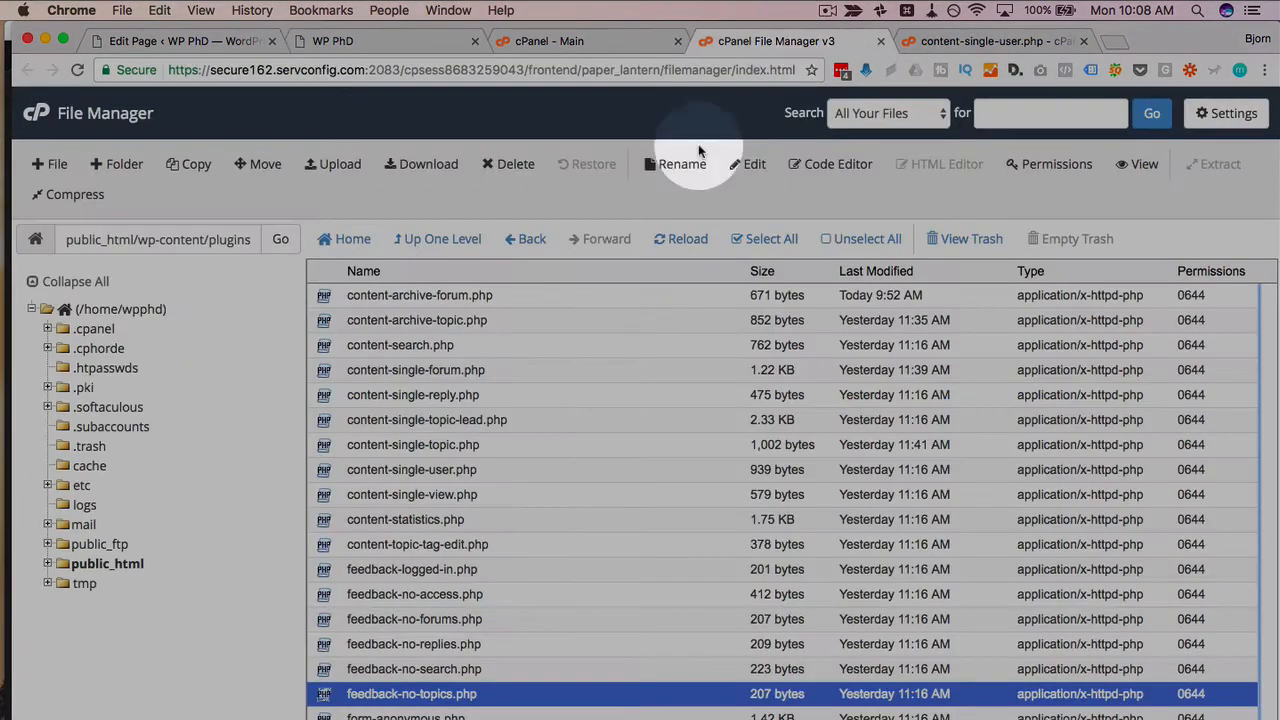
click(420, 494)
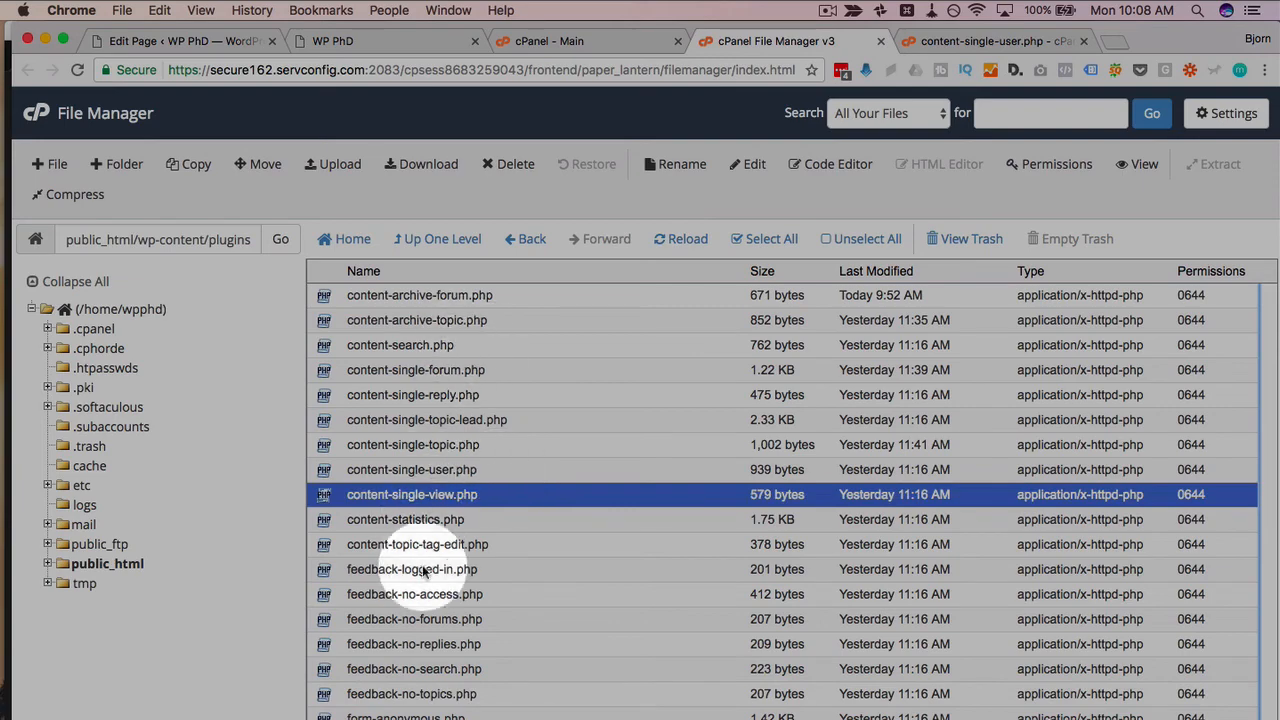
scroll(down, 3)
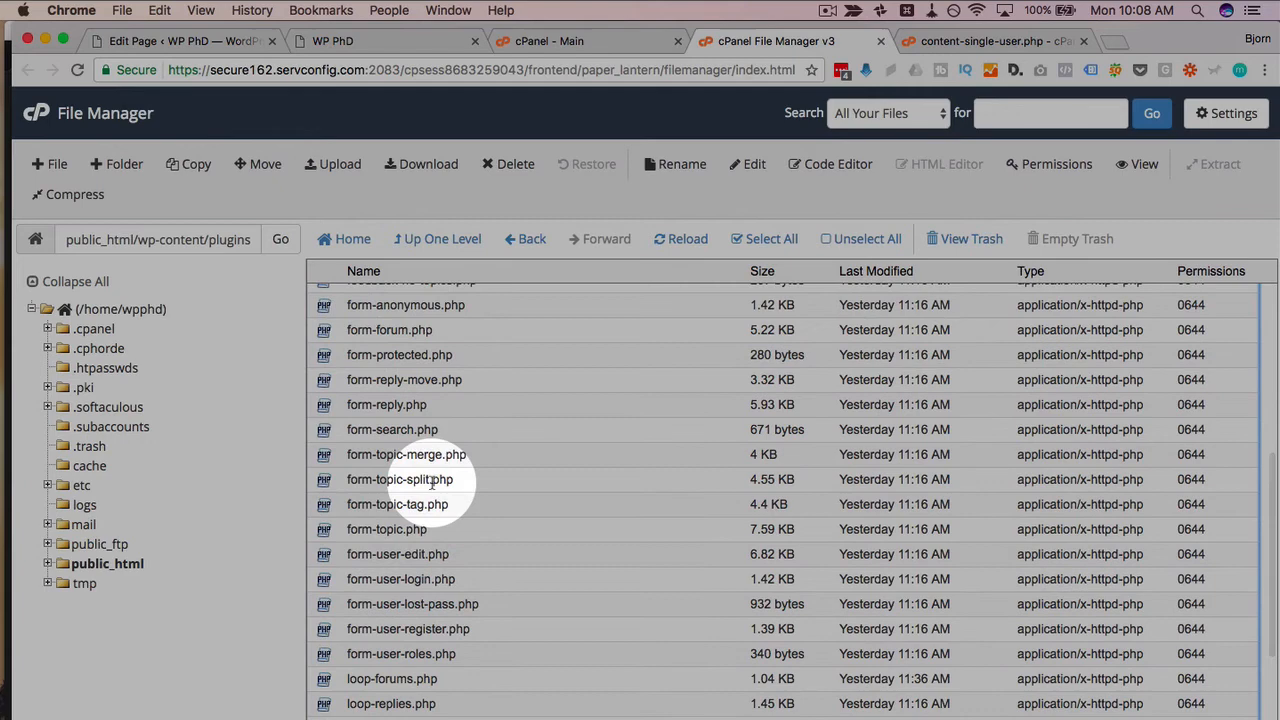
mouse_move(430, 504)
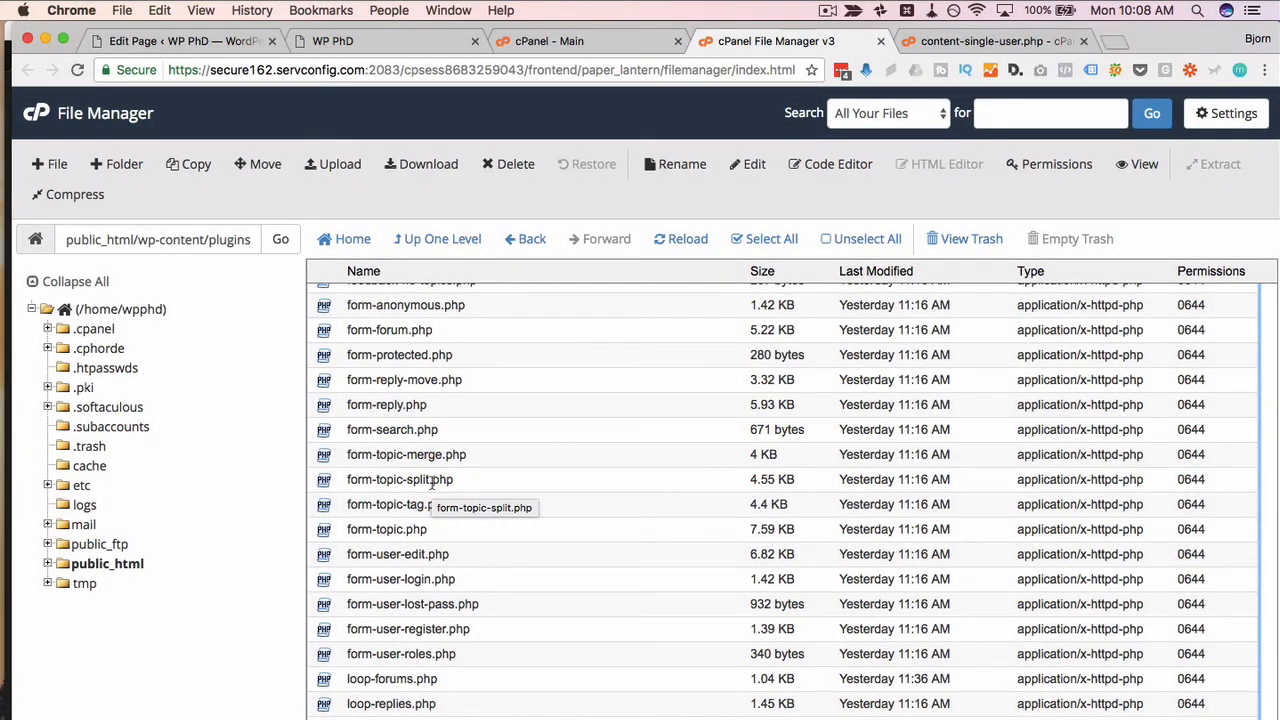